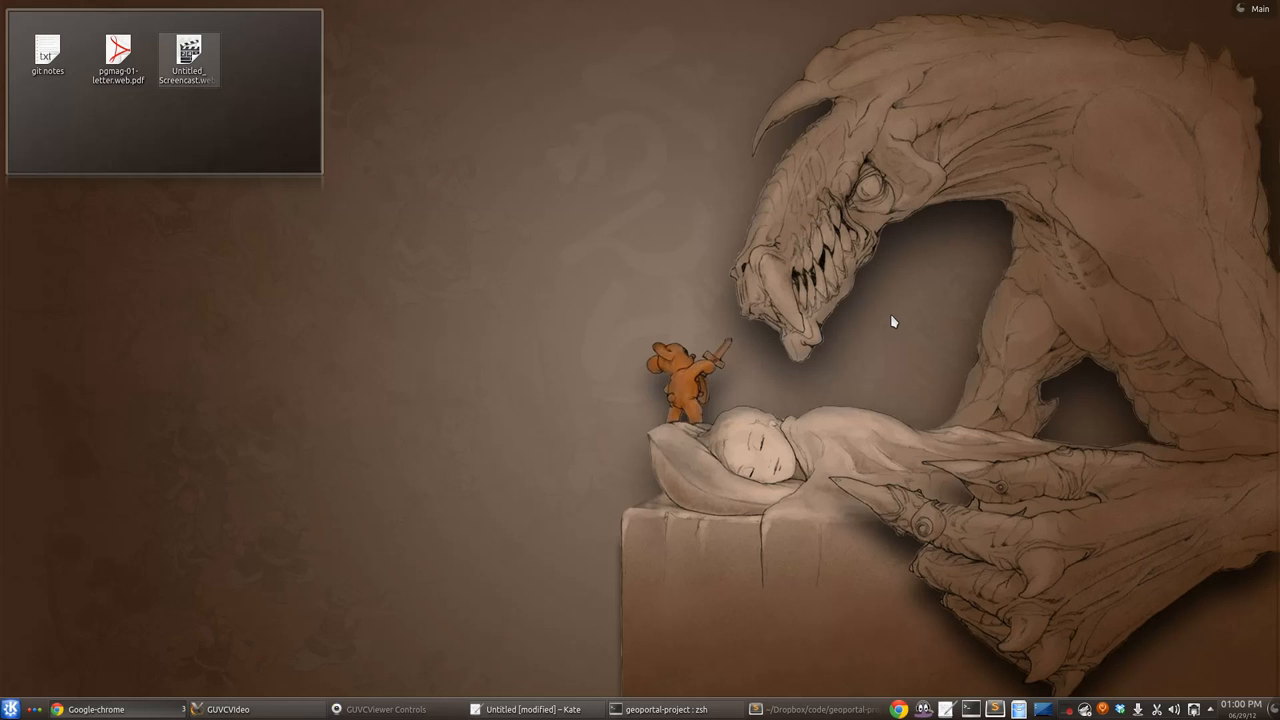
{"action": "mouse_move", "coordinate": [95, 709]}
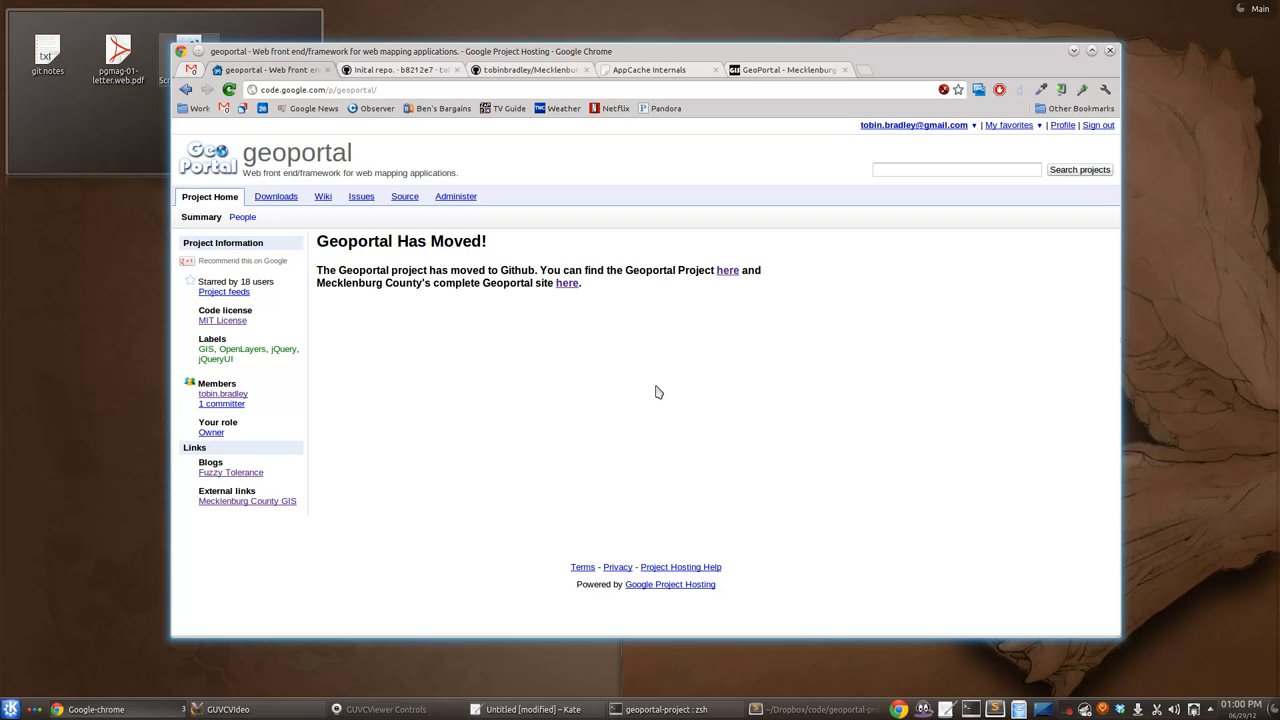
{"action": "mouse_move", "coordinate": [290, 219]}
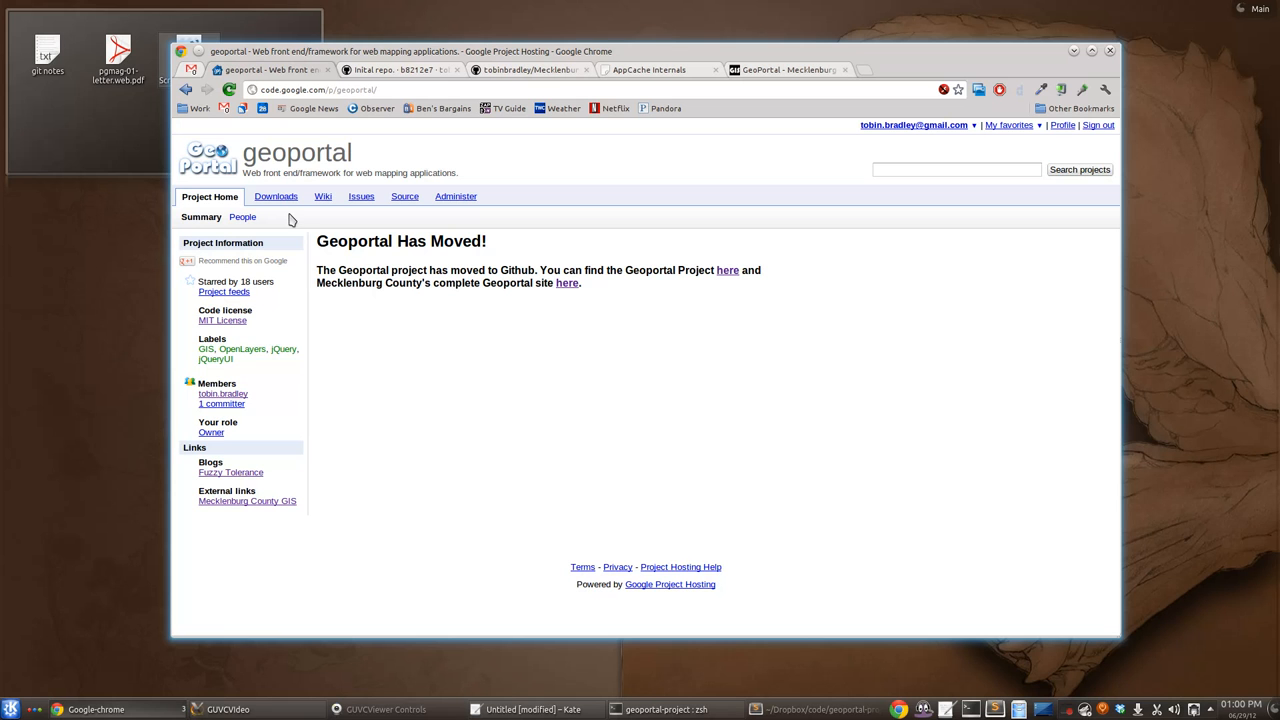
Step: Browse the old project's downloads and moved notice, then view the initial commit's code diff
{"action": "left_click", "coordinate": [275, 196]}
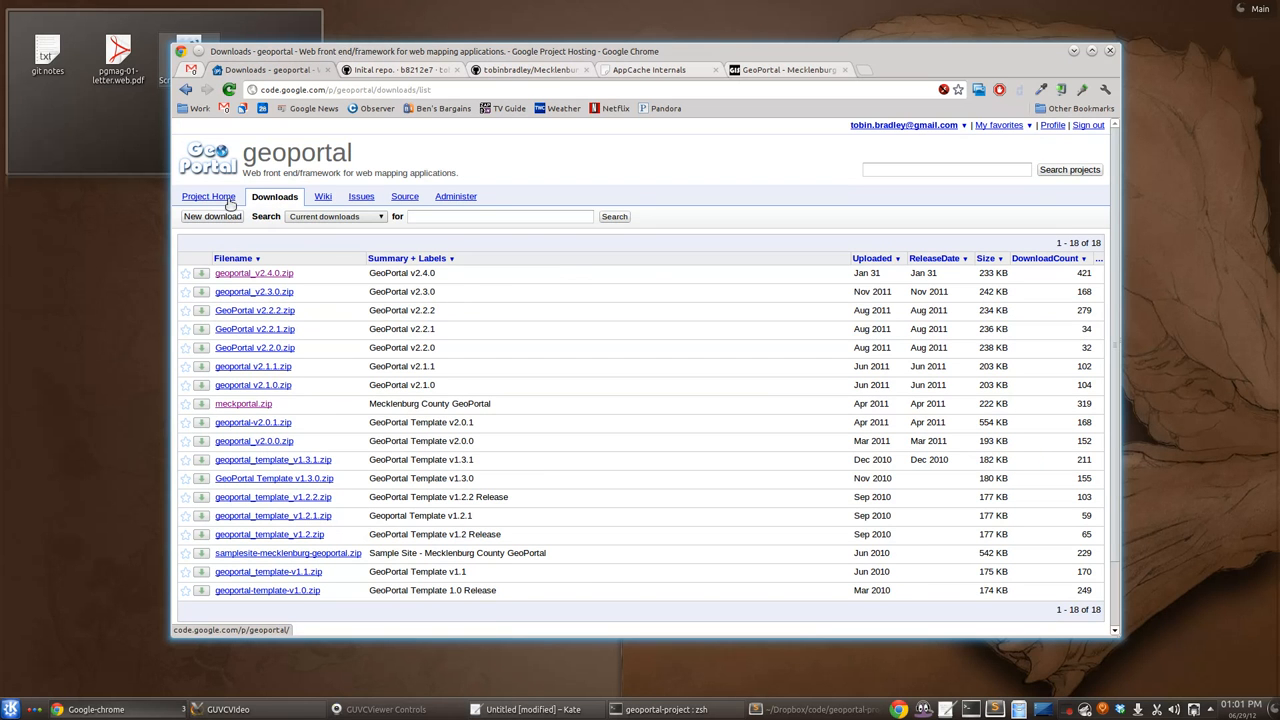
{"action": "left_click", "coordinate": [209, 196]}
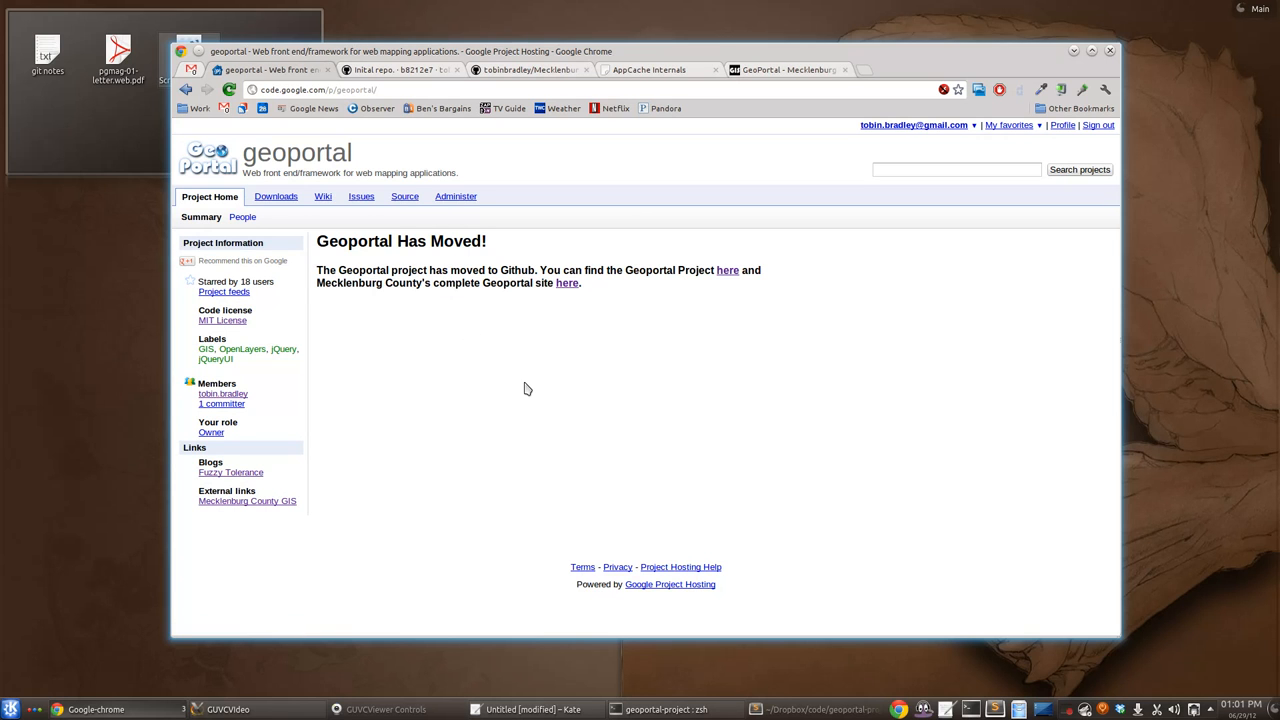
{"action": "mouse_move", "coordinate": [634, 384]}
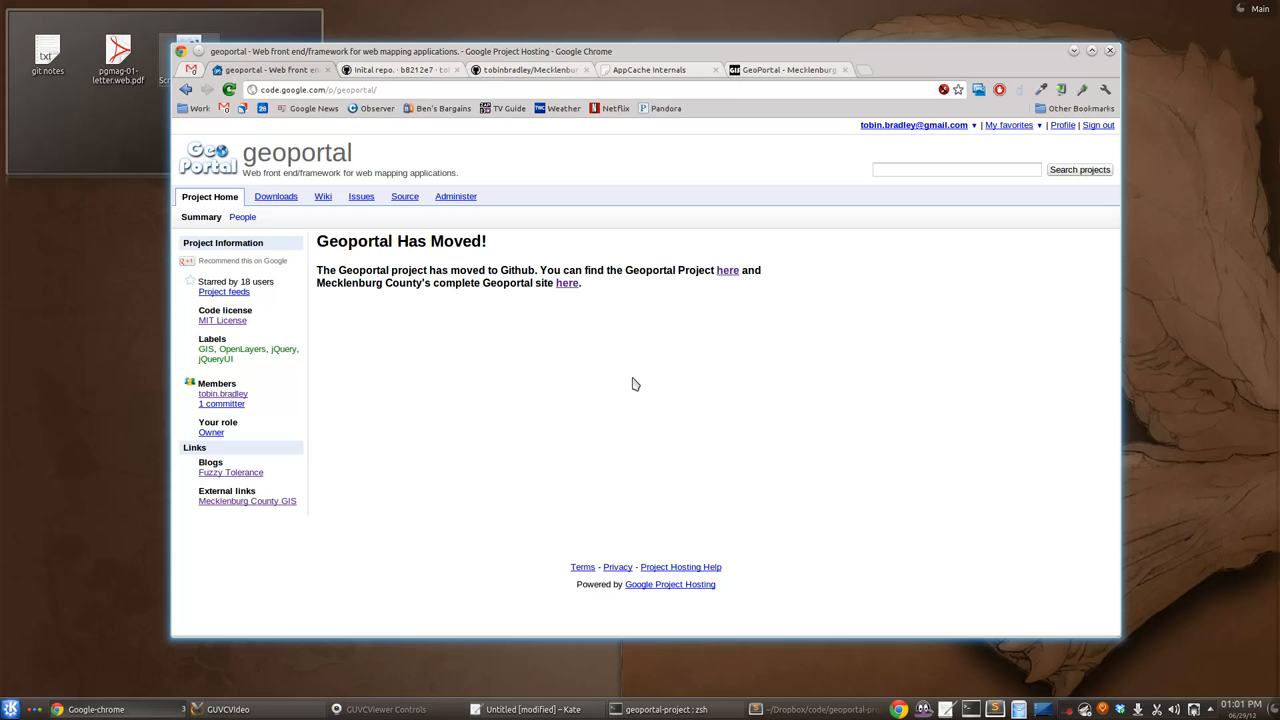
{"action": "mouse_move", "coordinate": [572, 155]}
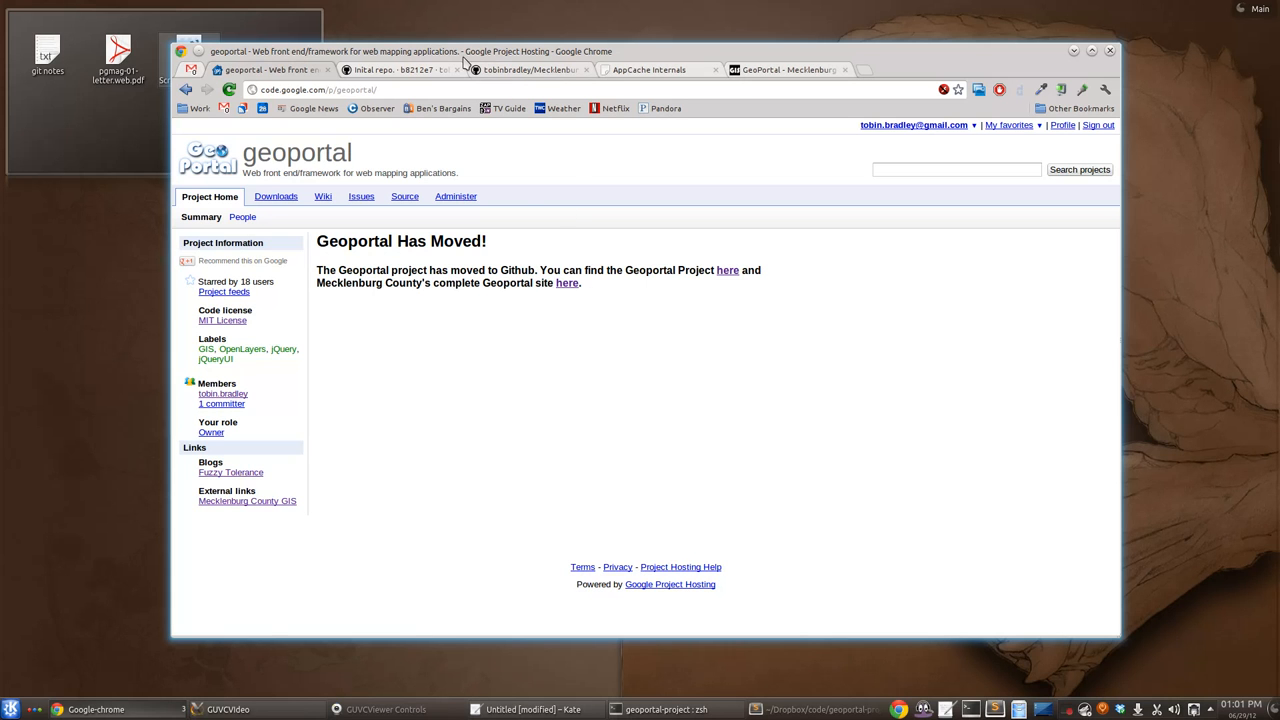
{"action": "left_click", "coordinate": [400, 69]}
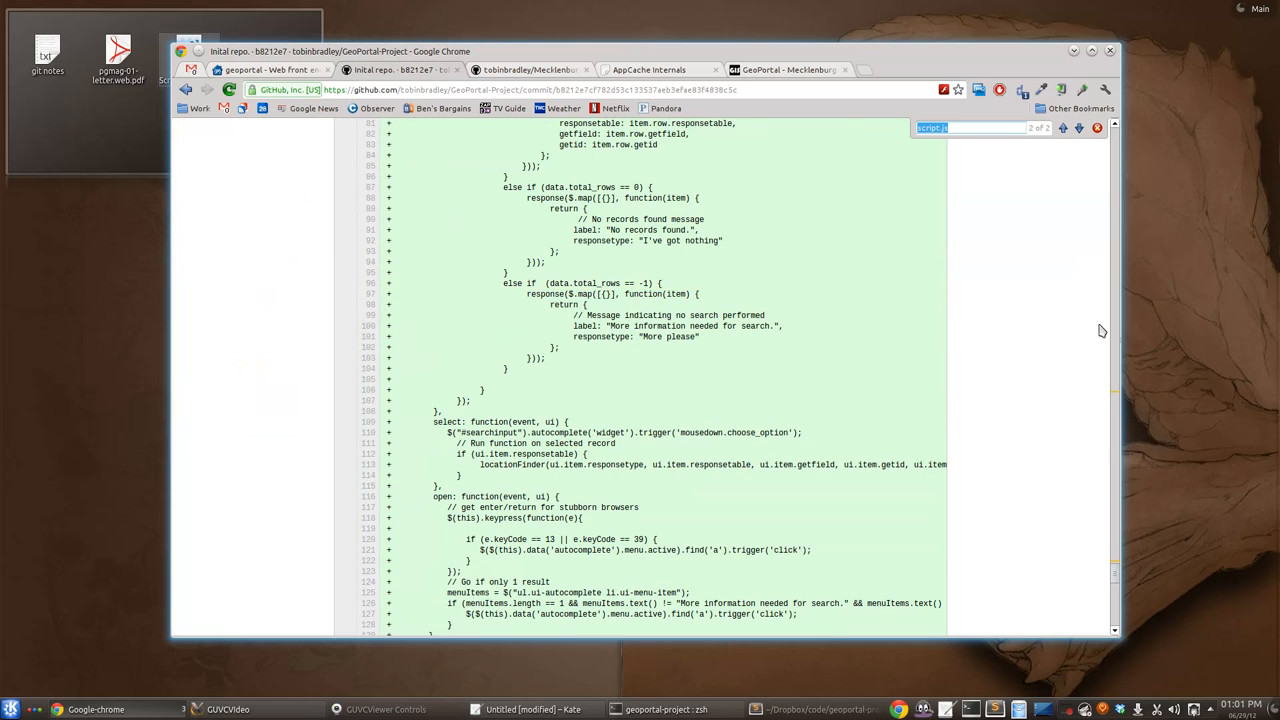
{"action": "scroll", "scroll_direction": "down", "scroll_amount": 3}
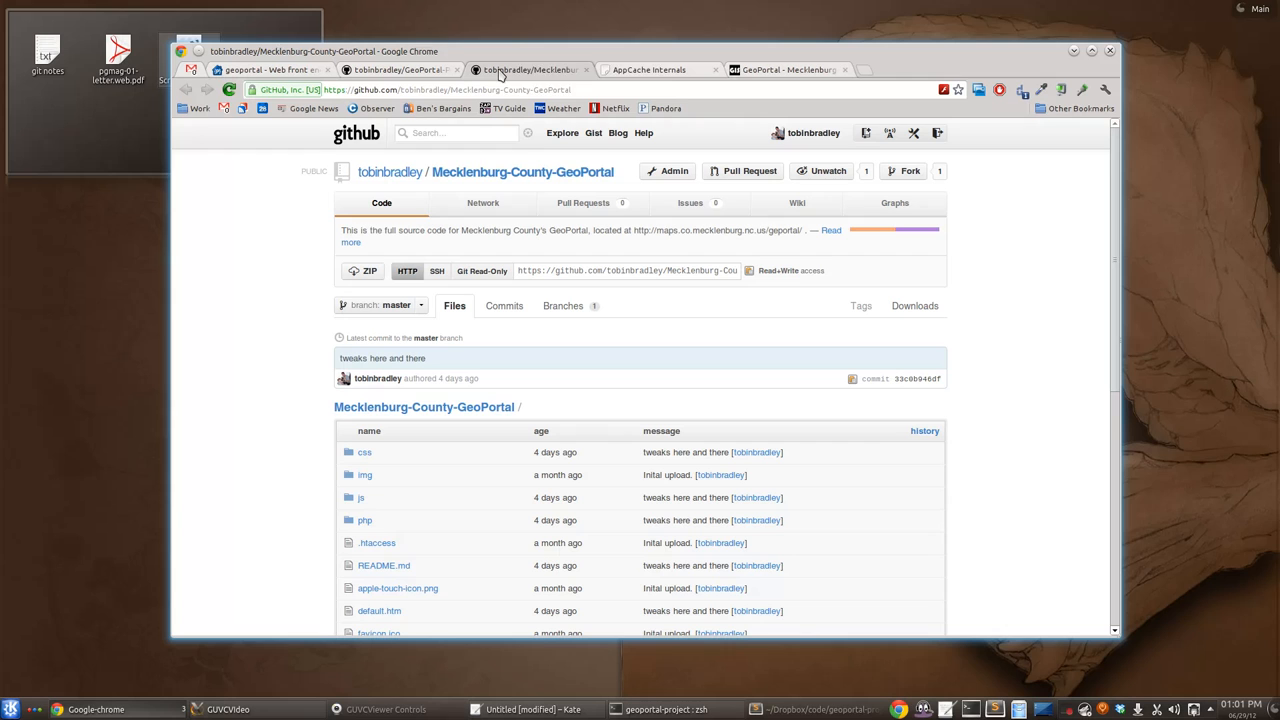
{"action": "mouse_move", "coordinate": [528, 69]}
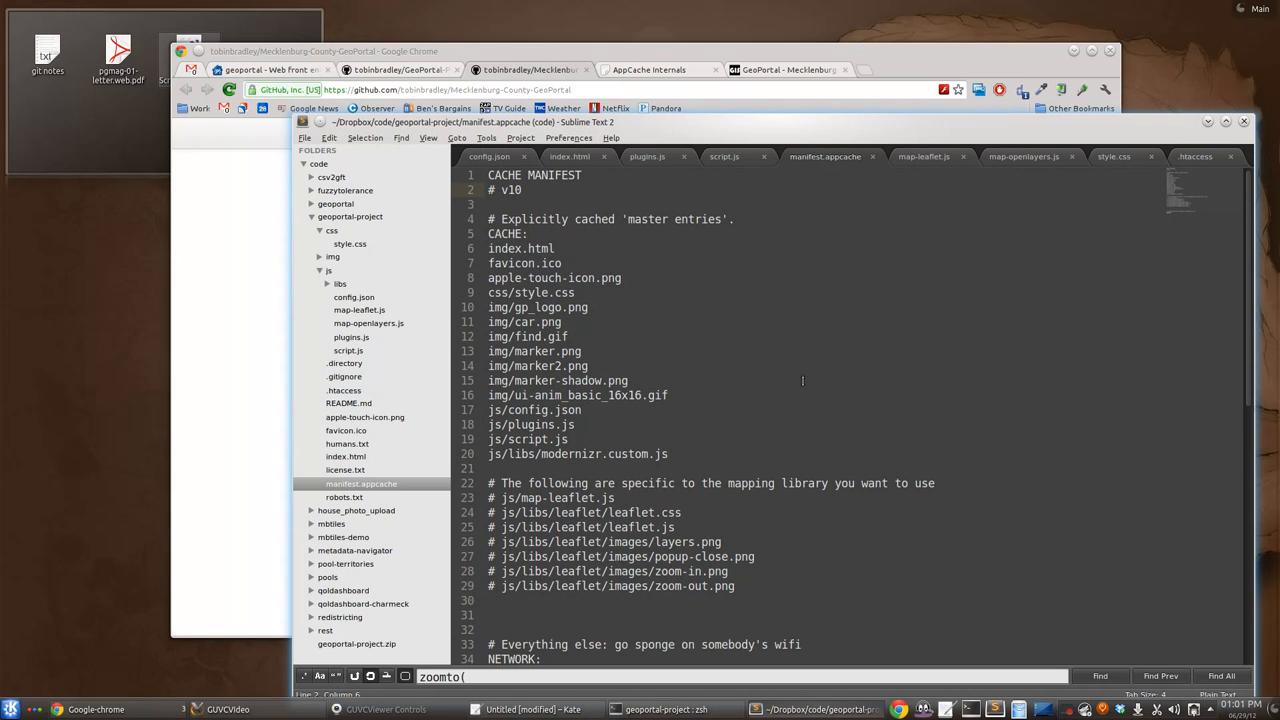
Step: Look through index.html, then script.js down to the changeHash and accordion handlers
{"action": "left_click", "coordinate": [568, 156]}
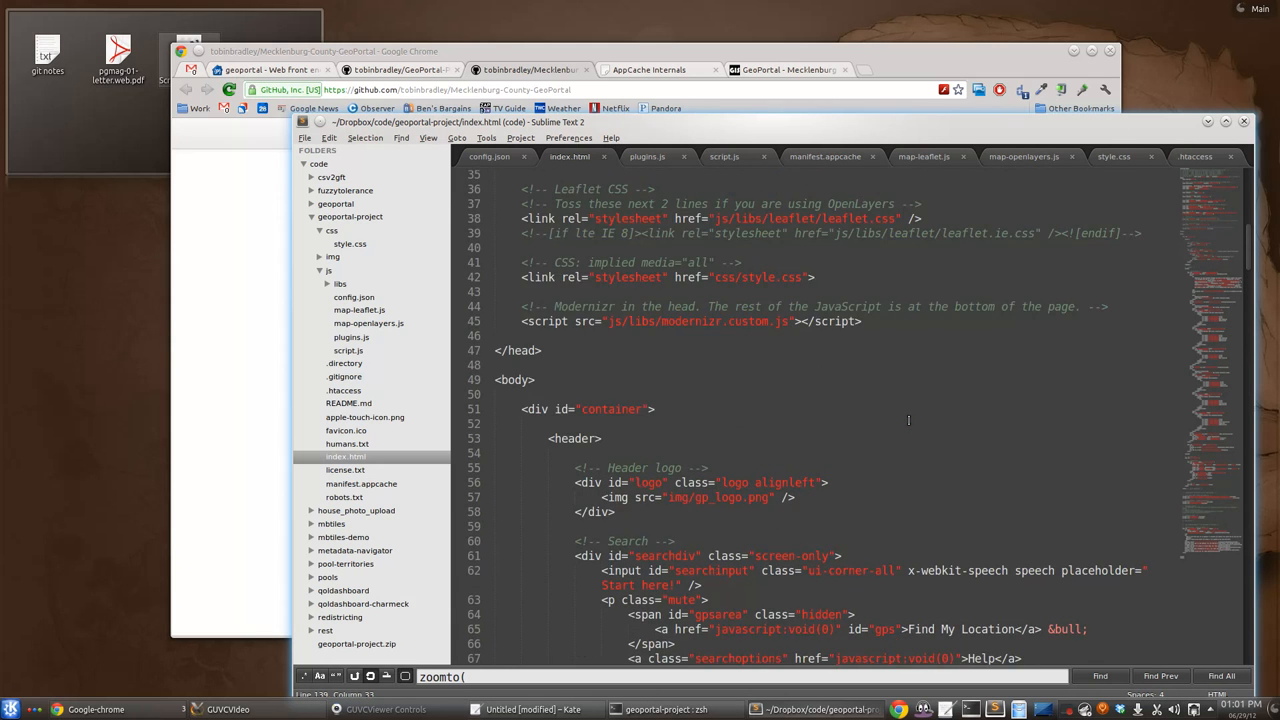
{"action": "scroll", "scroll_direction": "up", "scroll_amount": 3}
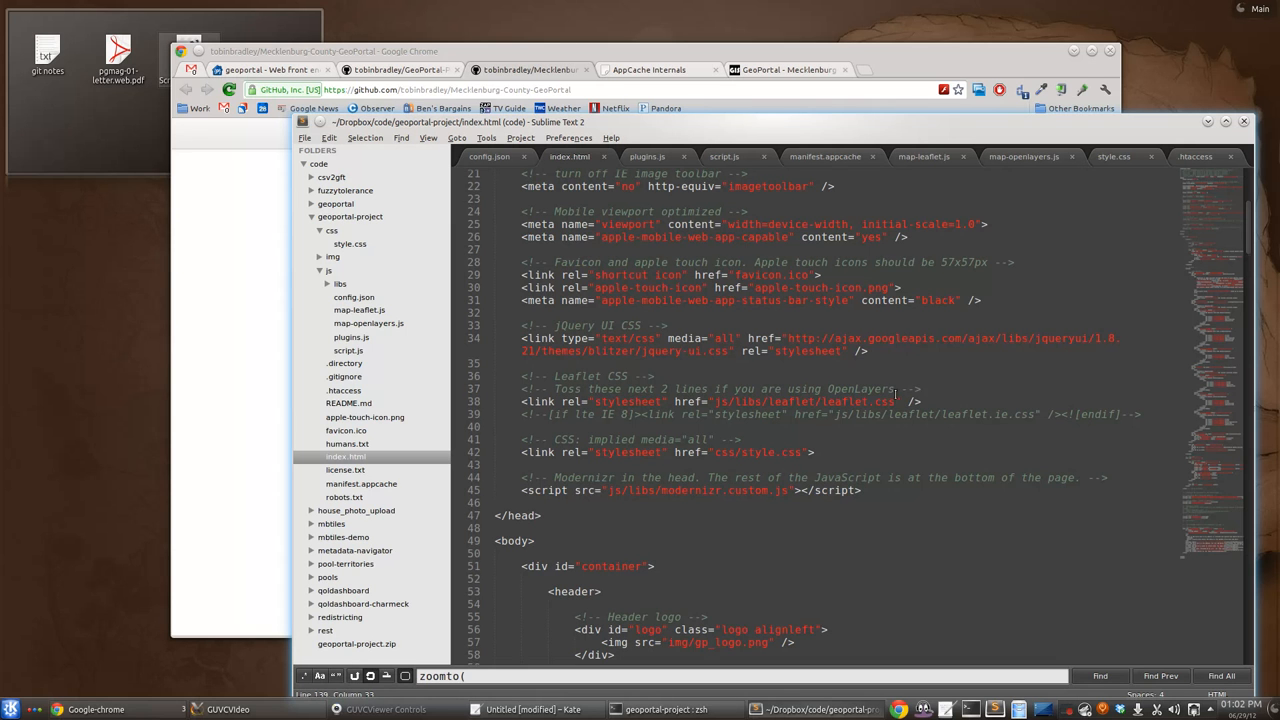
{"action": "scroll", "scroll_direction": "down", "scroll_amount": 3}
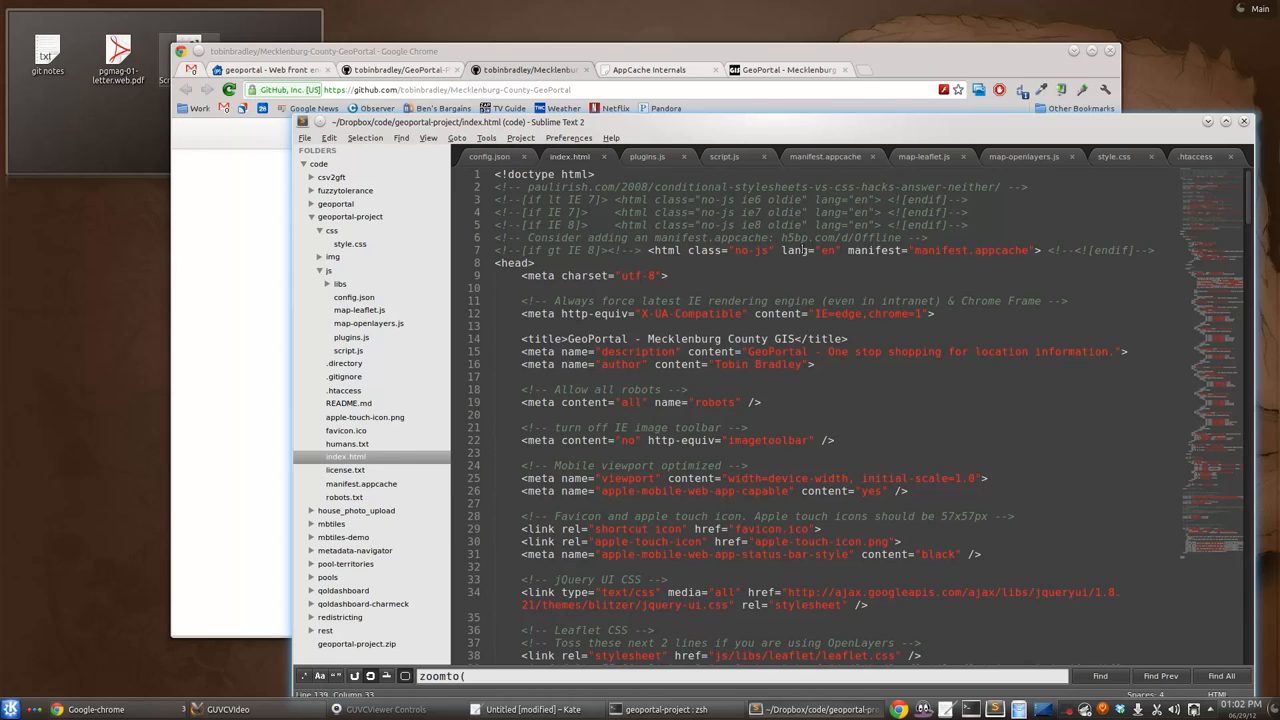
{"action": "left_click", "coordinate": [723, 156]}
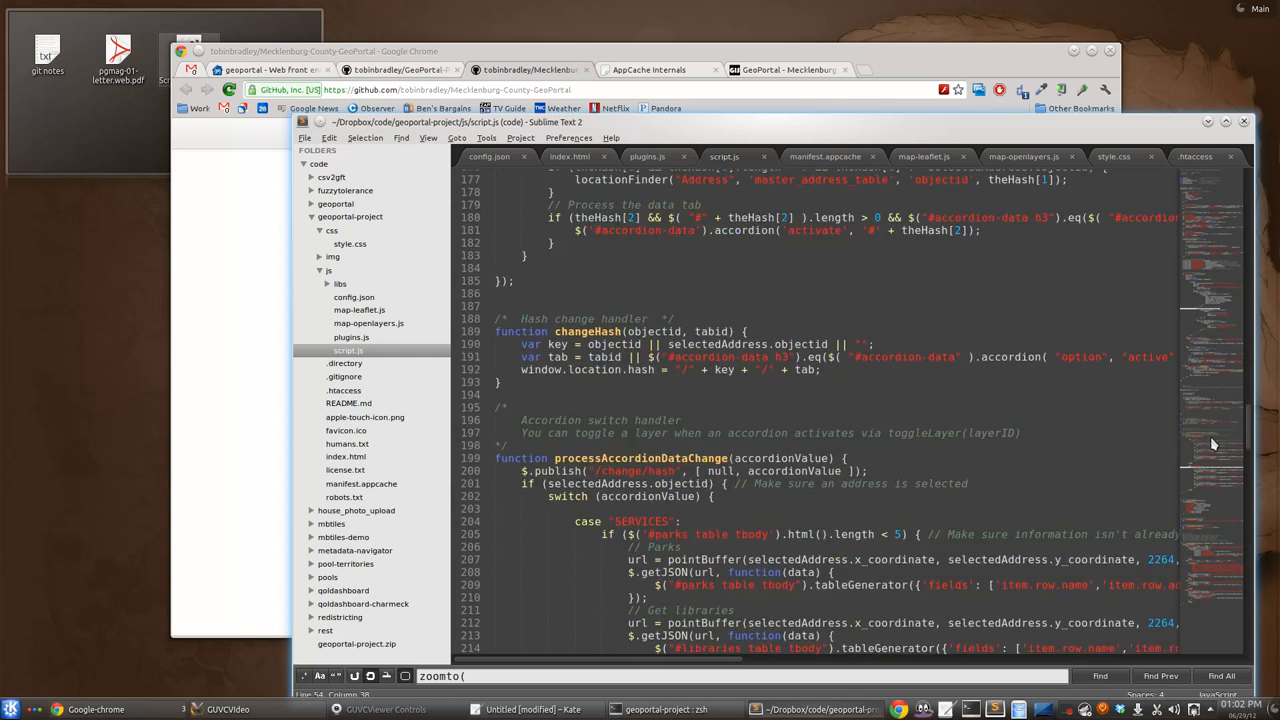
{"action": "scroll", "scroll_direction": "down", "scroll_amount": 3}
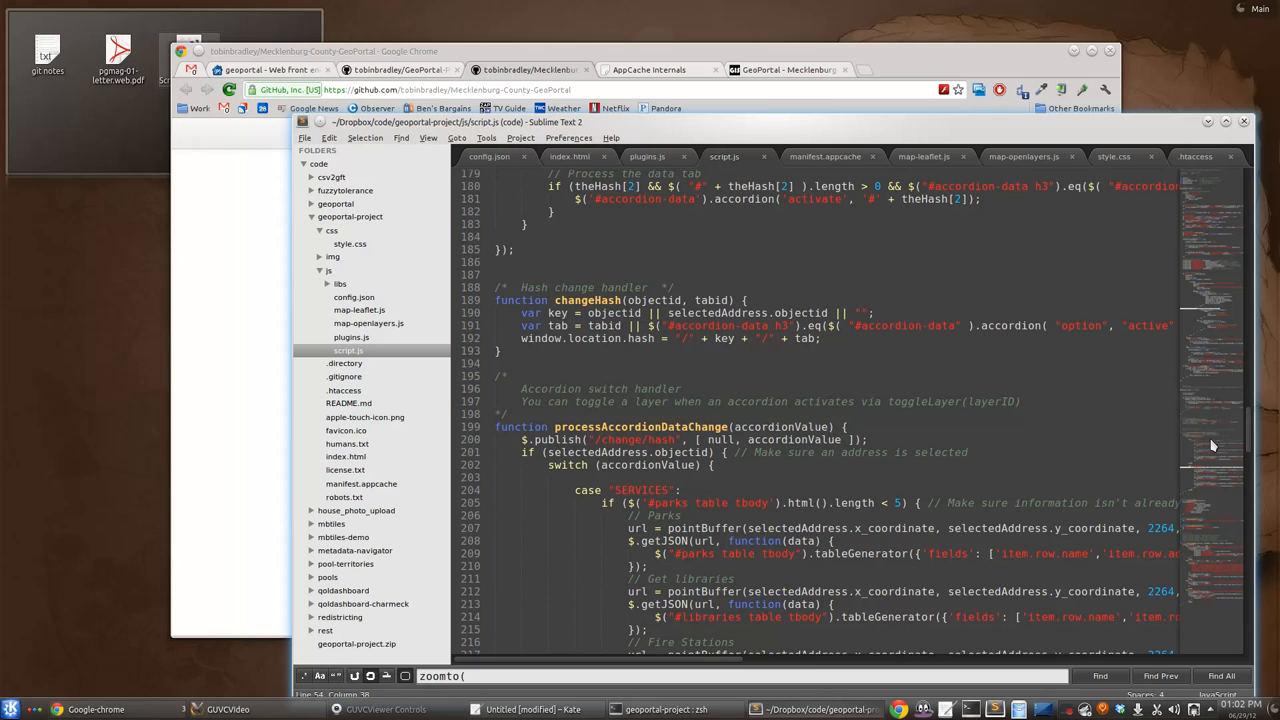
{"action": "mouse_move", "coordinate": [1197, 412]}
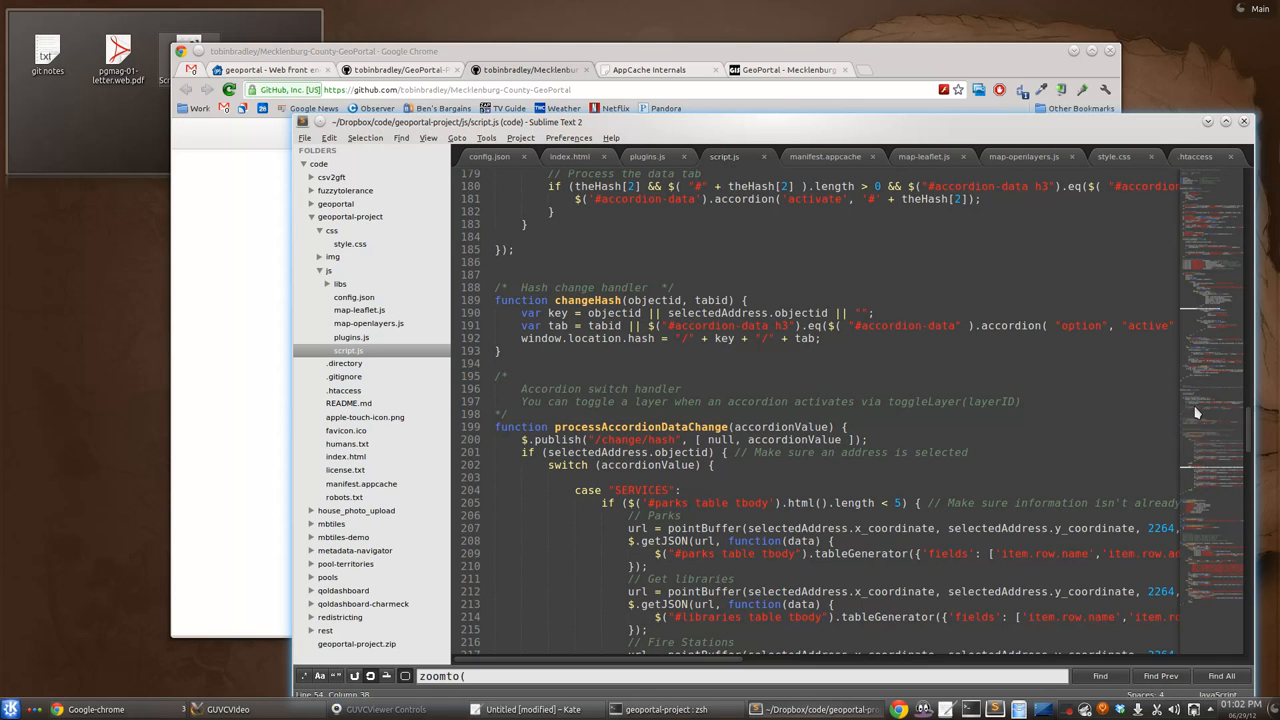
Step: Scroll through style.css from the helper classes down to the table and search styles
{"action": "left_click", "coordinate": [1113, 156]}
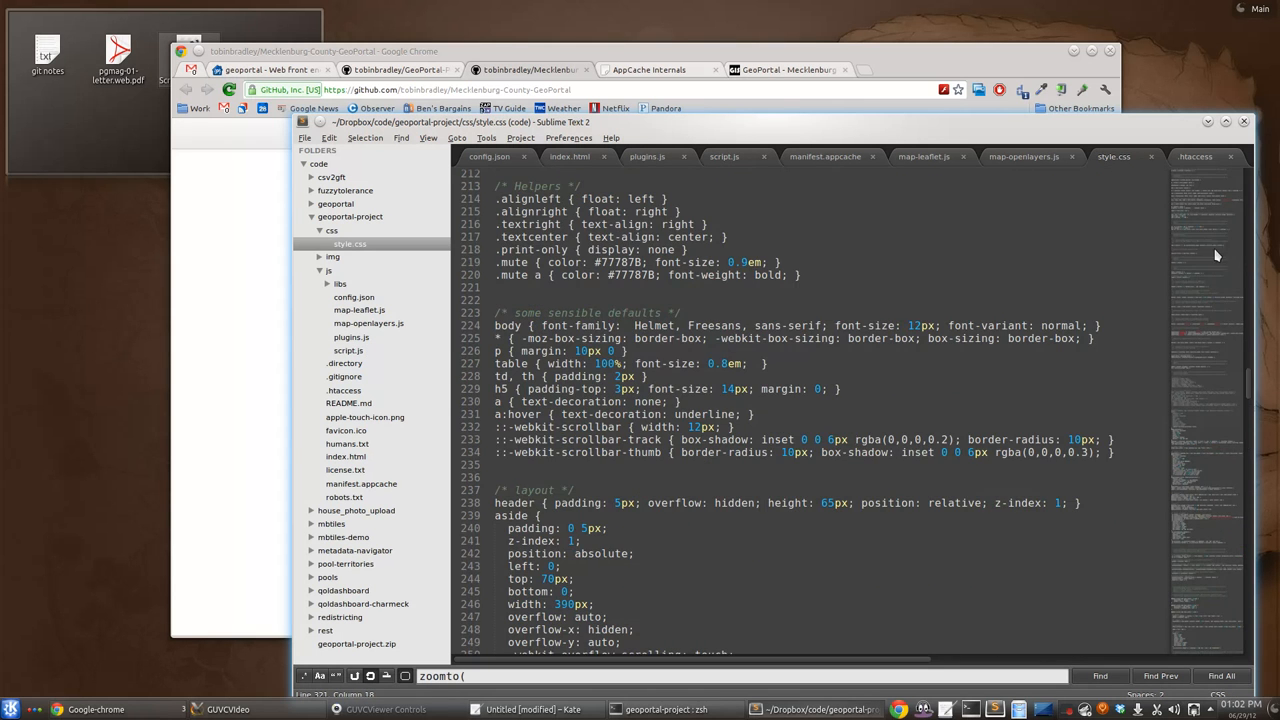
{"action": "scroll", "scroll_direction": "up", "scroll_amount": 3}
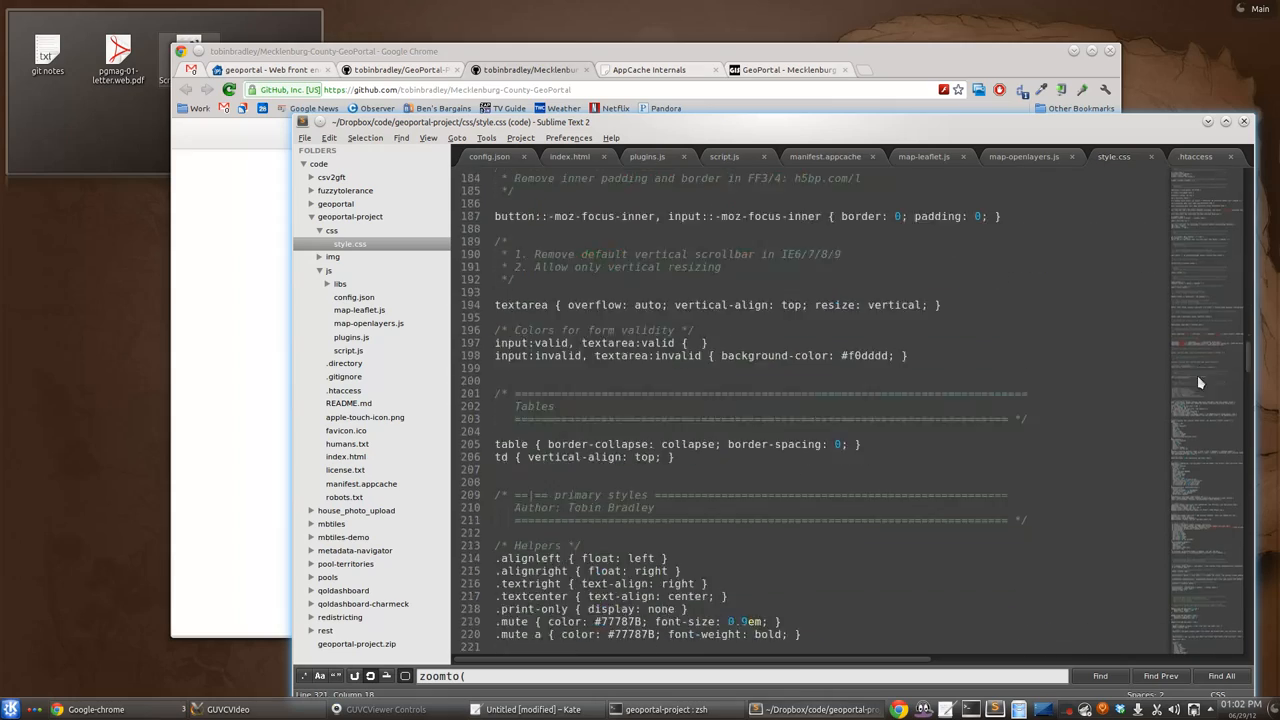
{"action": "scroll", "scroll_direction": "down", "scroll_amount": 3}
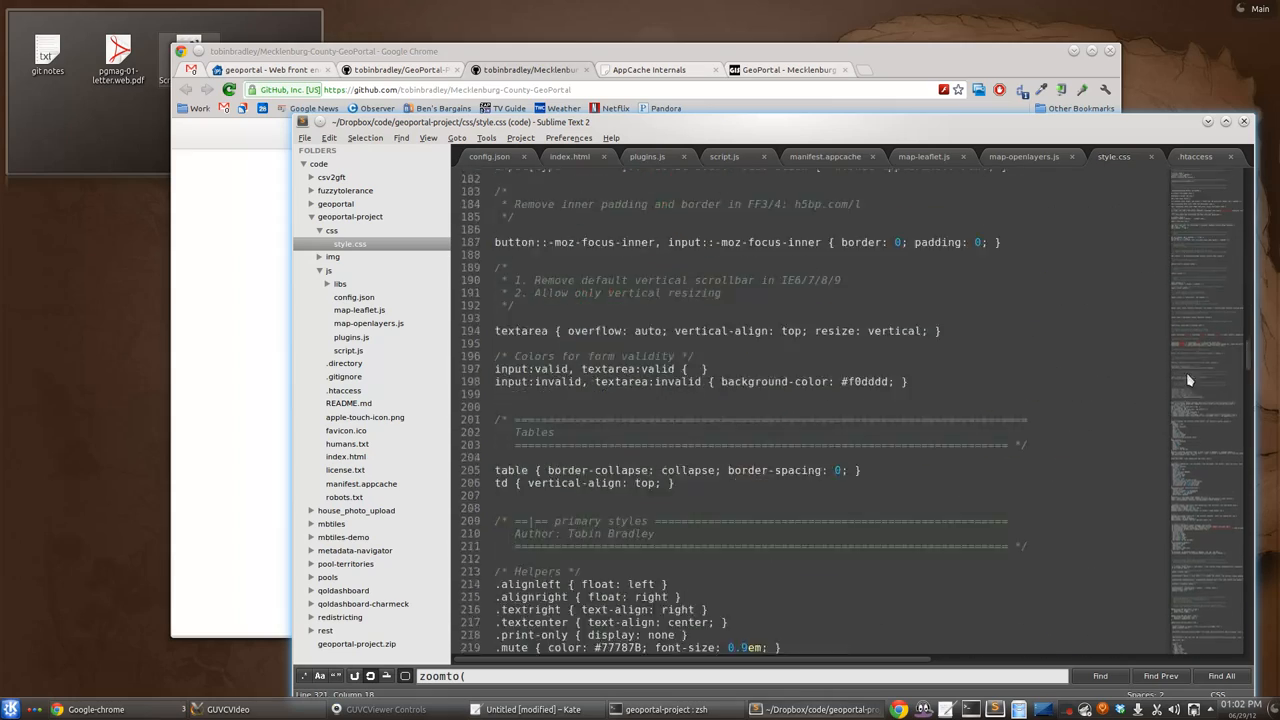
{"action": "scroll", "scroll_direction": "down", "scroll_amount": 3}
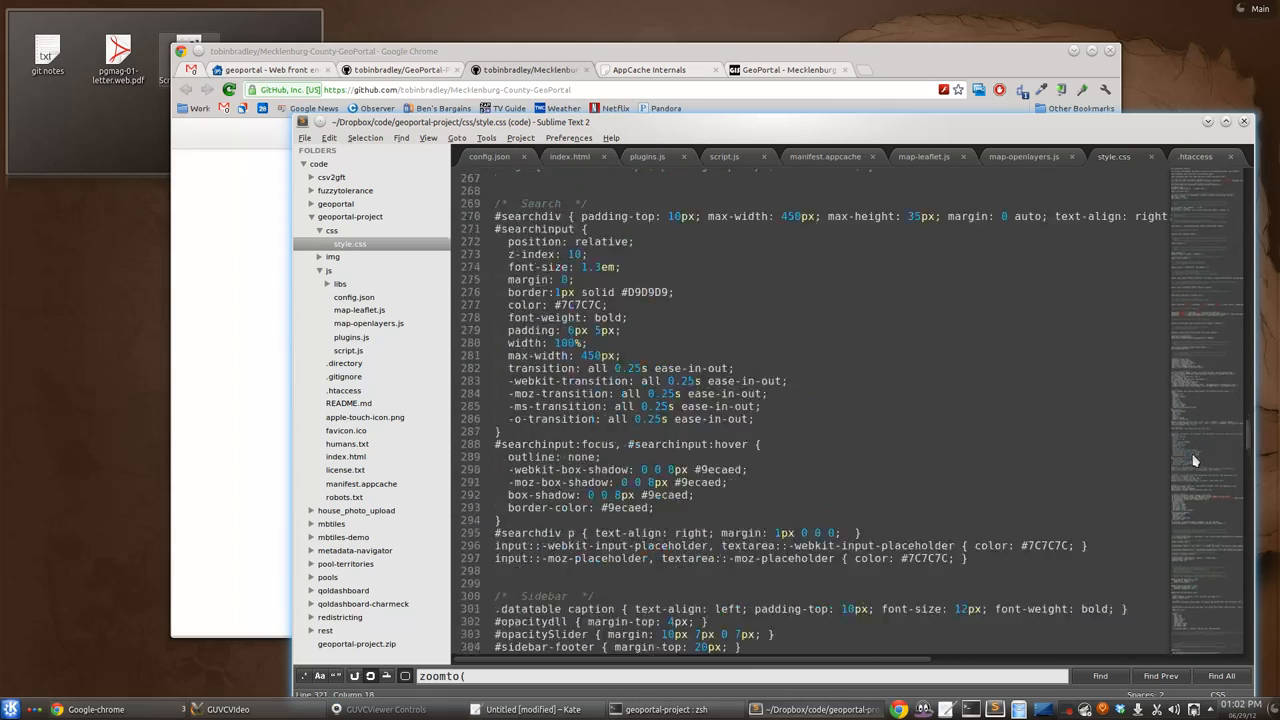
{"action": "scroll", "scroll_direction": "down", "scroll_amount": 3}
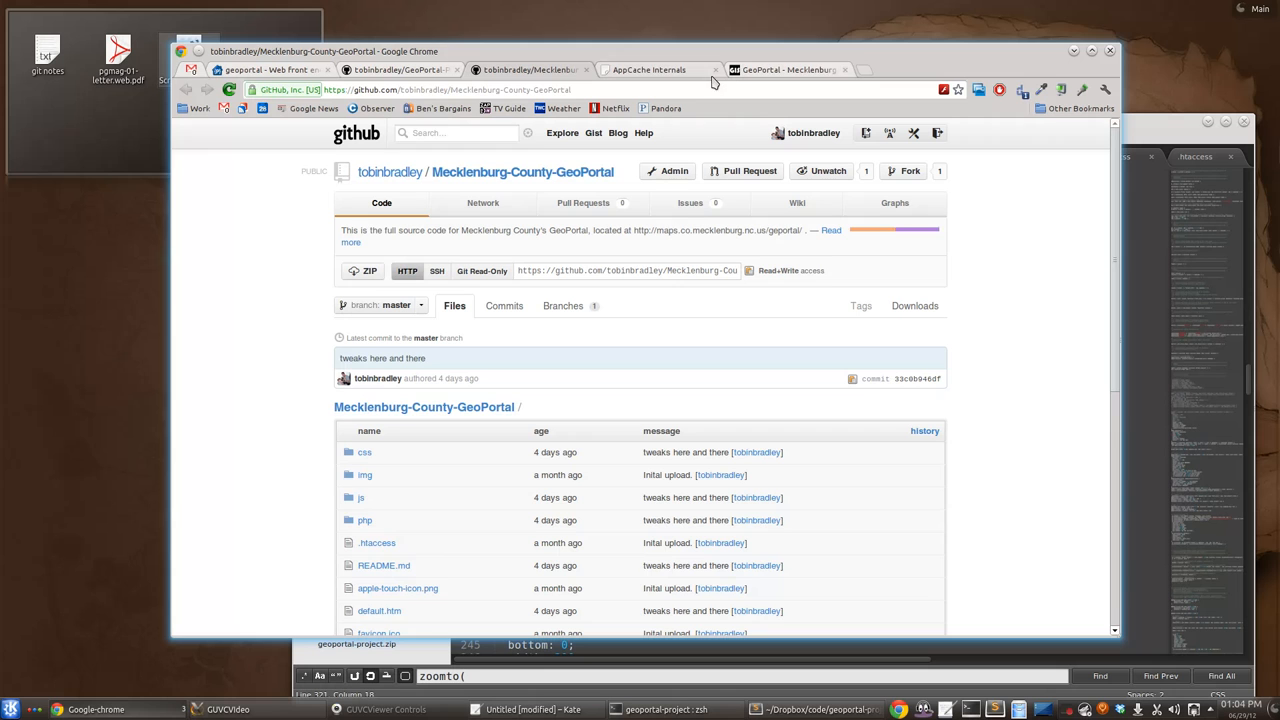
Step: View the local GeoPortal site, then config.json's map center, zoom and layer definitions
{"action": "left_click", "coordinate": [648, 69]}
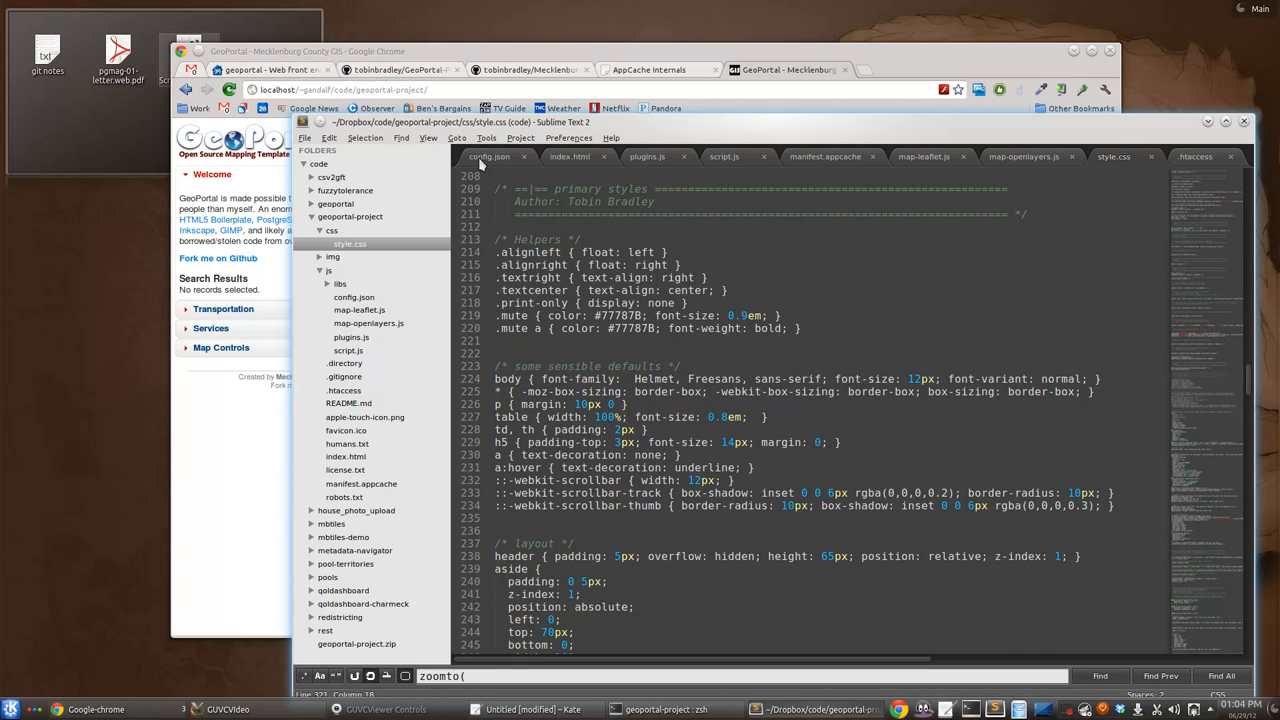
{"action": "left_click", "coordinate": [489, 156]}
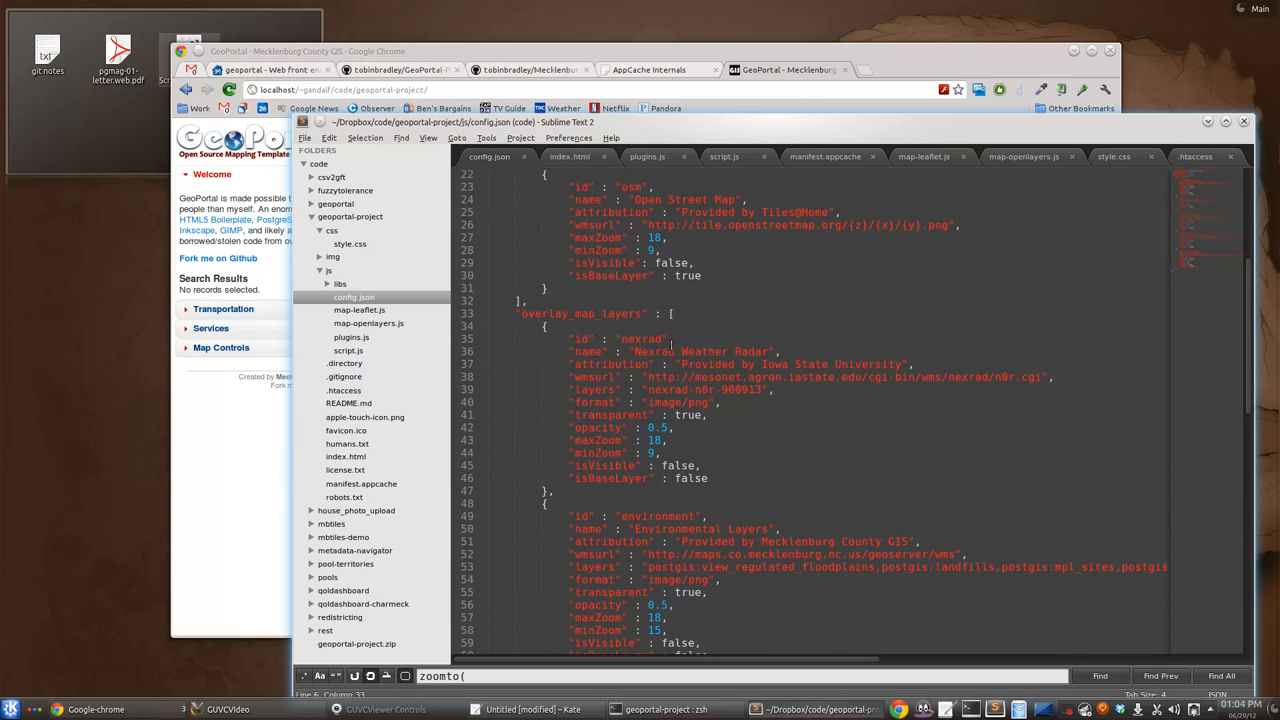
{"action": "scroll", "scroll_direction": "up", "scroll_amount": 3}
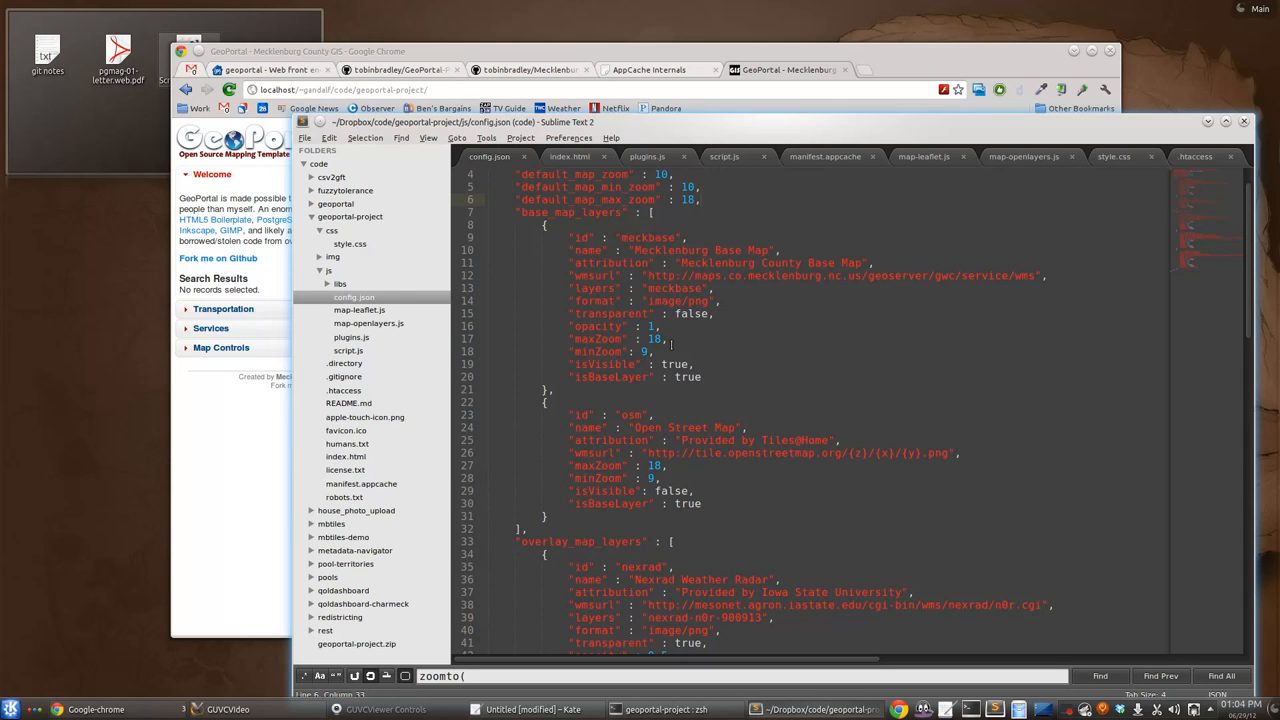
{"action": "scroll", "scroll_direction": "down", "scroll_amount": 3}
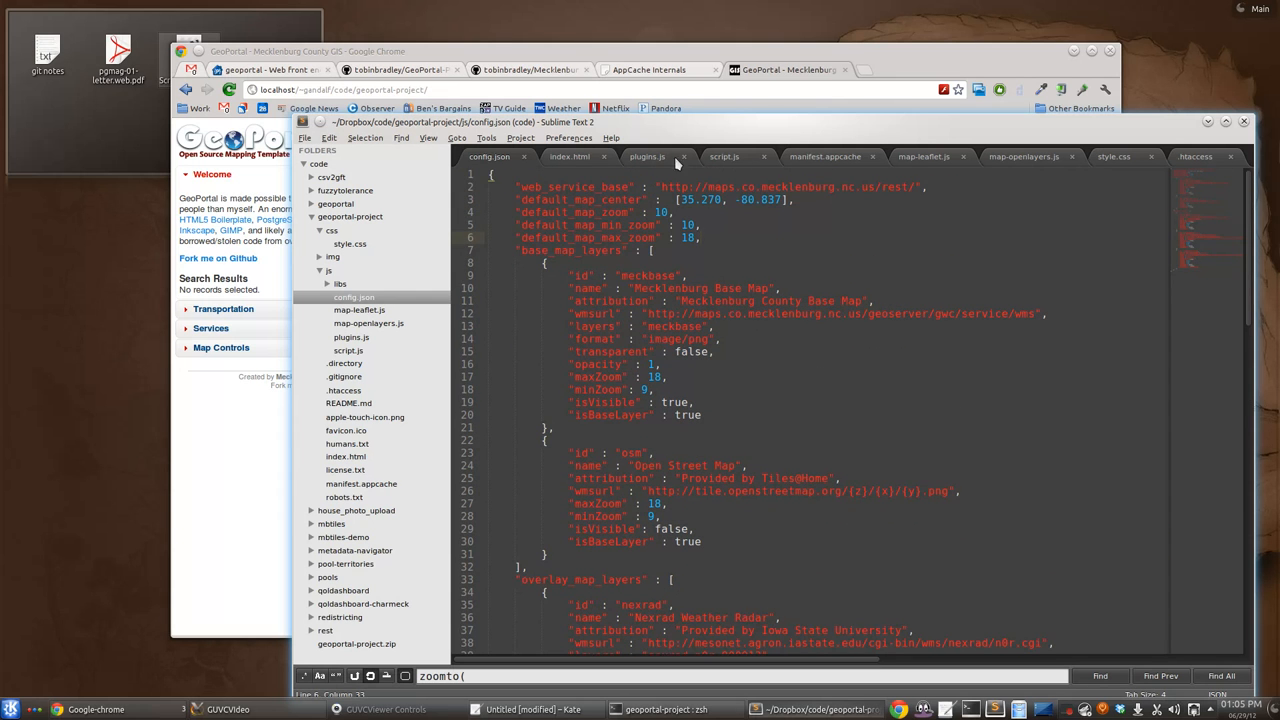
Step: Locate the PubSub selected-record subscriptions in script.js, including accordionDataClearShow
{"action": "left_click", "coordinate": [724, 156]}
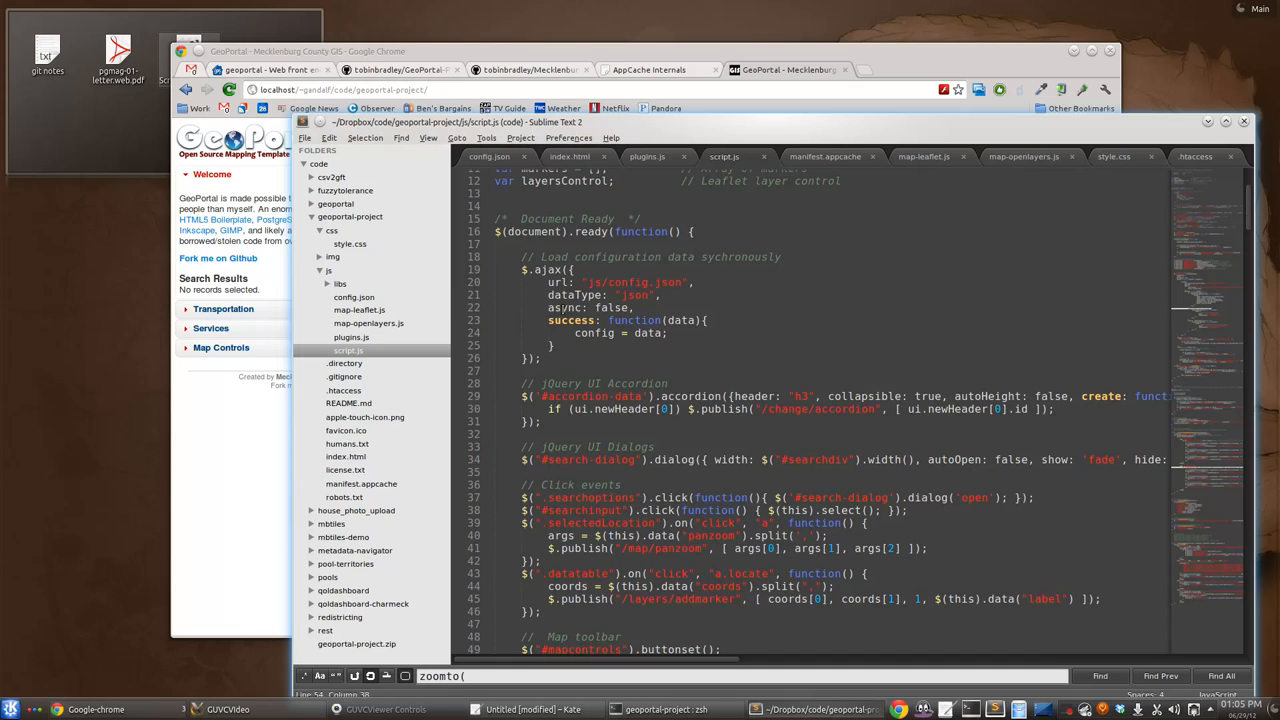
{"action": "double_click", "coordinate": [566, 307]}
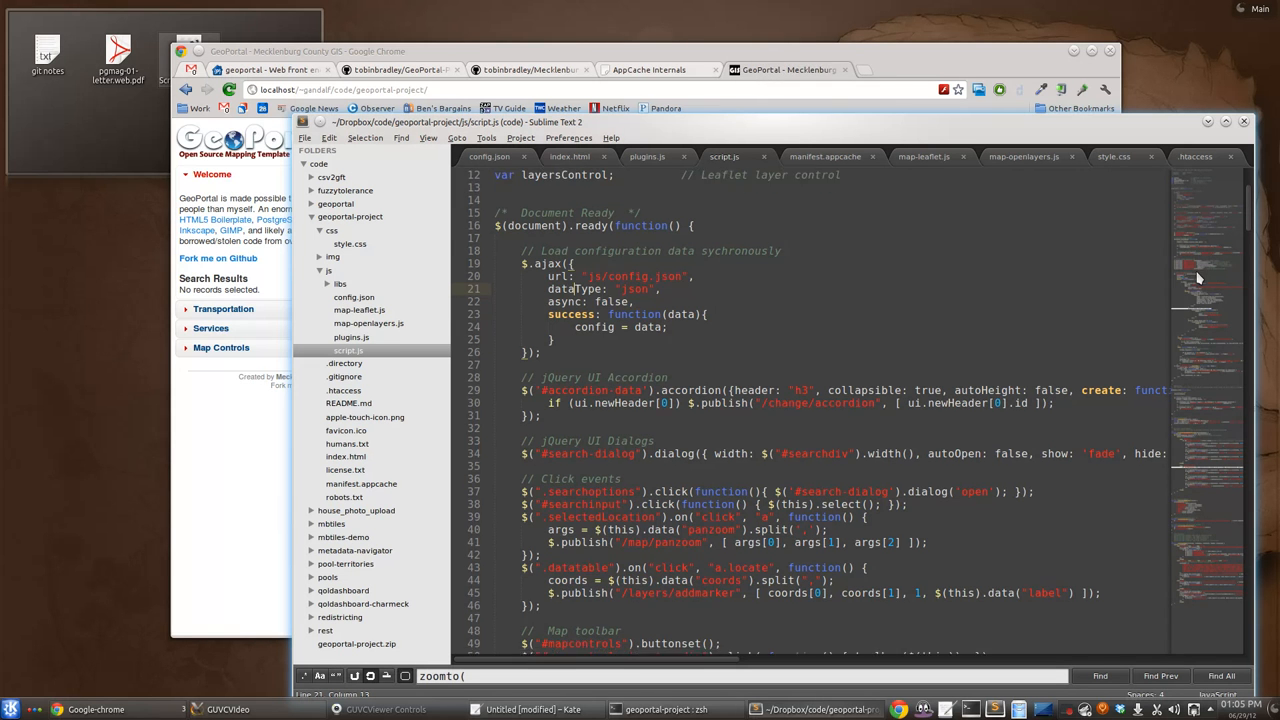
{"action": "scroll", "scroll_direction": "down", "scroll_amount": 3}
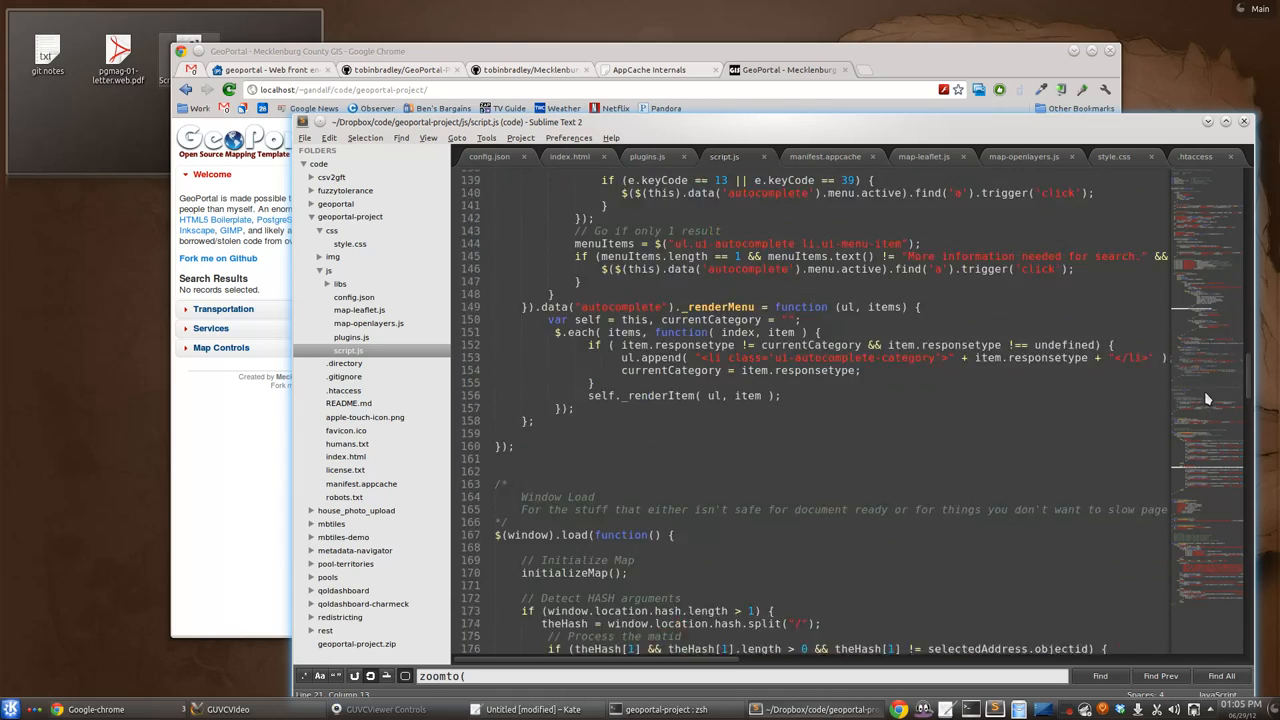
{"action": "scroll", "scroll_direction": "down", "scroll_amount": 3}
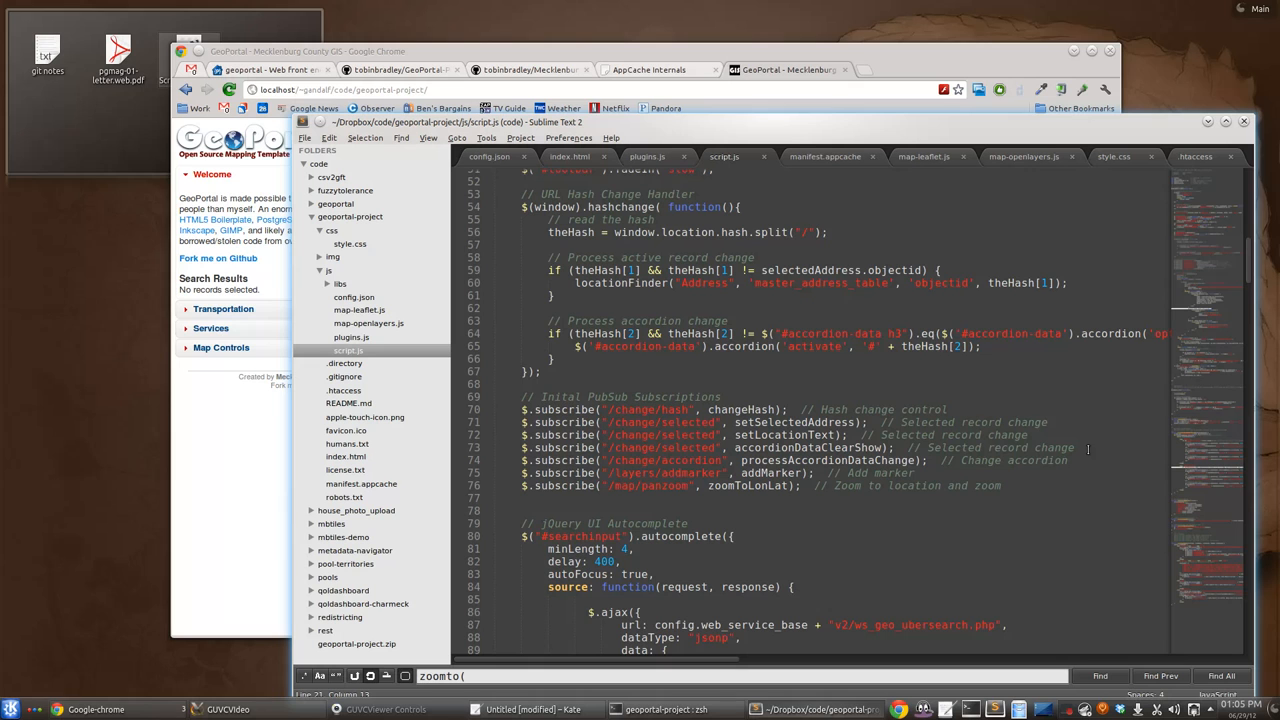
{"action": "double_click", "coordinate": [687, 447]}
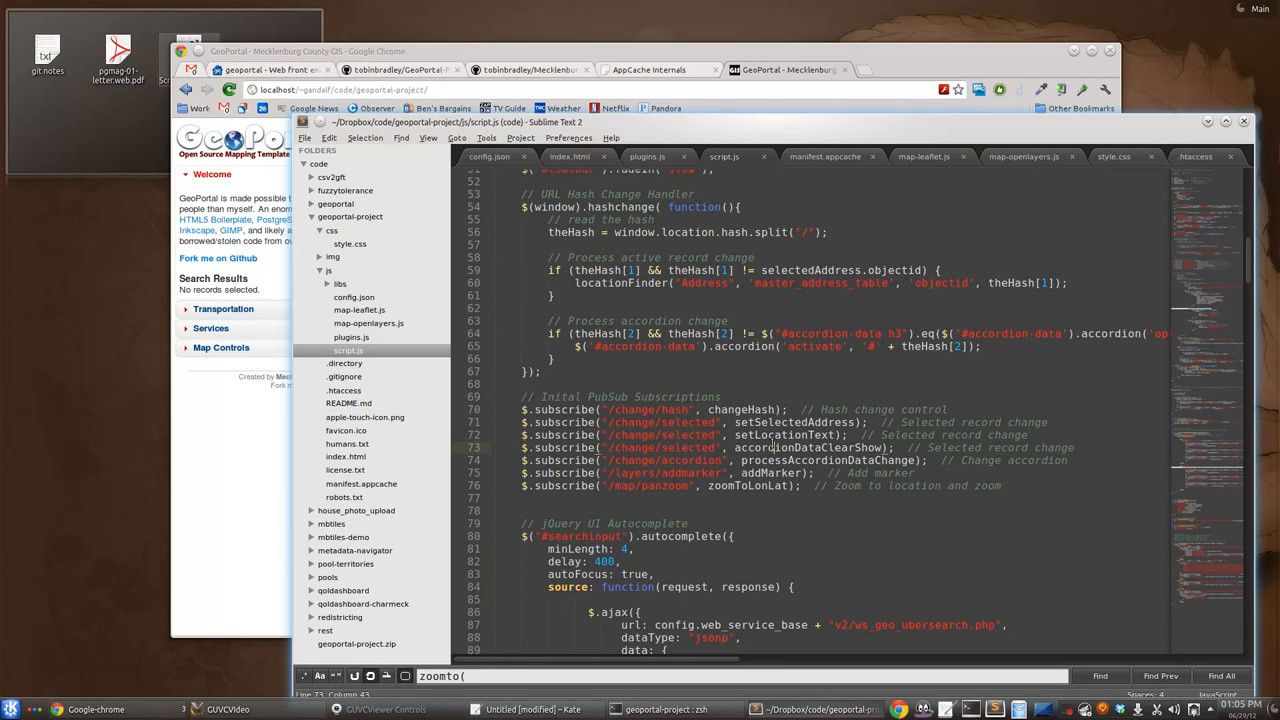
Step: Highlight accordionDataClearShow and 'selected' occurrences to reach their function definitions
{"action": "double_click", "coordinate": [793, 422]}
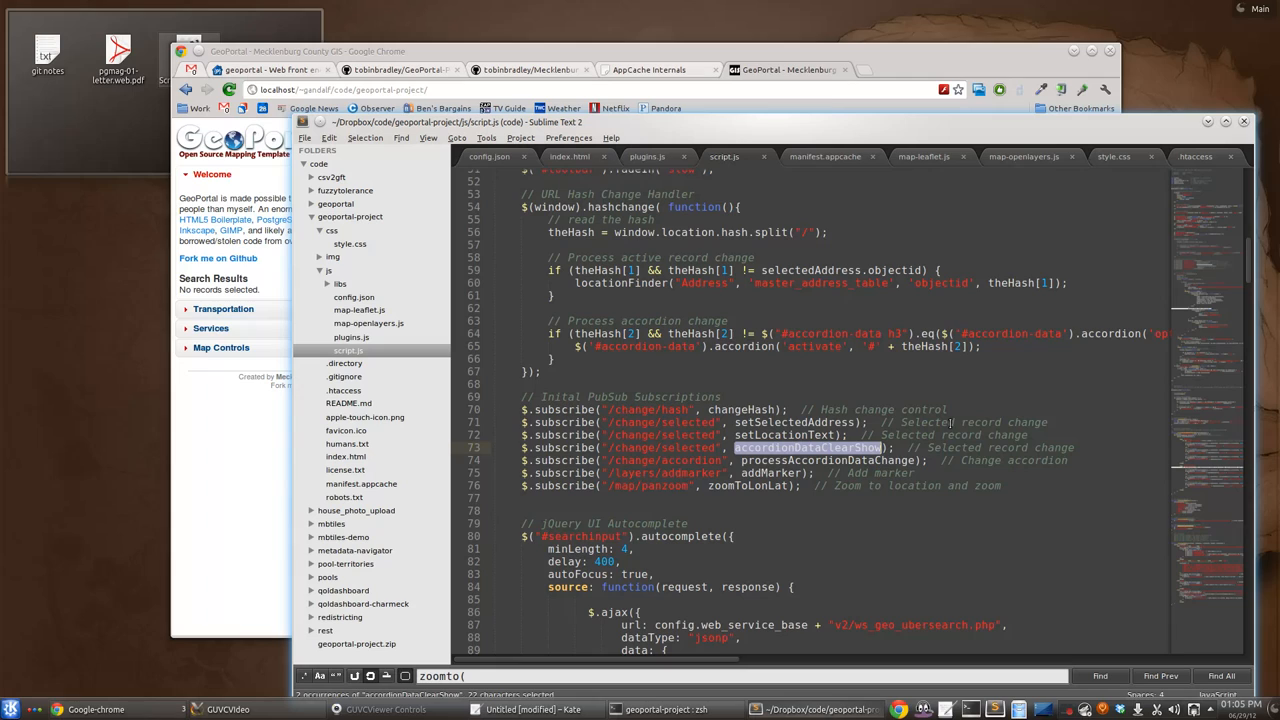
{"action": "mouse_move", "coordinate": [1197, 258]}
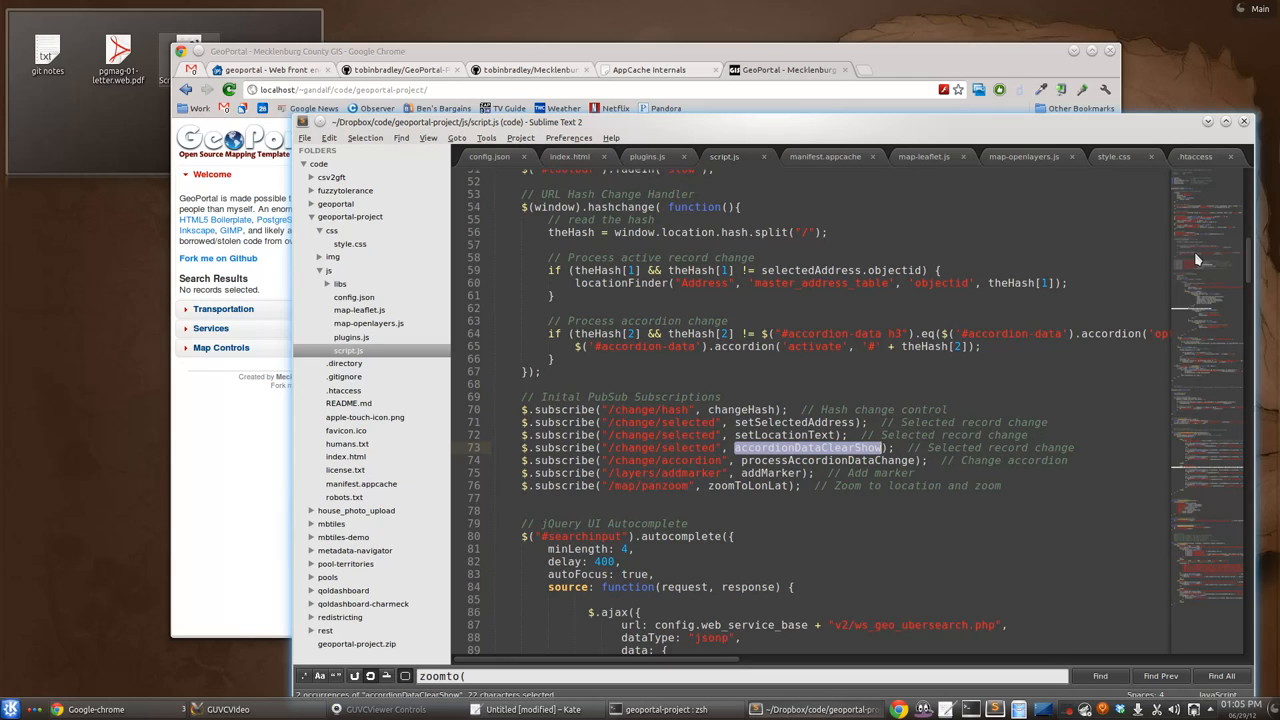
{"action": "scroll", "scroll_direction": "down", "scroll_amount": 3}
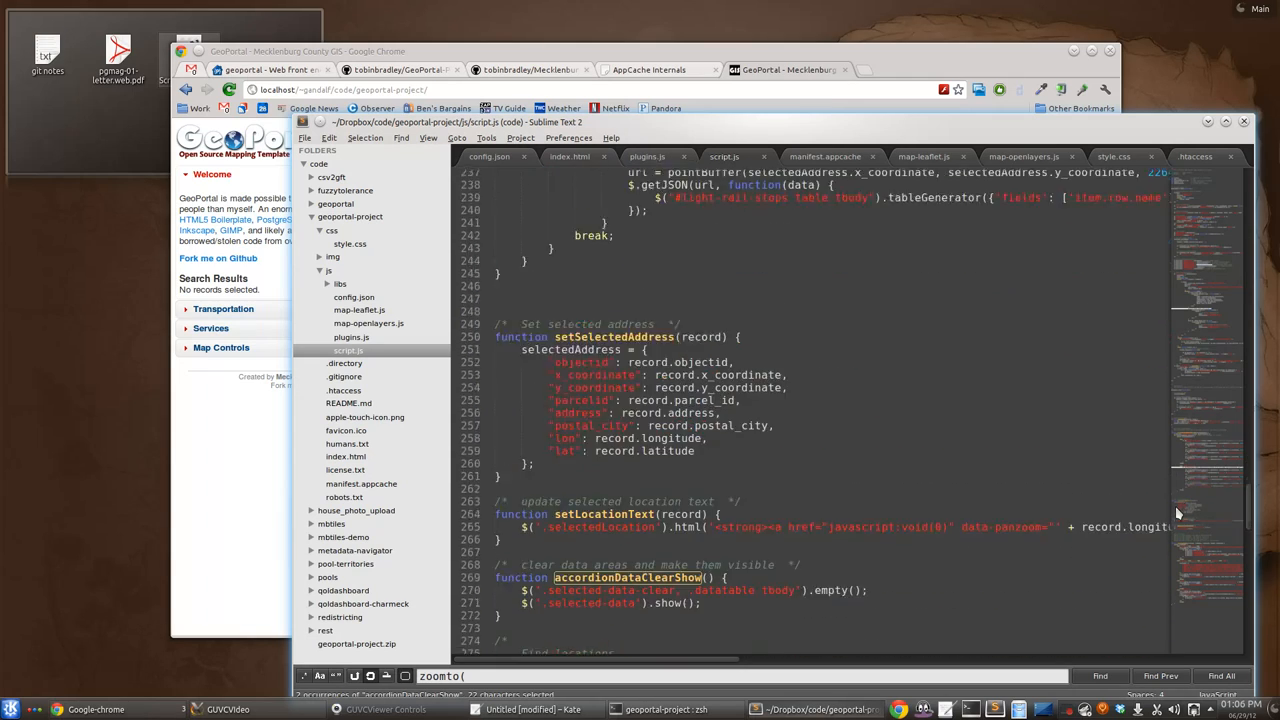
{"action": "scroll", "scroll_direction": "down", "scroll_amount": 3}
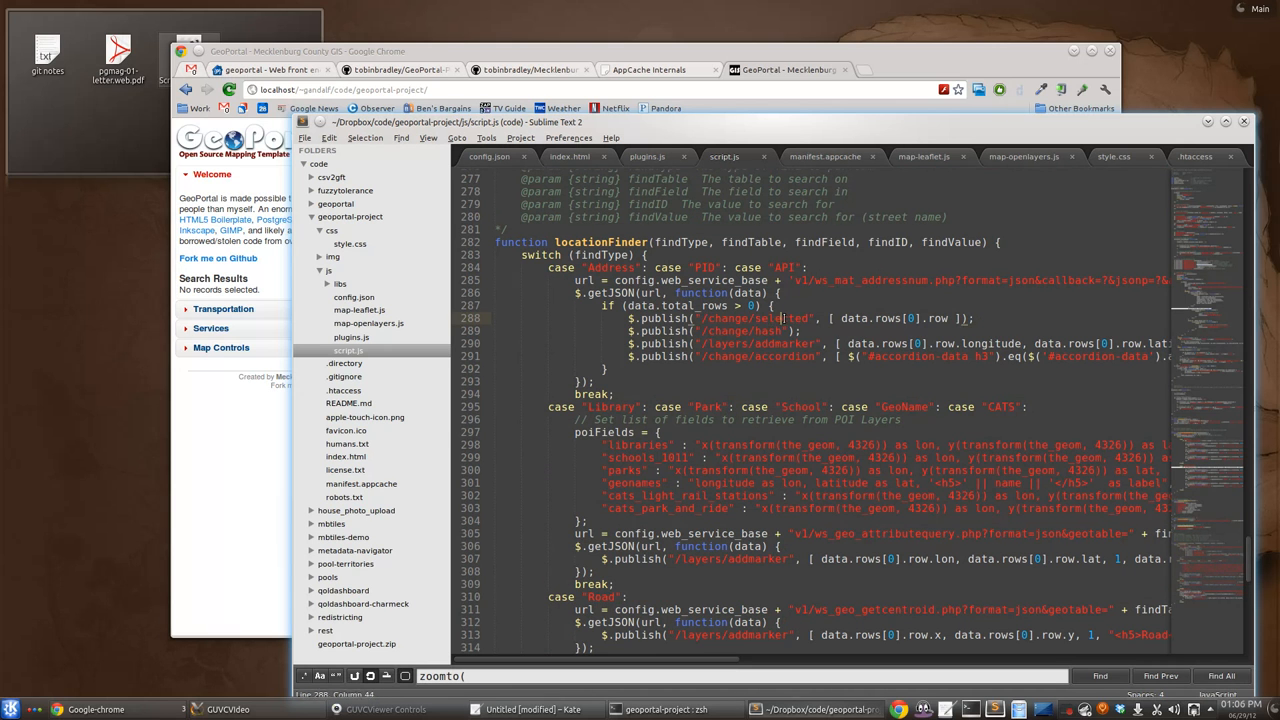
{"action": "double_click", "coordinate": [782, 318]}
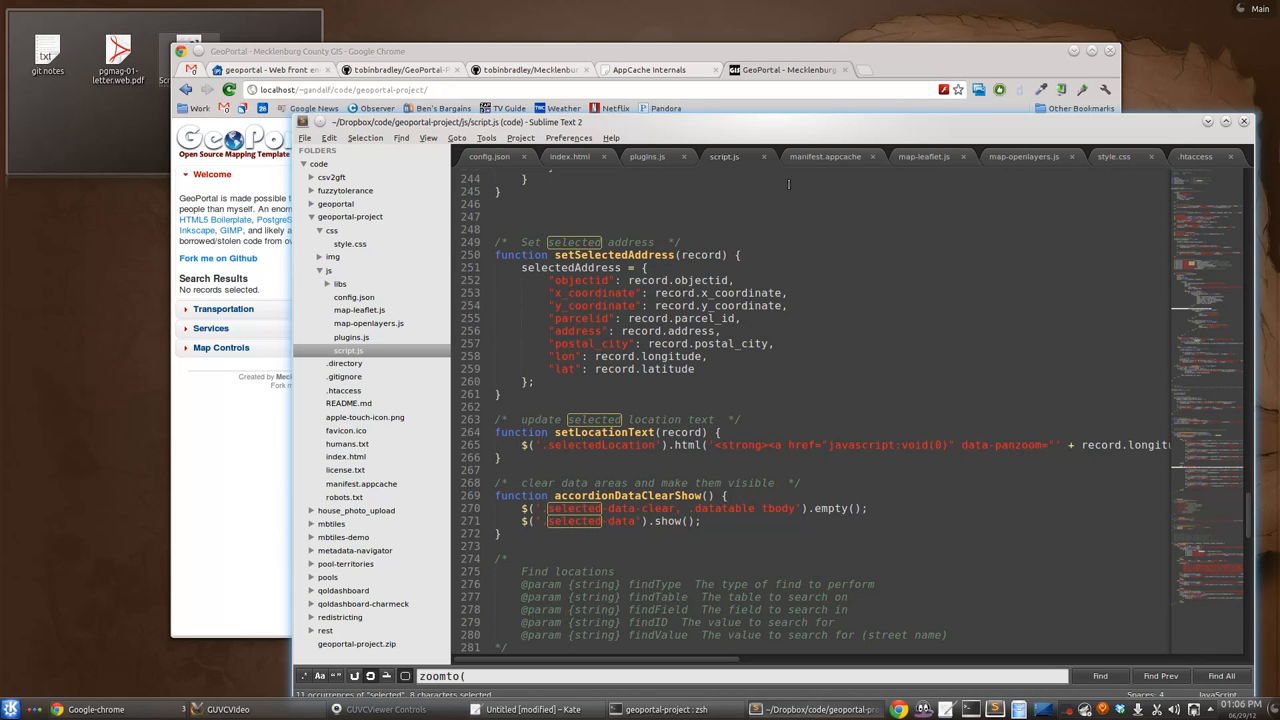
{"action": "mouse_move", "coordinate": [647, 156]}
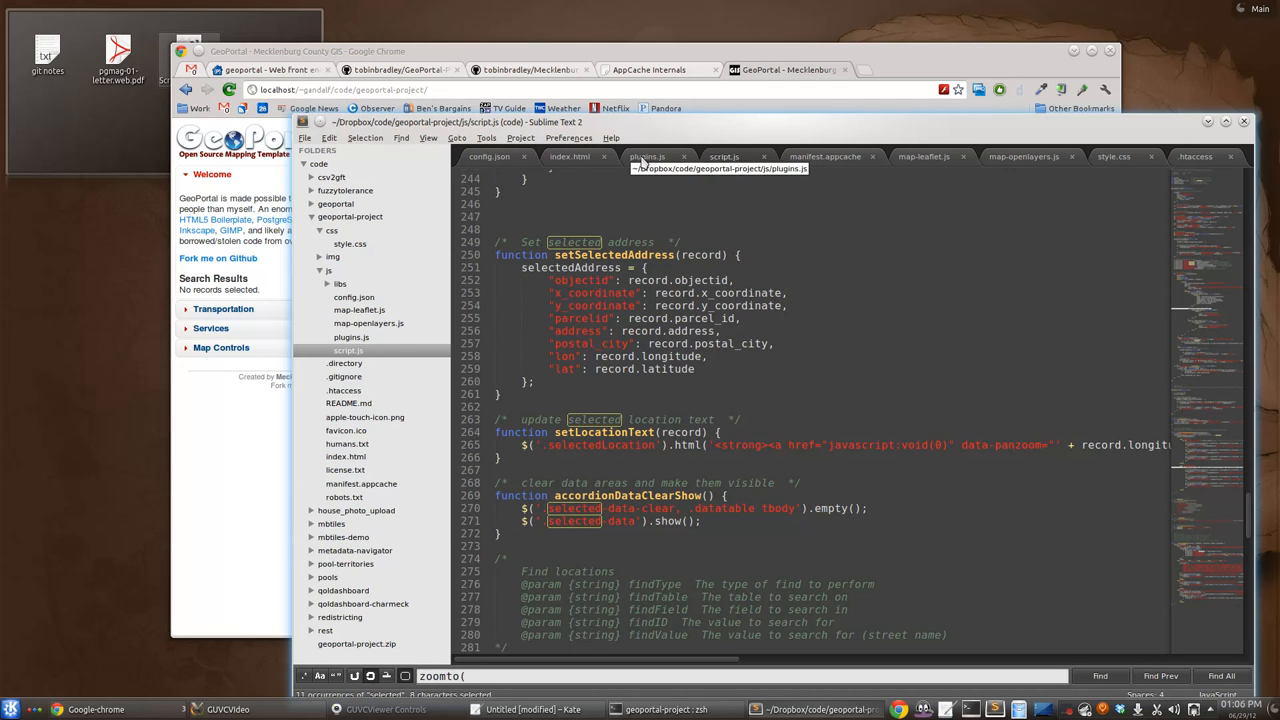
Step: Review the tableGenerator plugin code in plugins.js
{"action": "left_click", "coordinate": [647, 156]}
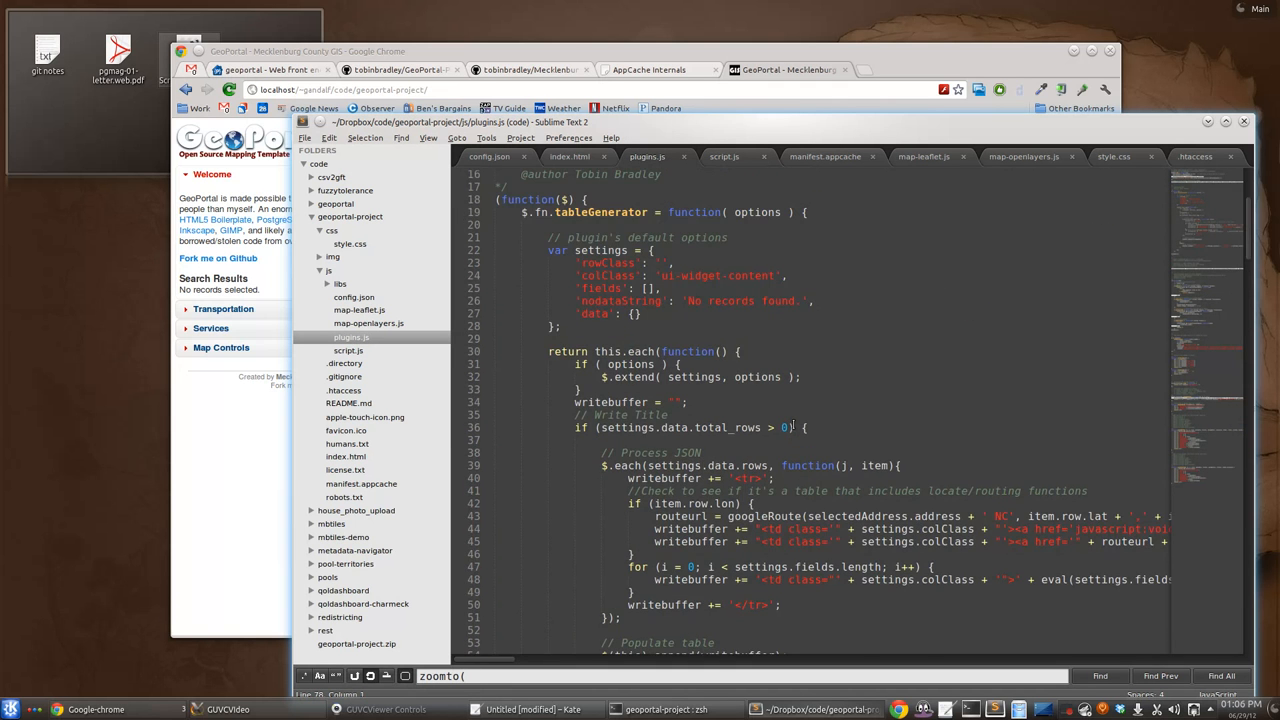
{"action": "scroll", "scroll_direction": "down", "scroll_amount": 3}
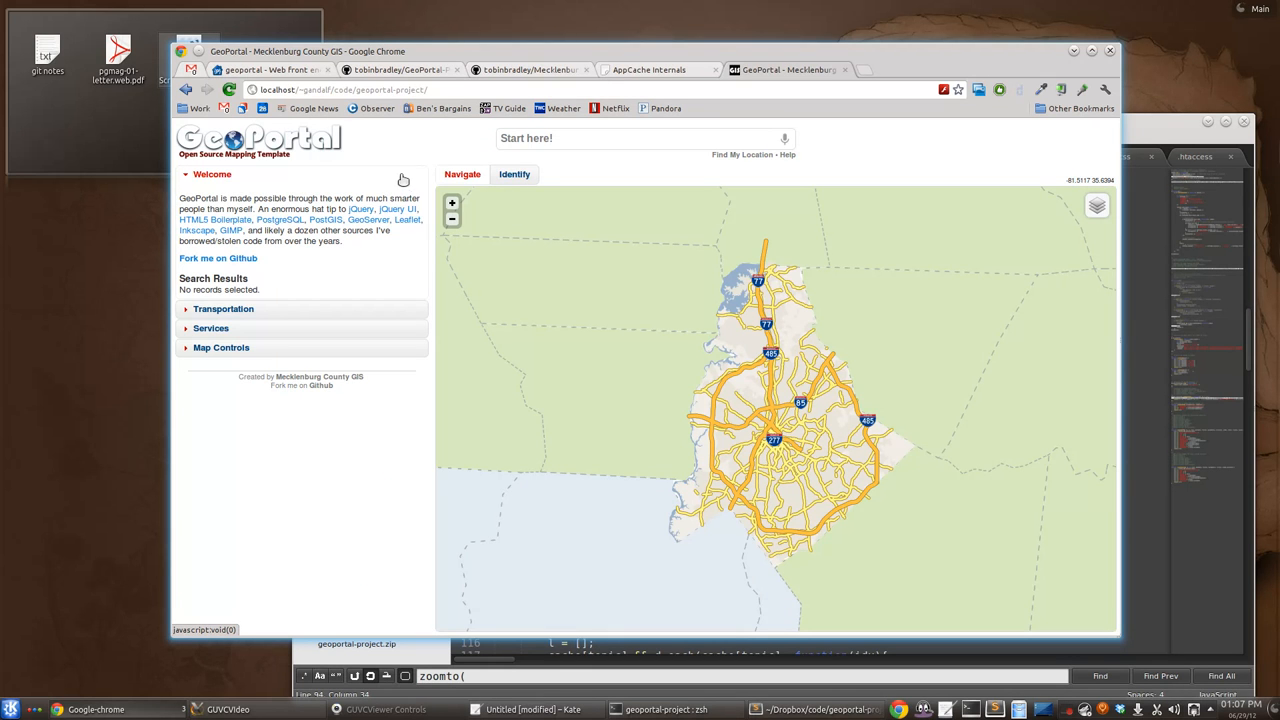
{"action": "left_click", "coordinate": [640, 138]}
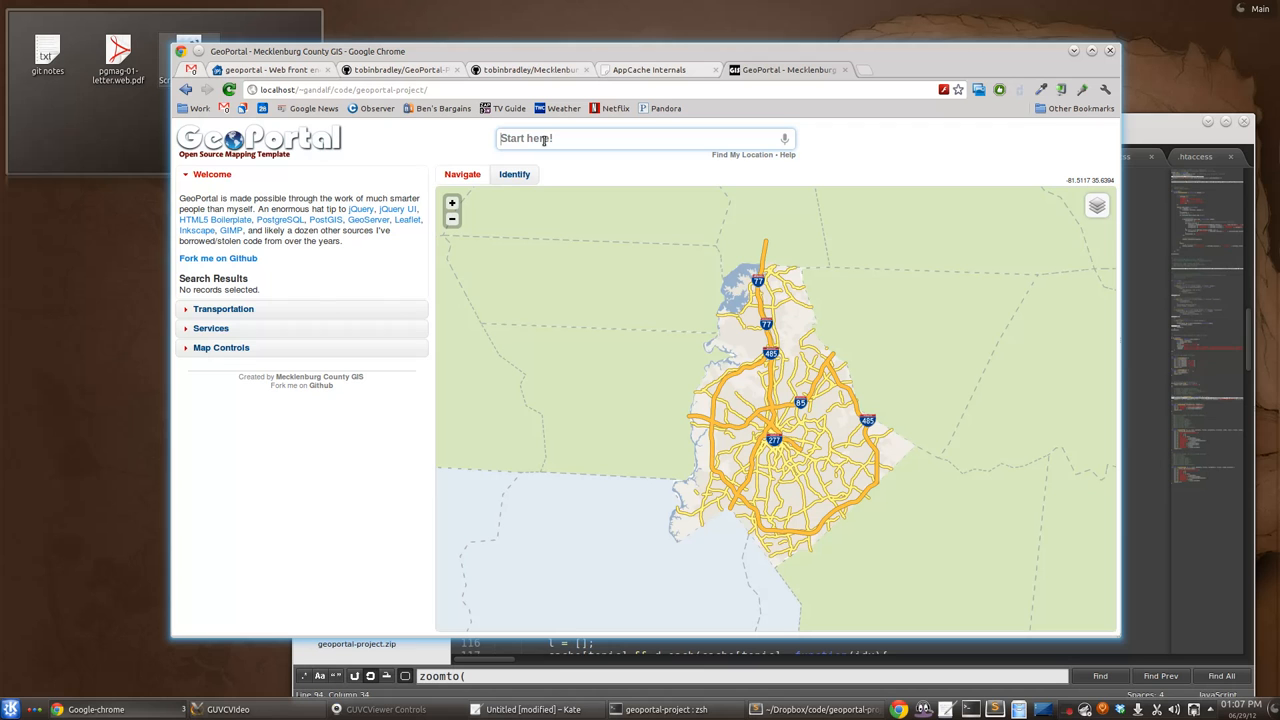
{"action": "type", "text": "5501 ru"}
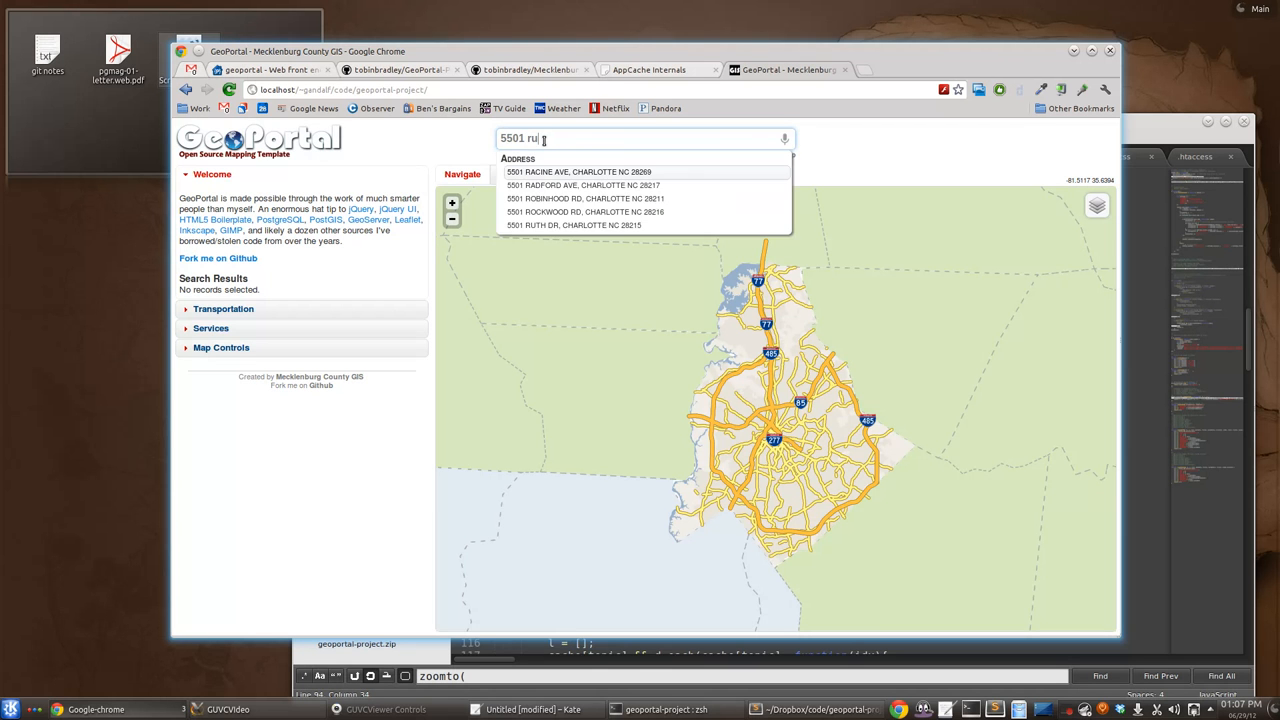
{"action": "left_click", "coordinate": [573, 225]}
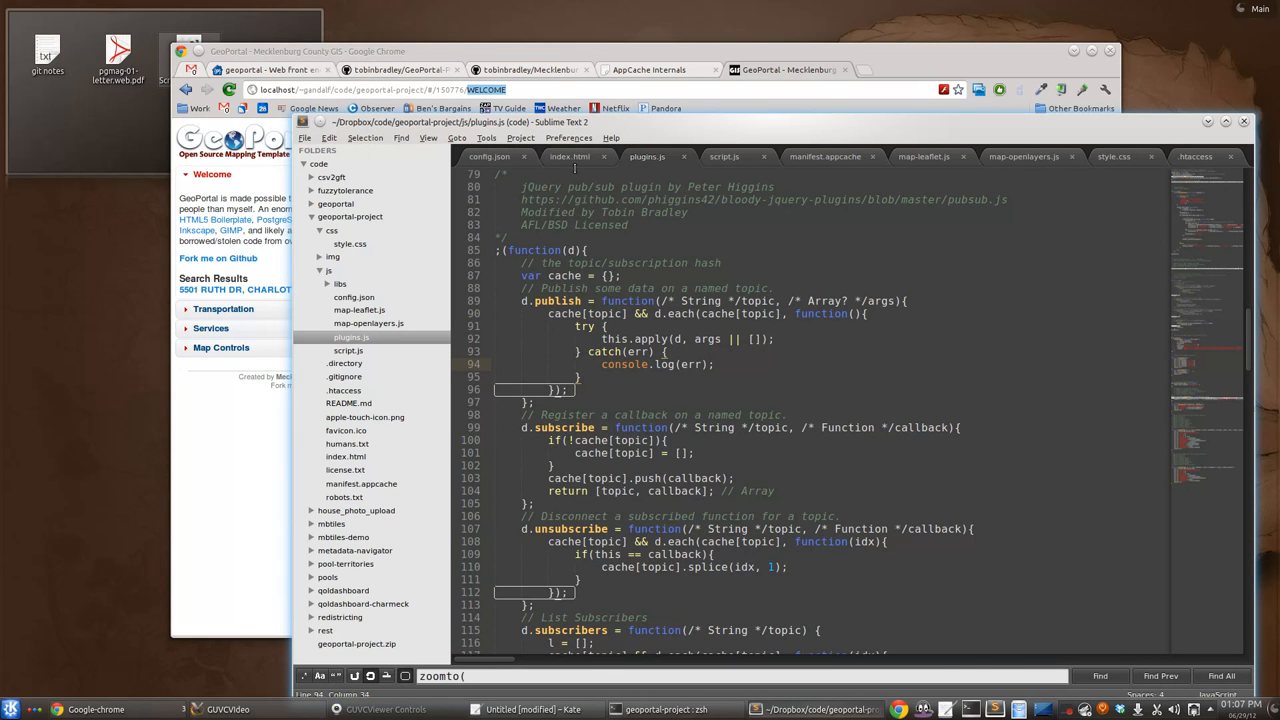
{"action": "left_click", "coordinate": [569, 156]}
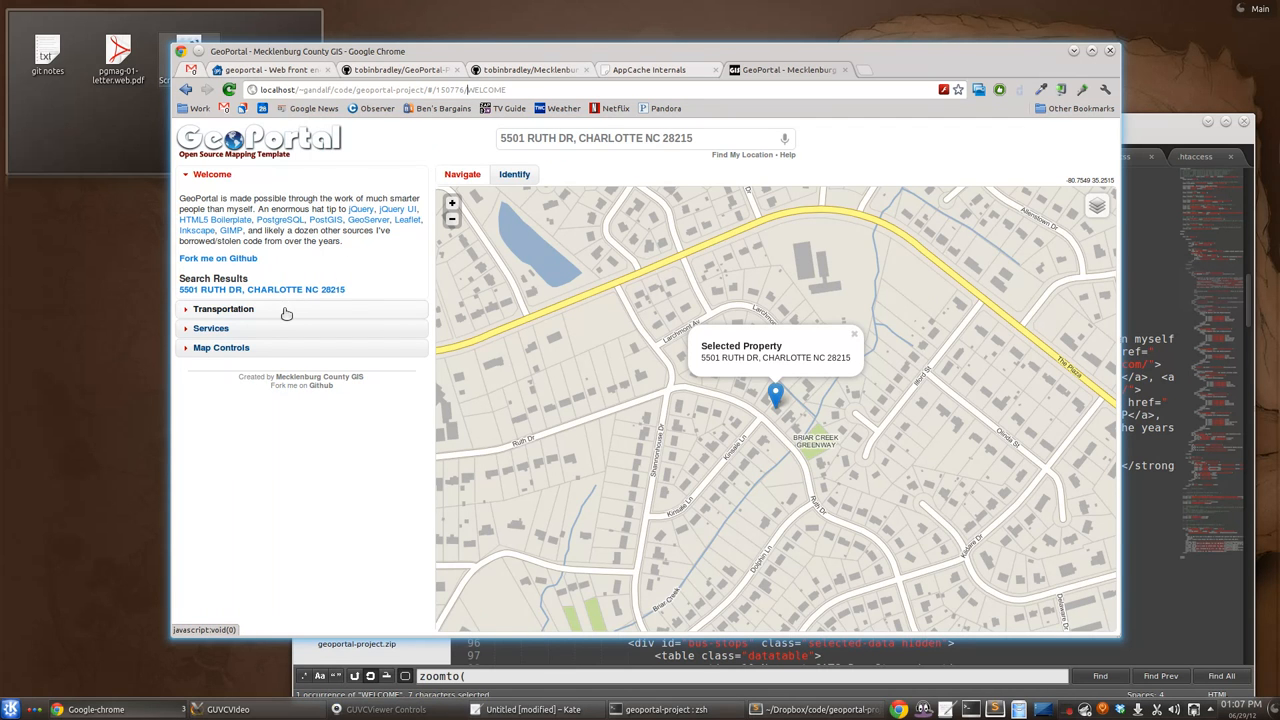
Step: Expand the Transportation panel listing nearest CATS stops, park and rides and Lynx stops
{"action": "left_click", "coordinate": [223, 308]}
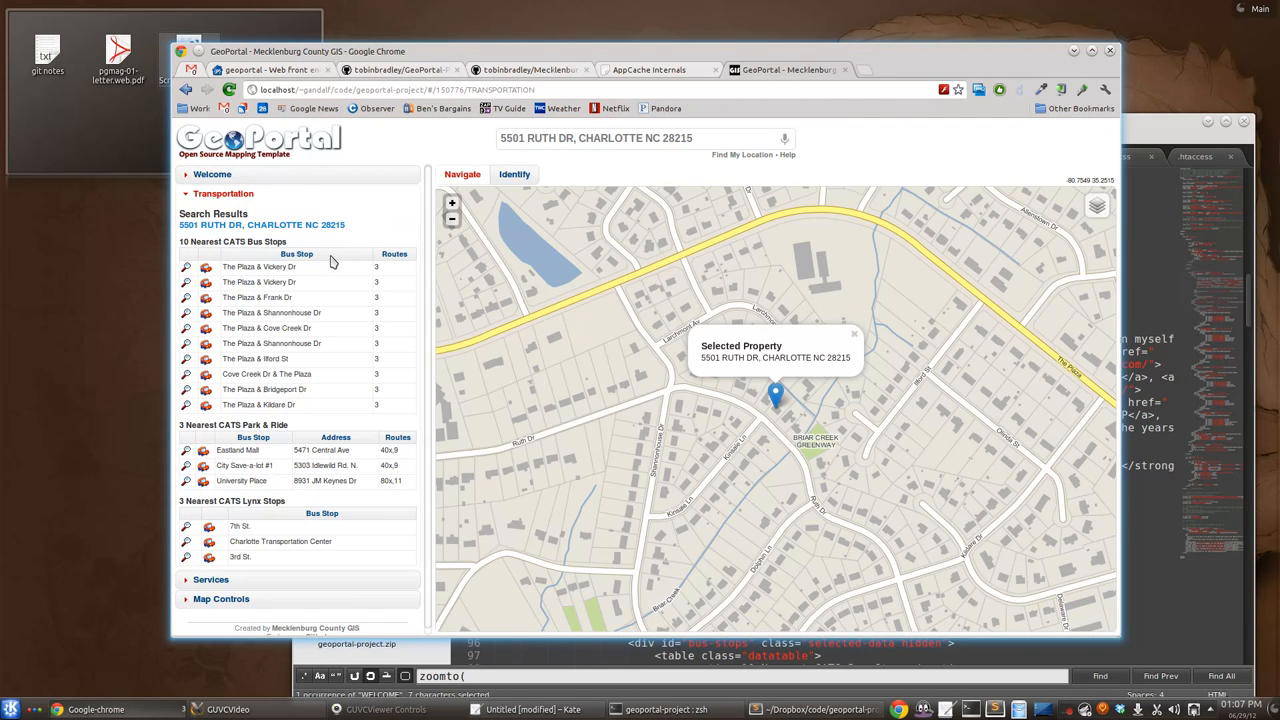
{"action": "mouse_move", "coordinate": [410, 194]}
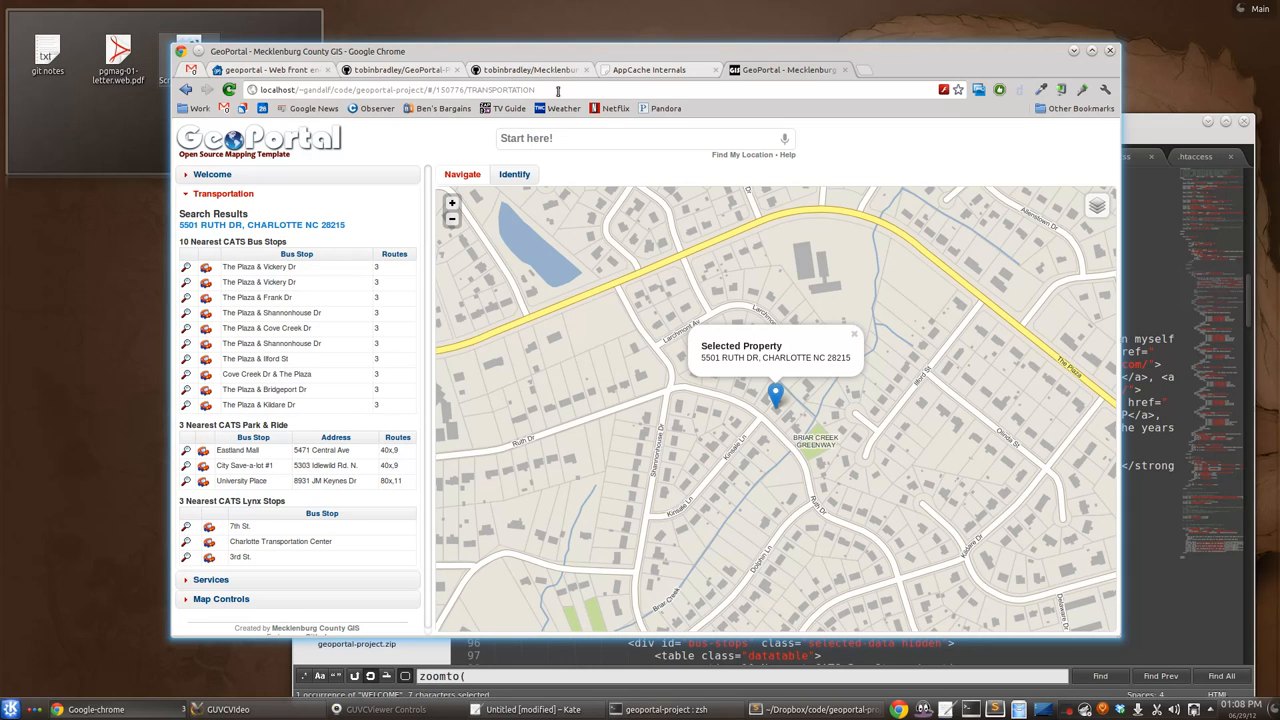
{"action": "mouse_move", "coordinate": [551, 105]}
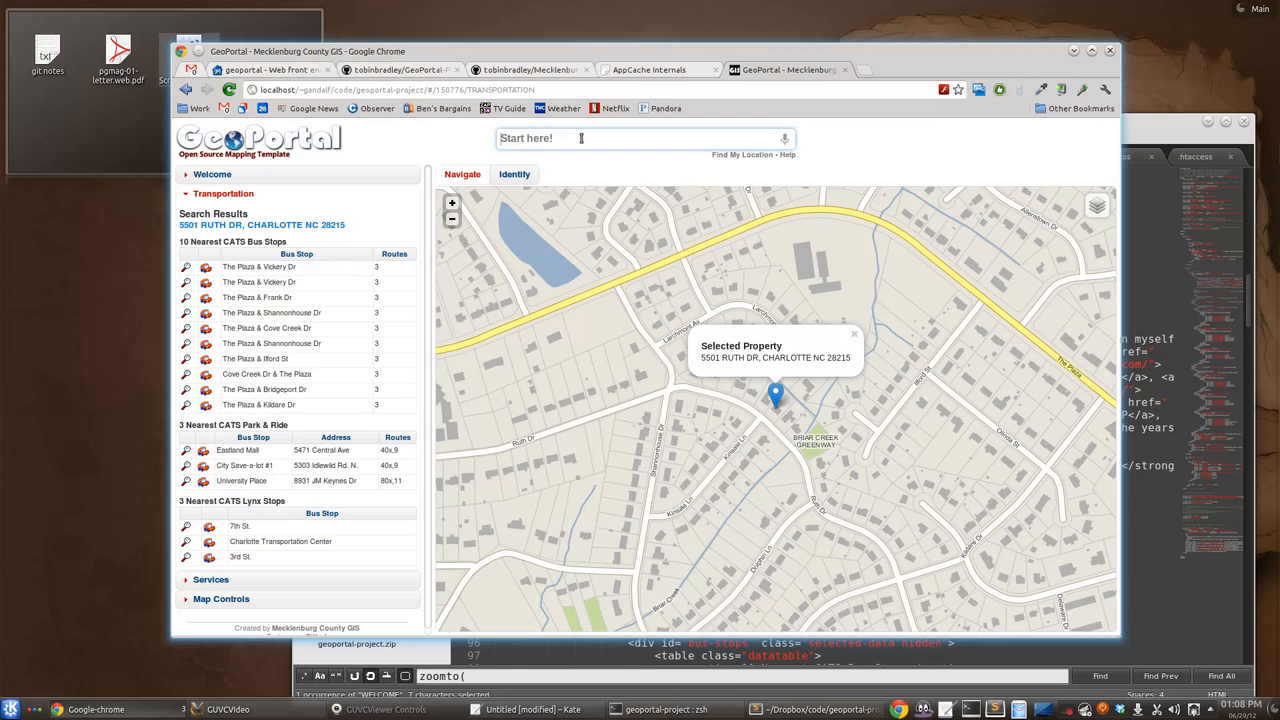
{"action": "type", "text": "700 n try"}
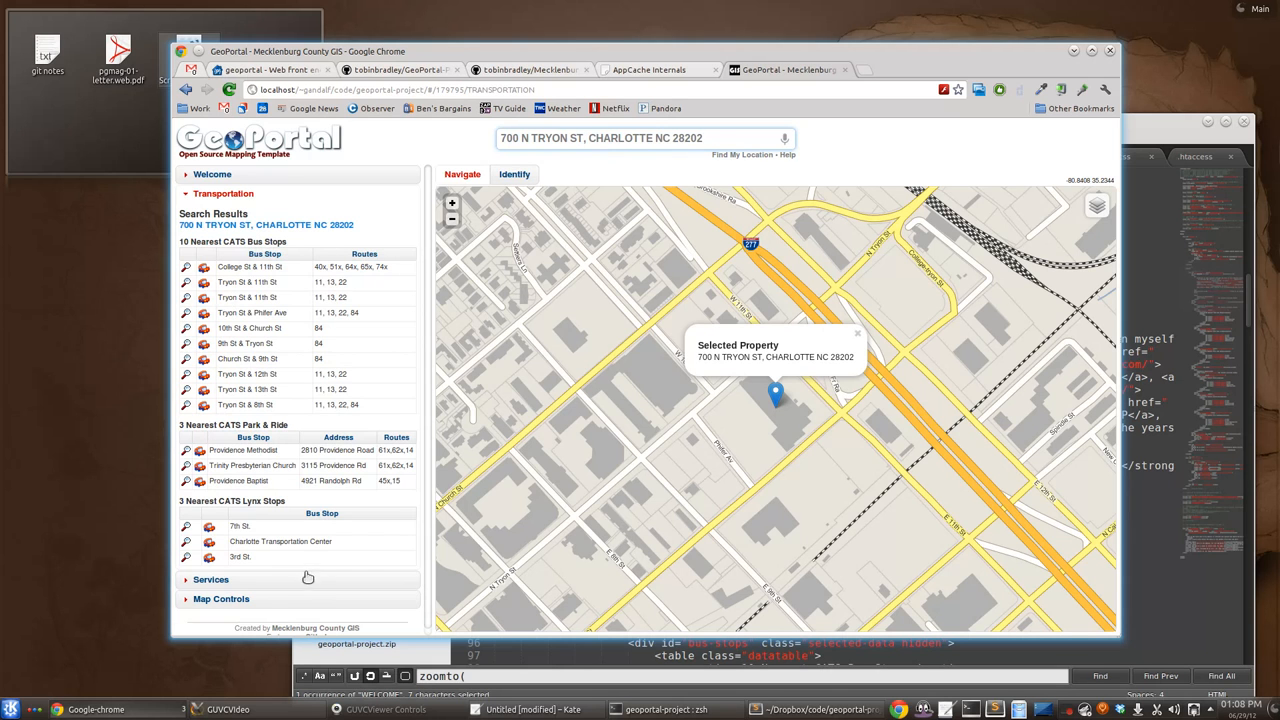
{"action": "left_click", "coordinate": [210, 579]}
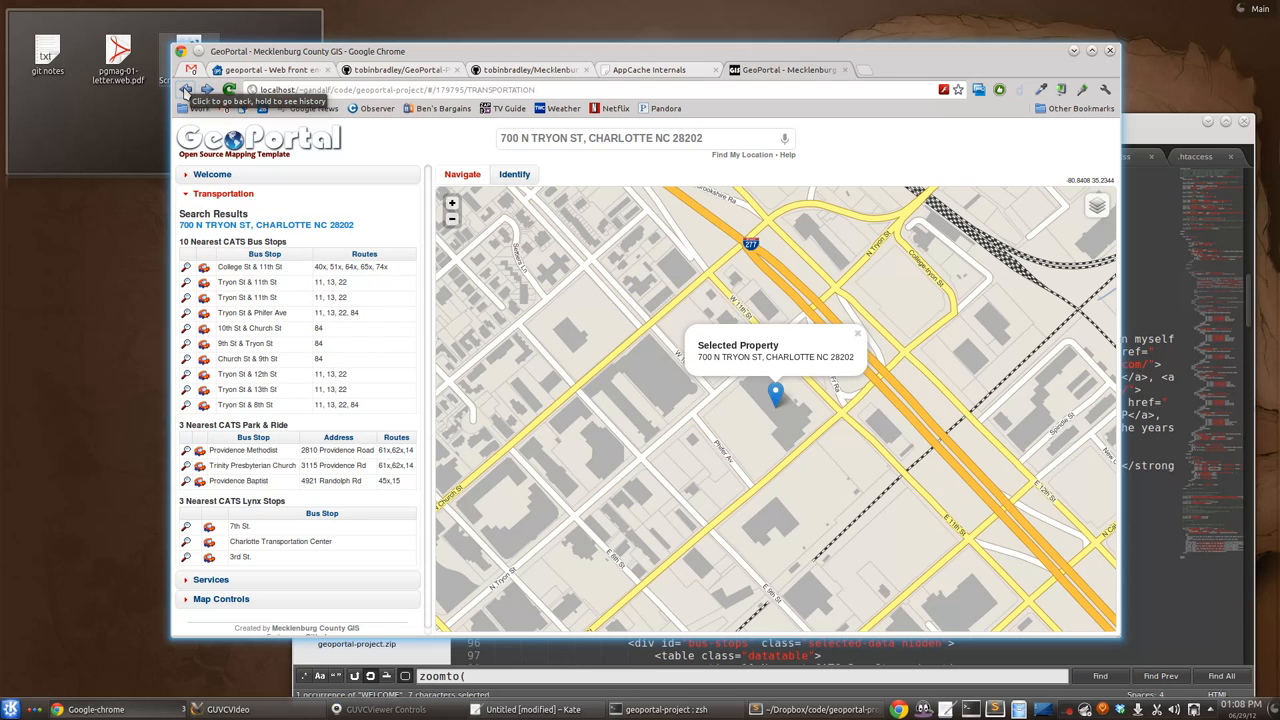
{"action": "left_click", "coordinate": [185, 89]}
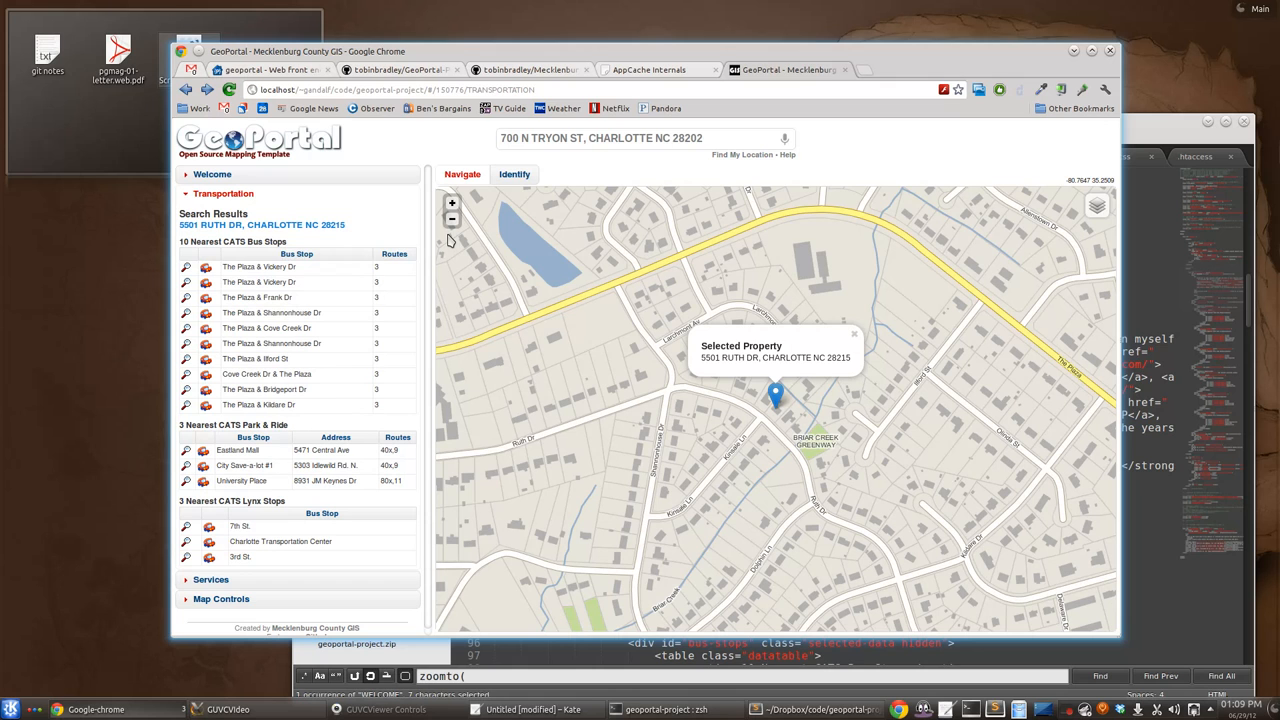
{"action": "mouse_move", "coordinate": [895, 172]}
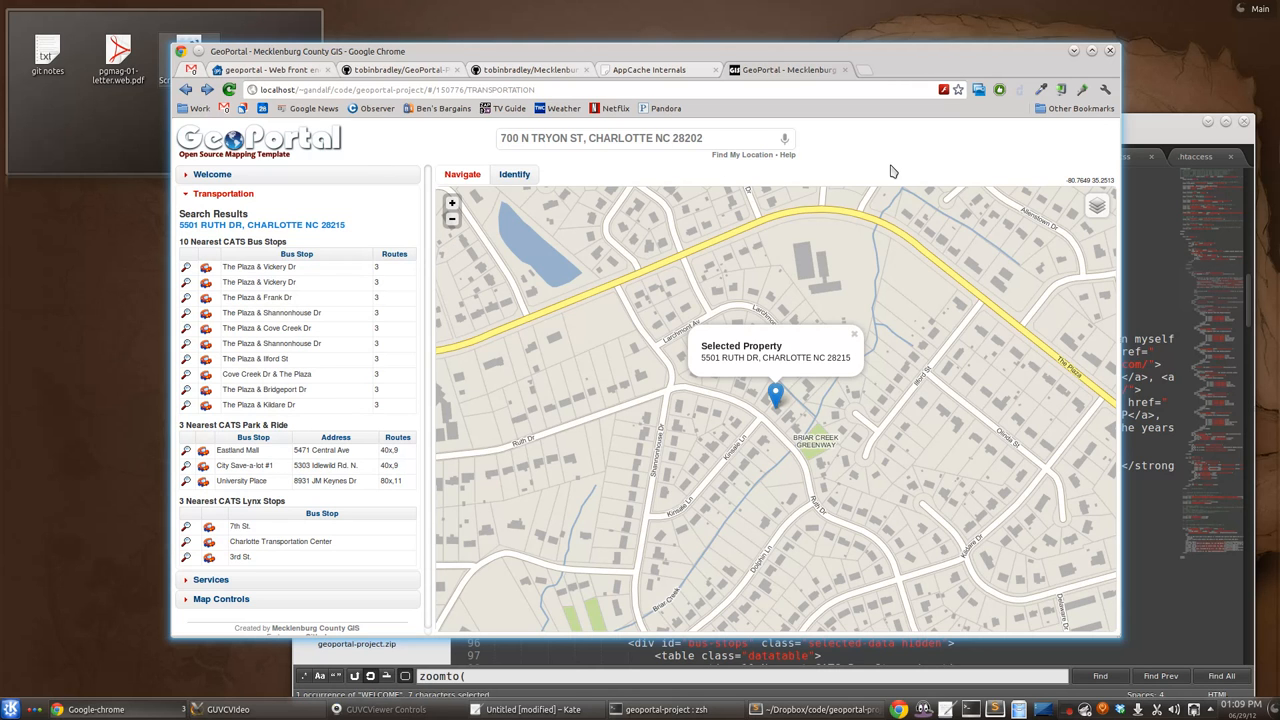
{"action": "mouse_move", "coordinate": [889, 171]}
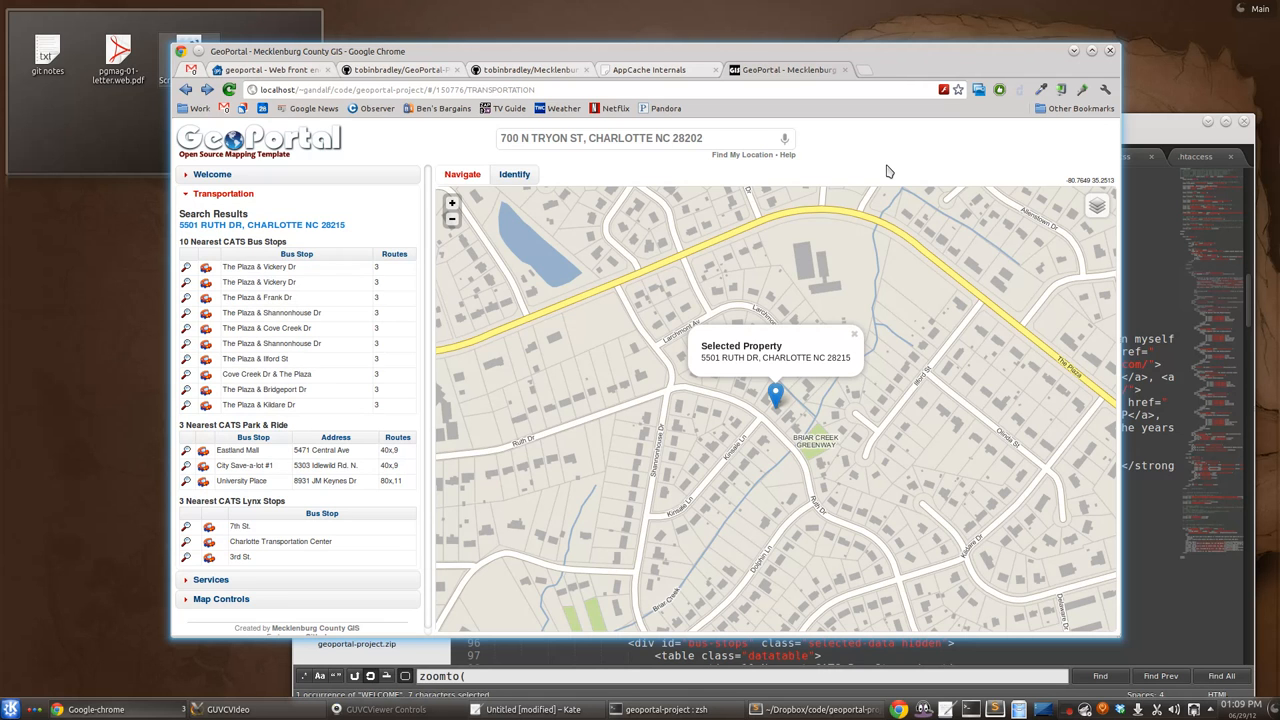
{"action": "mouse_move", "coordinate": [890, 168]}
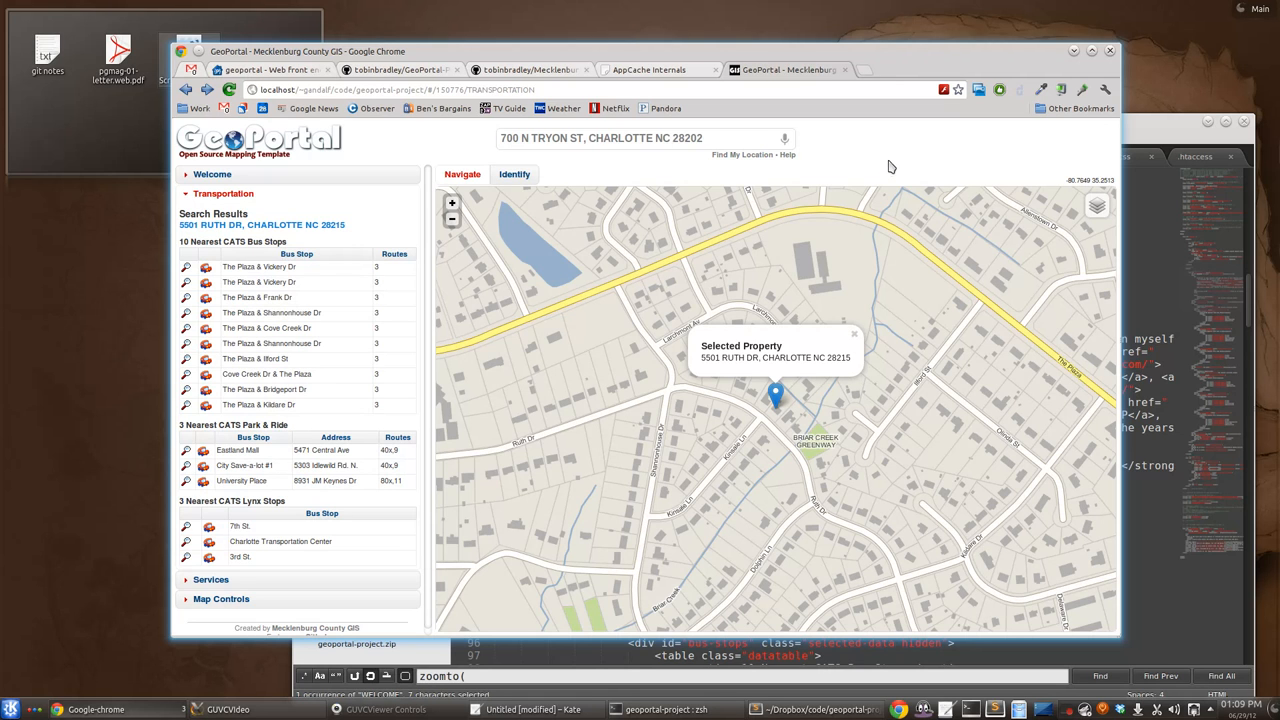
{"action": "mouse_move", "coordinate": [907, 198]}
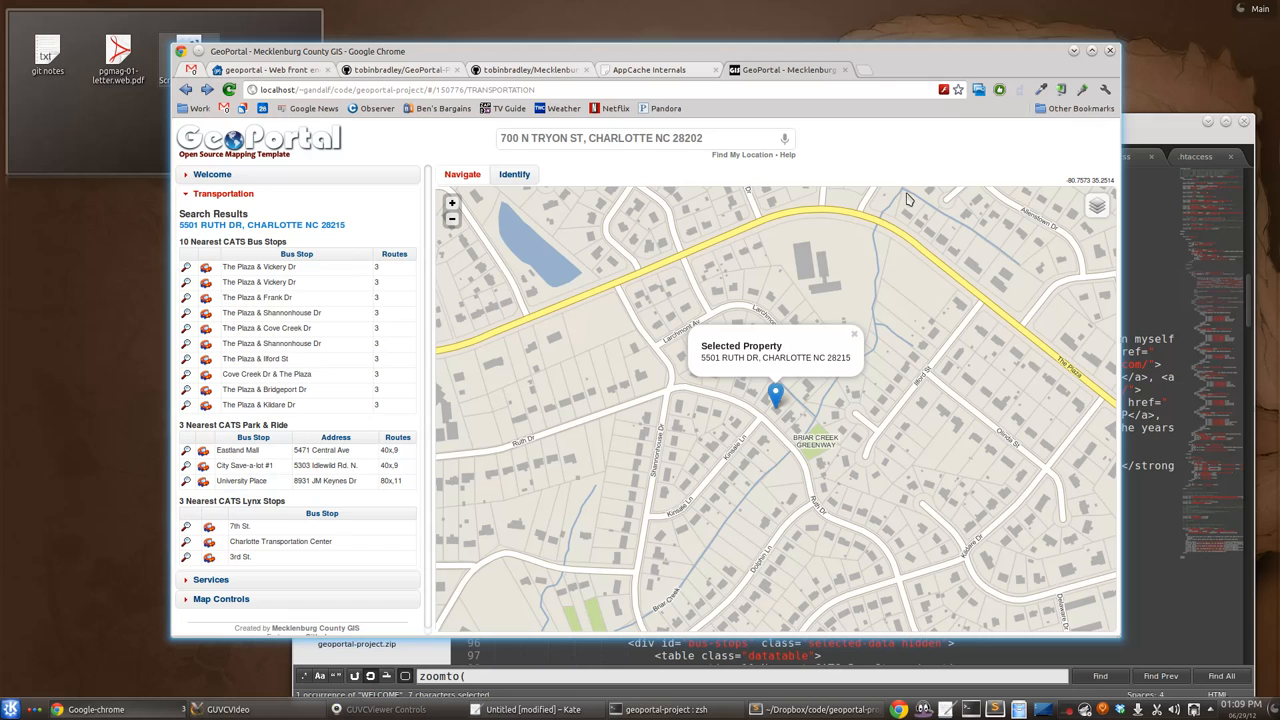
{"action": "mouse_move", "coordinate": [1135, 135]}
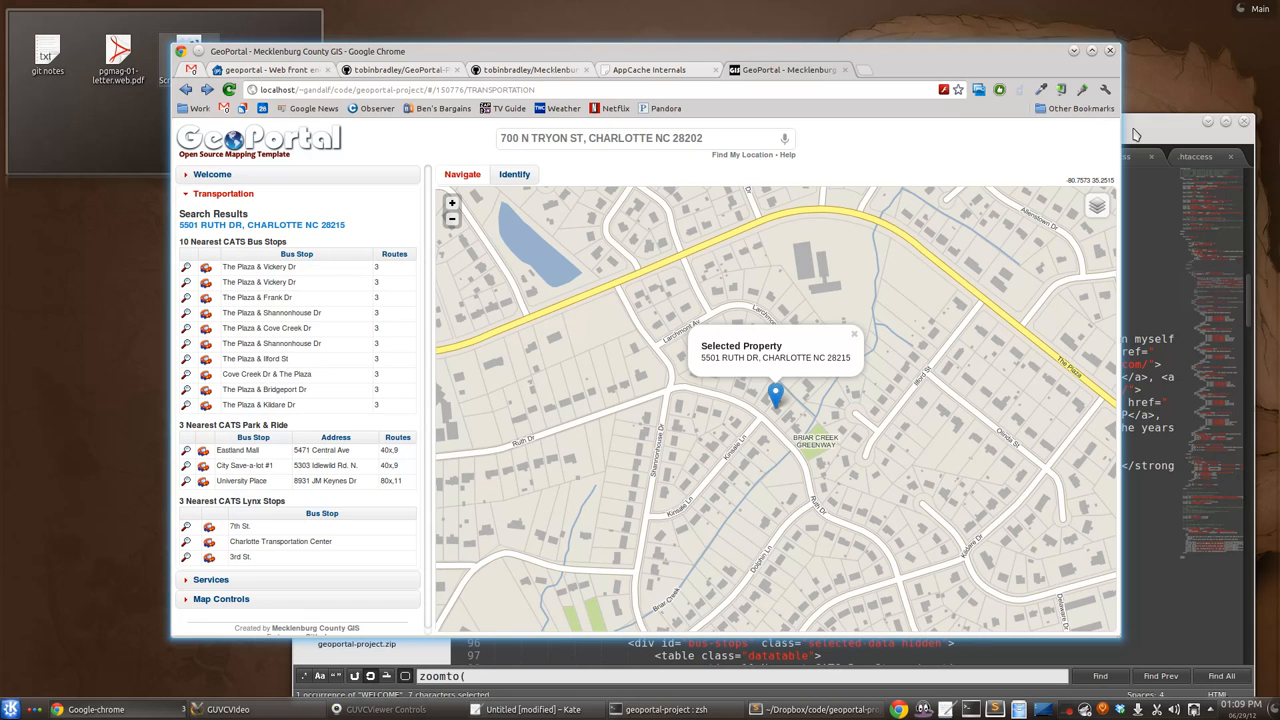
{"action": "mouse_move", "coordinate": [1138, 138]}
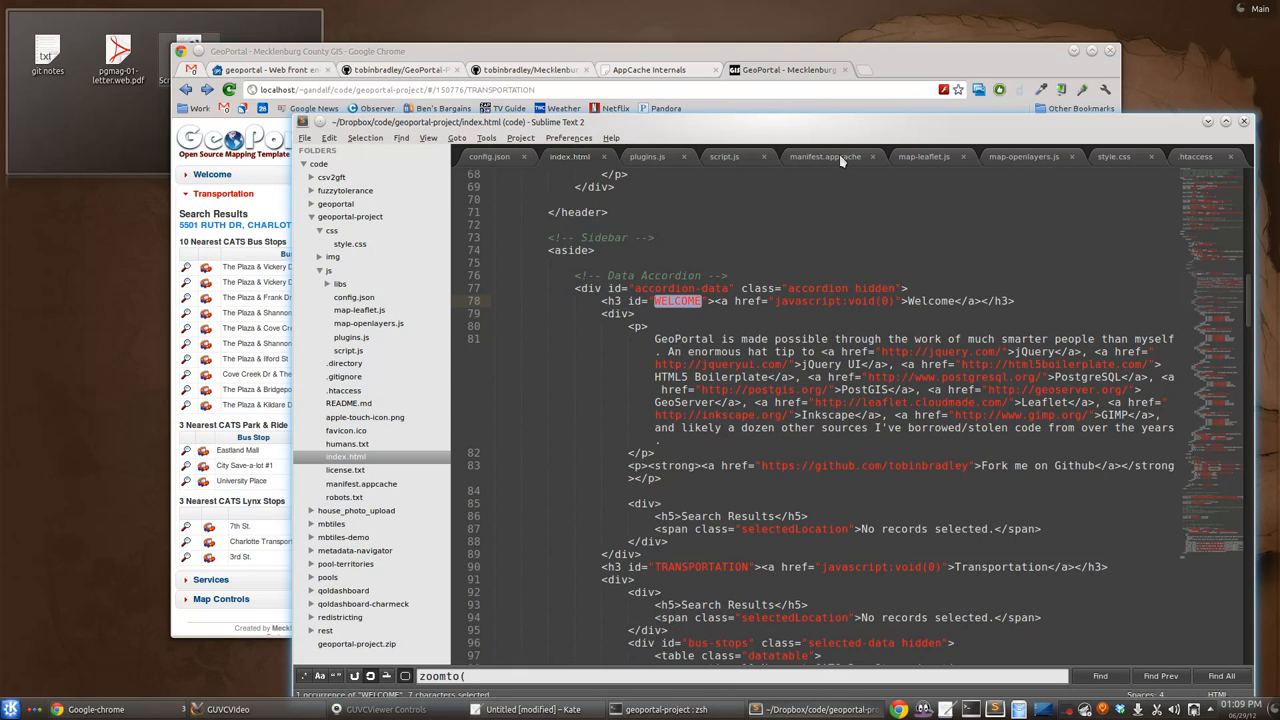
Step: Bring up manifest.appcache with its explicitly cached master entries
{"action": "left_click", "coordinate": [824, 156]}
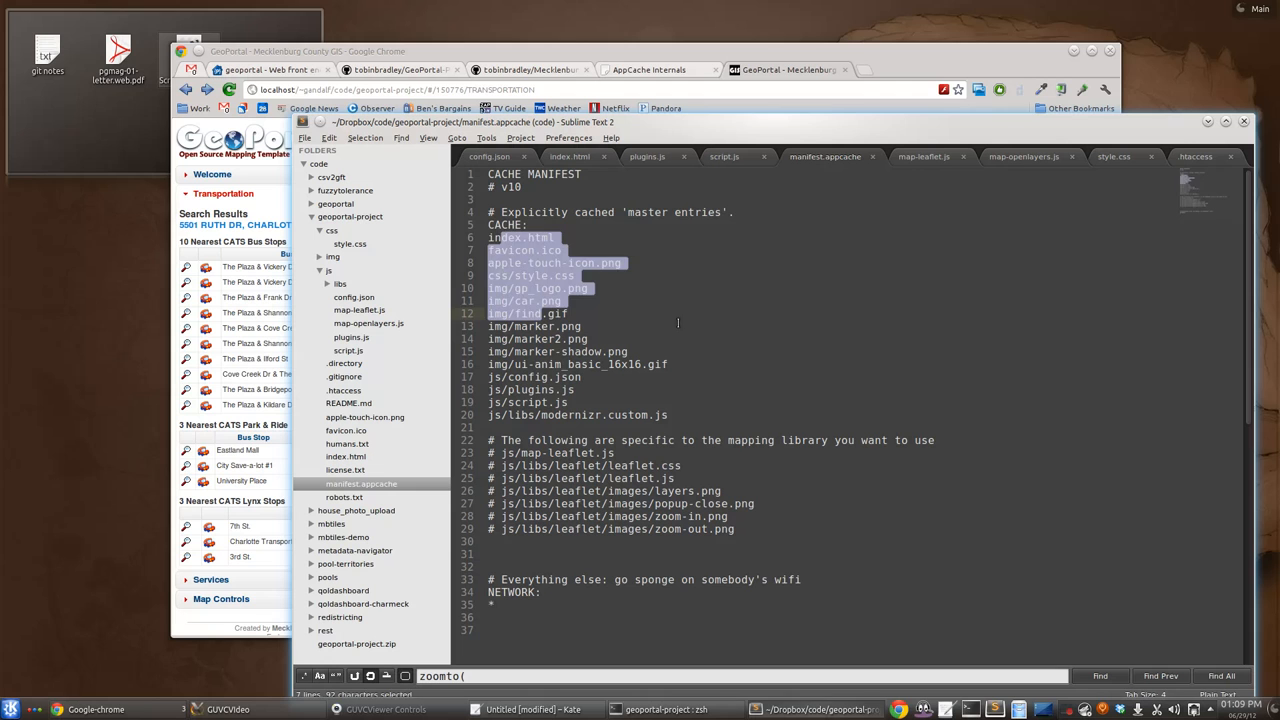
Step: Review manifest.appcache's mapping library entries, then switch to the project's .htaccess file
{"action": "left_click", "coordinate": [543, 313]}
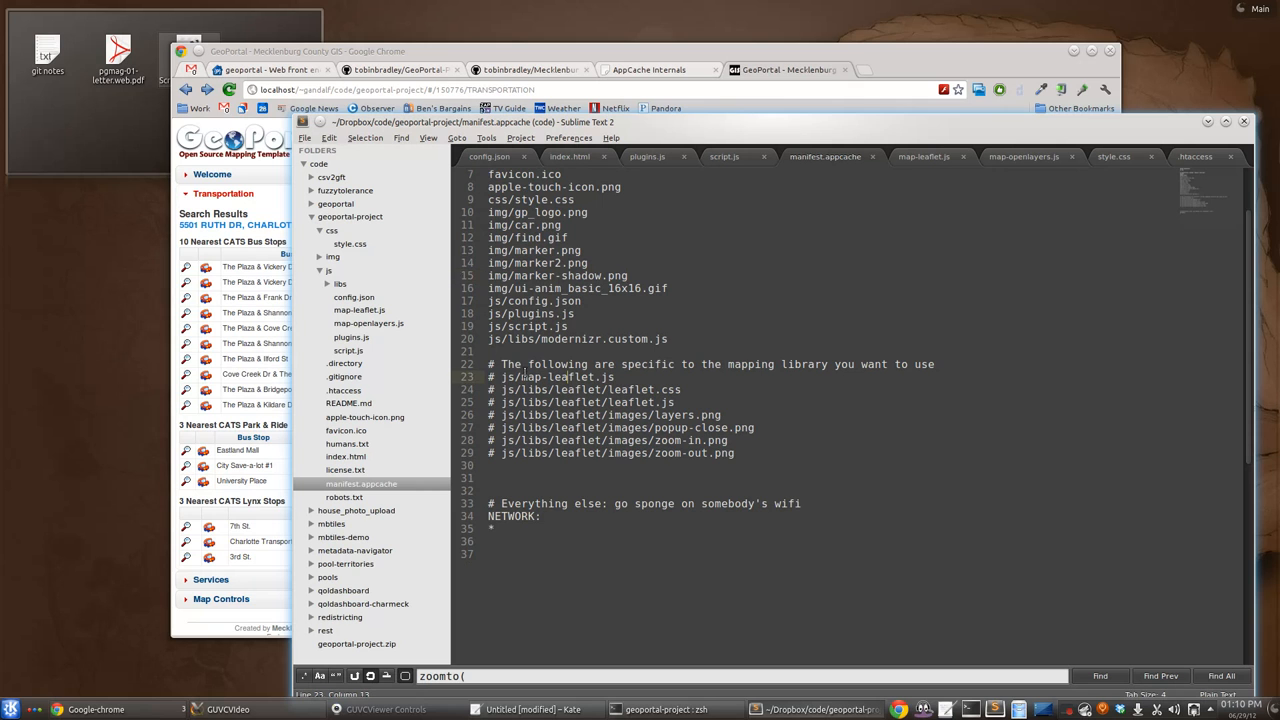
{"action": "left_click_drag", "start_coordinate": [495, 377], "coordinate": [535, 389]}
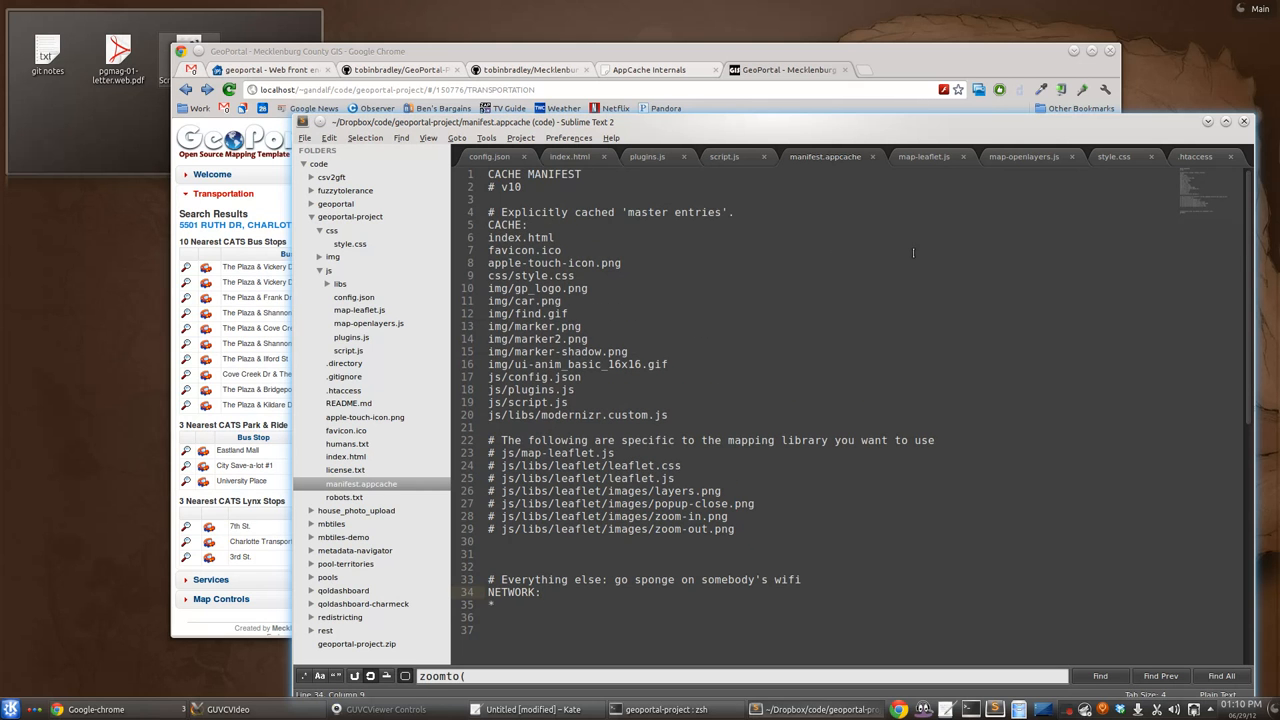
{"action": "left_click", "coordinate": [1194, 156]}
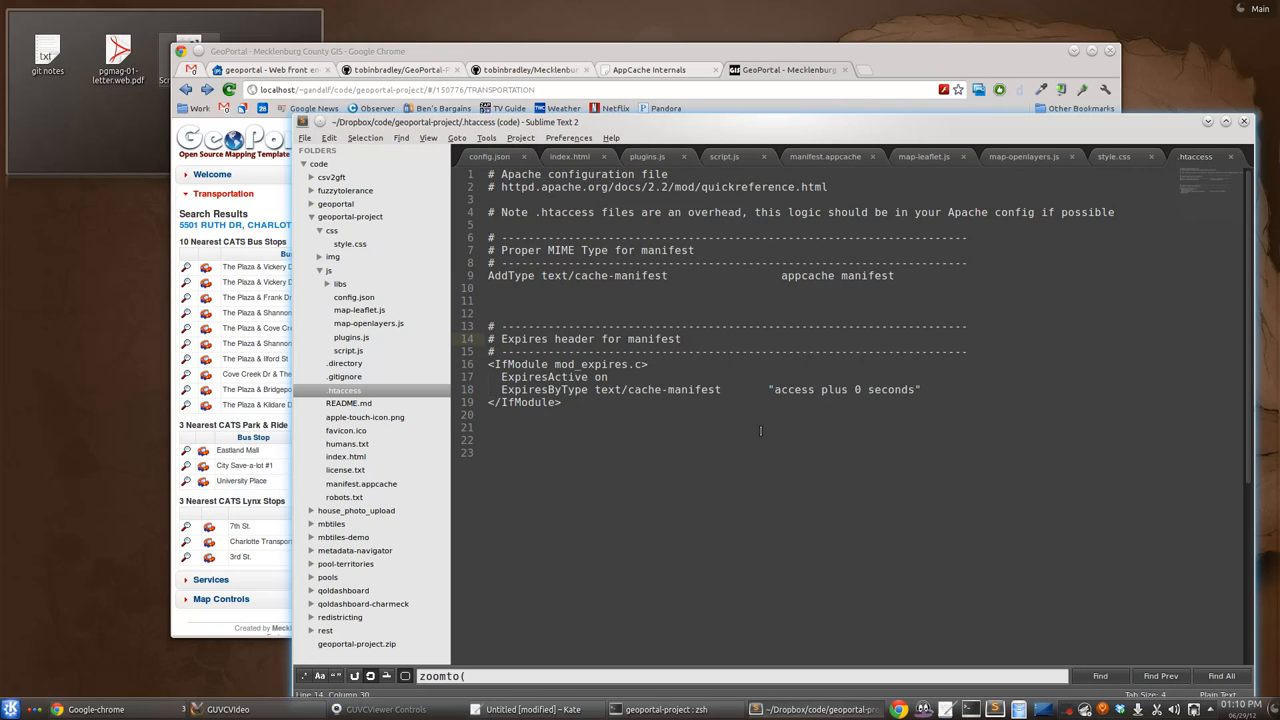
Step: Review the .htaccess cache-manifest MIME type and expires header rules in the editor
{"action": "left_click", "coordinate": [681, 338]}
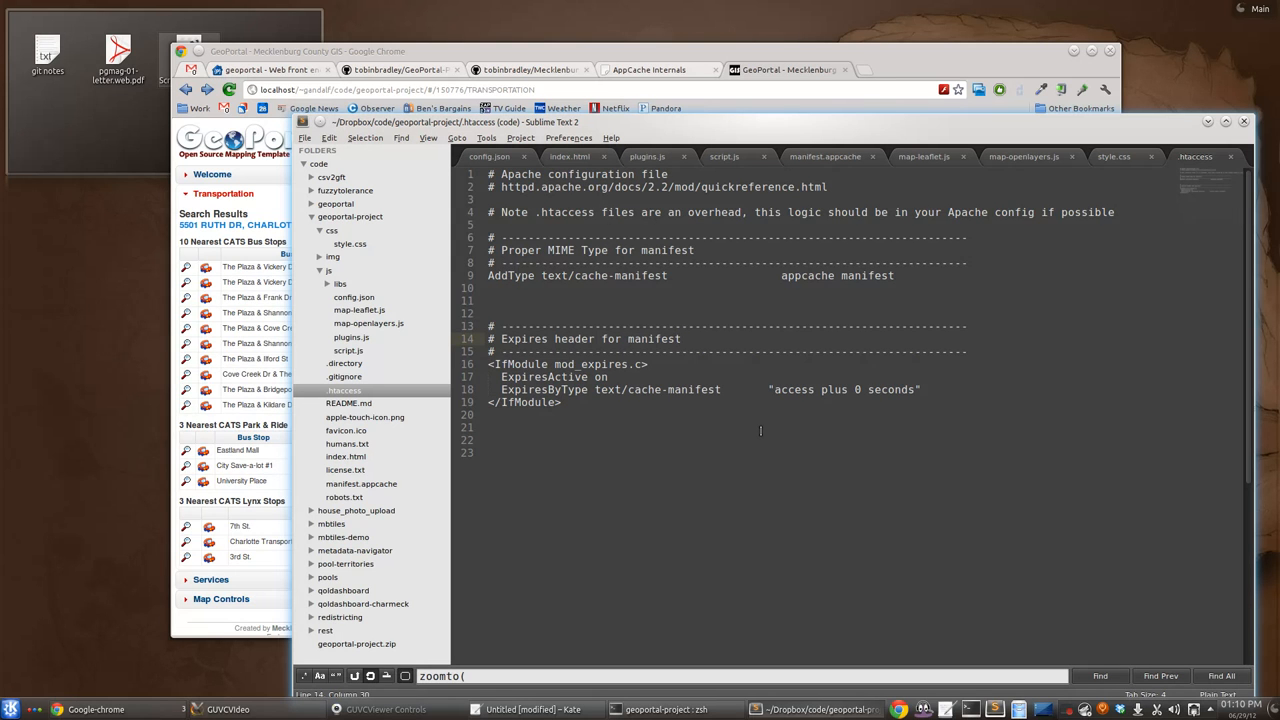
{"action": "left_click", "coordinate": [681, 339]}
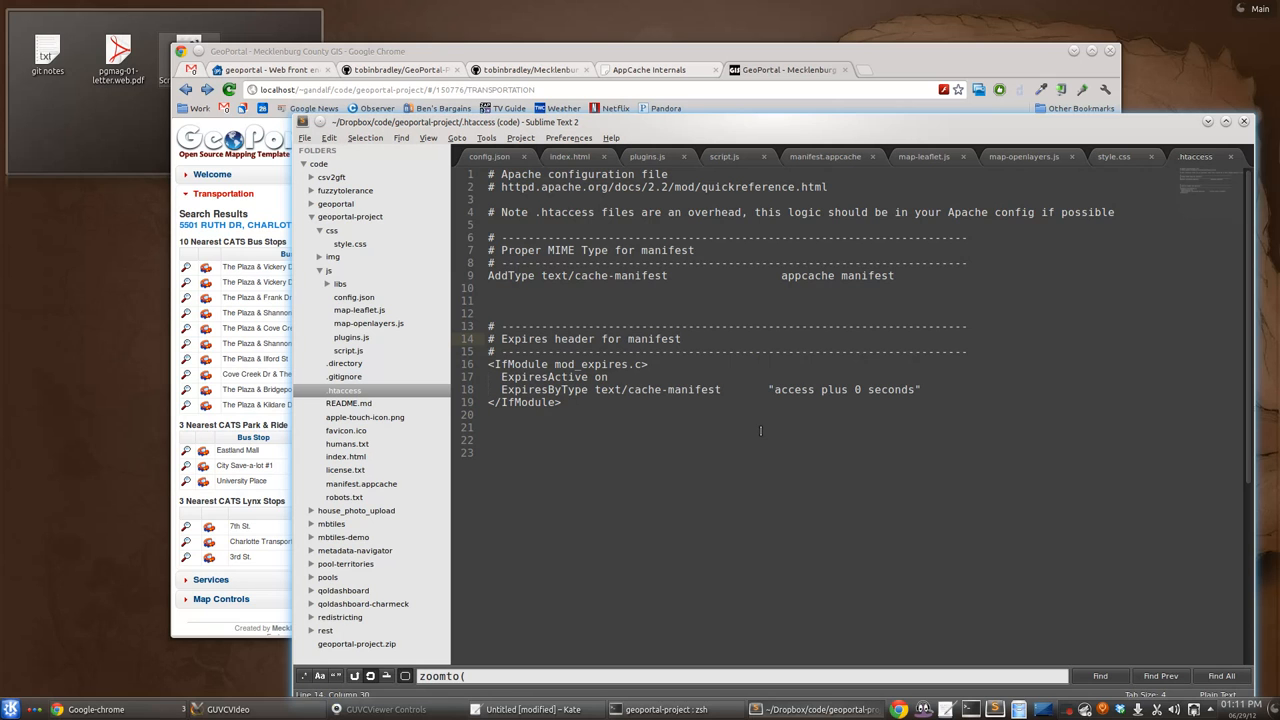
{"action": "left_click", "coordinate": [681, 338]}
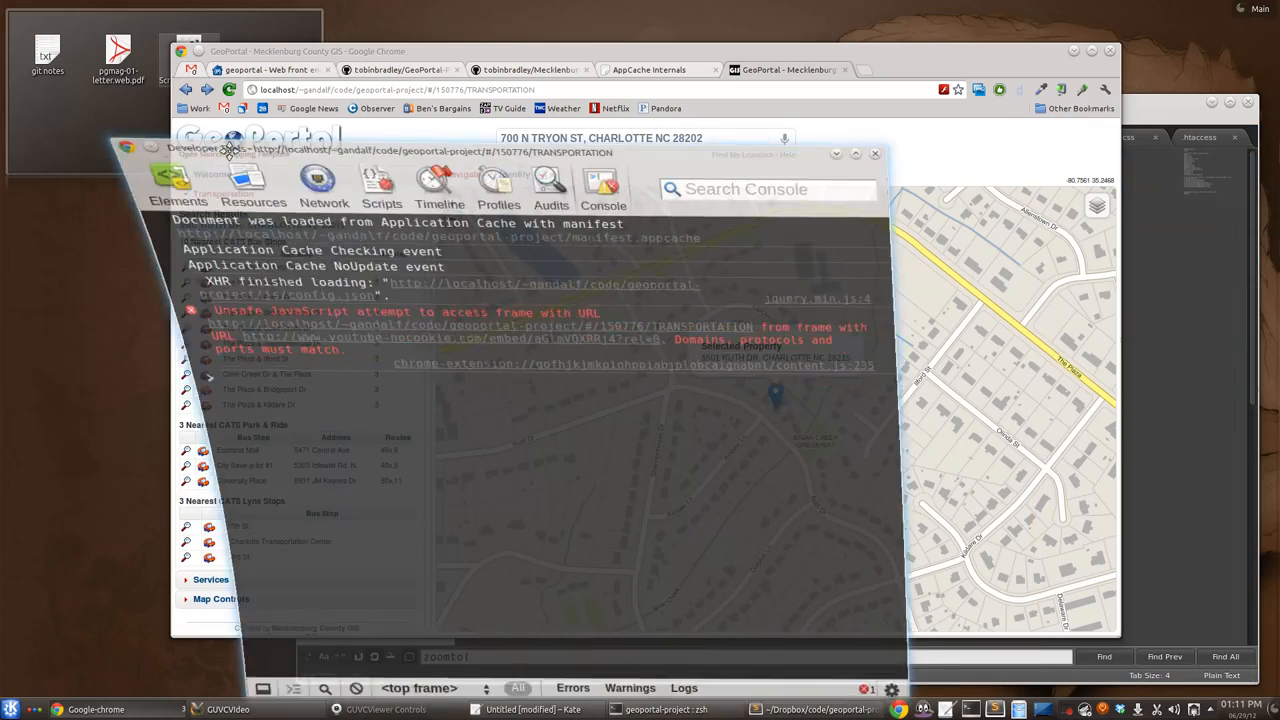
Step: Refresh the GeoPortal tab so the console logs fresh Application Cache events
{"action": "left_click", "coordinate": [229, 89]}
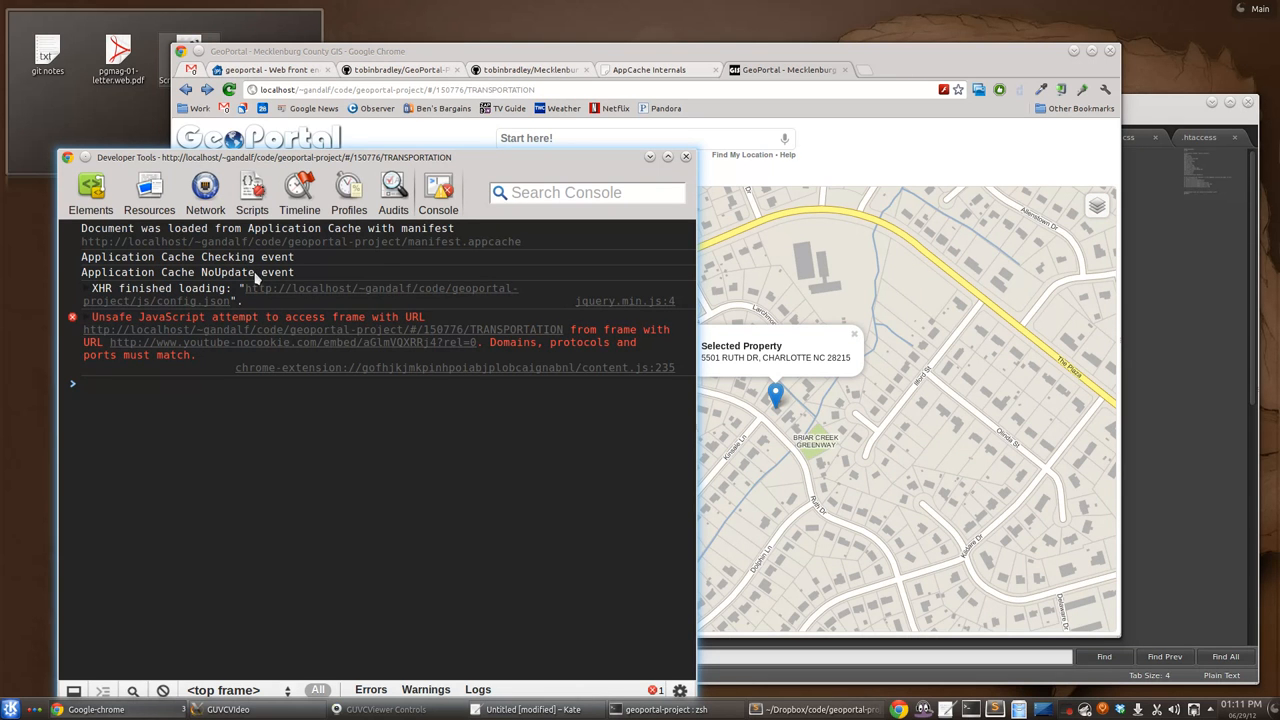
{"action": "mouse_move", "coordinate": [387, 278]}
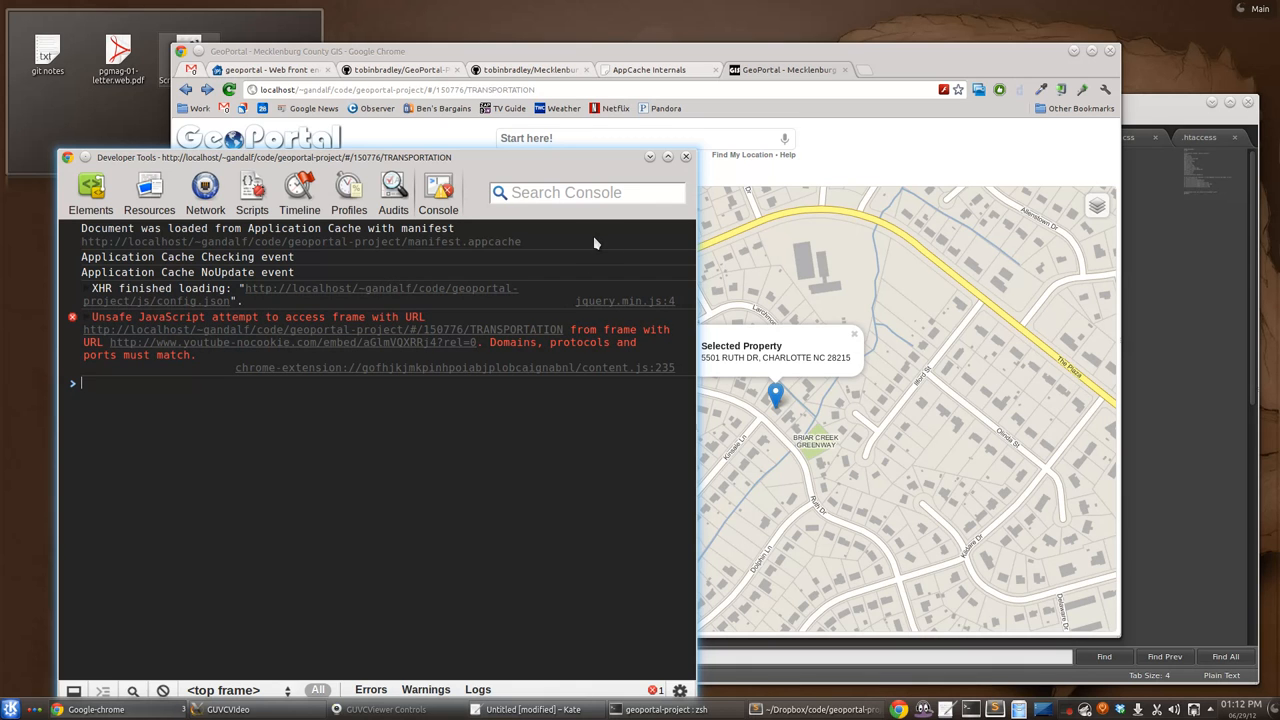
{"action": "mouse_move", "coordinate": [866, 161]}
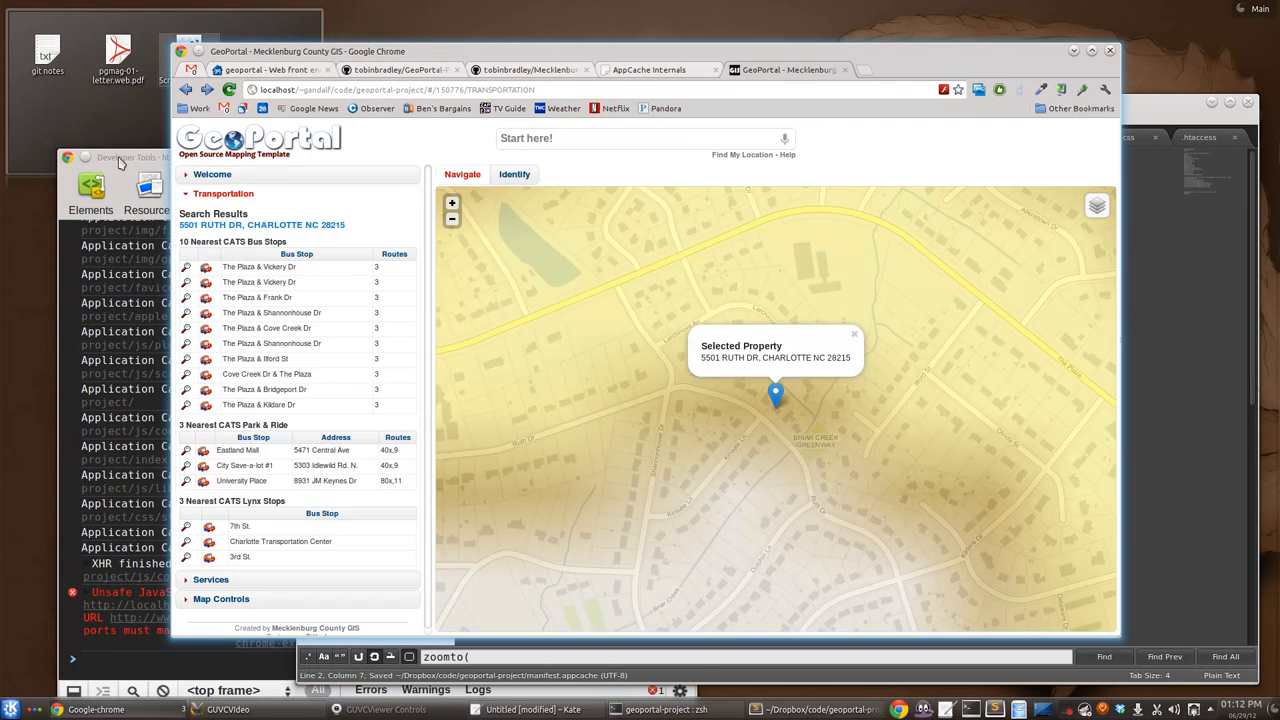
Step: Bring the developer console forward and read the progress events for the 16 cached files
{"action": "left_click", "coordinate": [438, 190]}
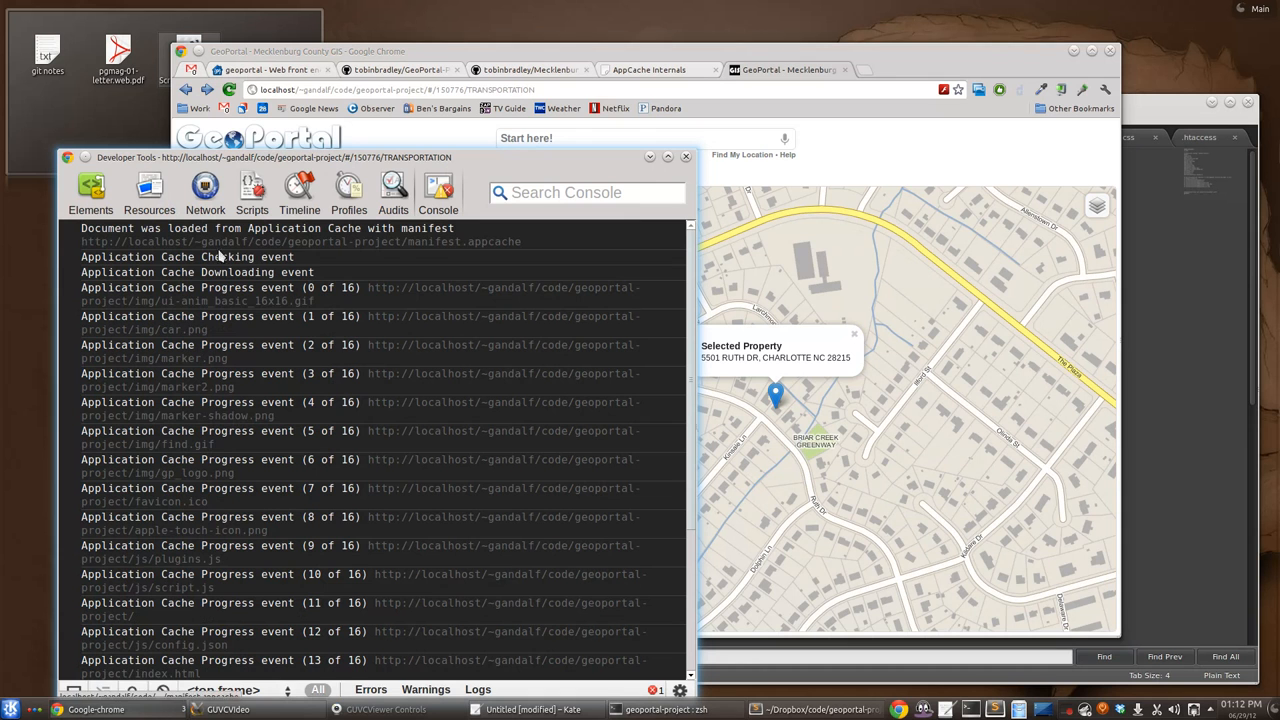
{"action": "scroll", "scroll_direction": "down", "scroll_amount": 3}
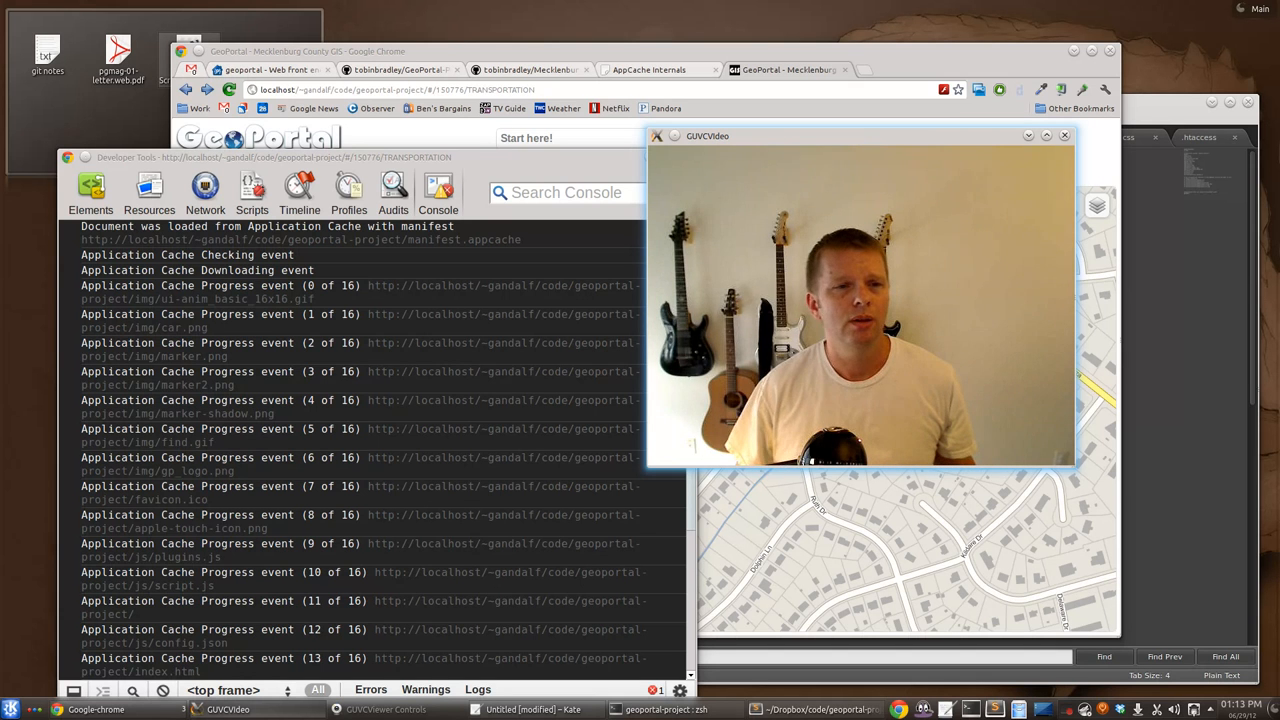
Step: Dismiss the GUVCVideo webcam window to return toward index.html
{"action": "left_click", "coordinate": [1064, 135]}
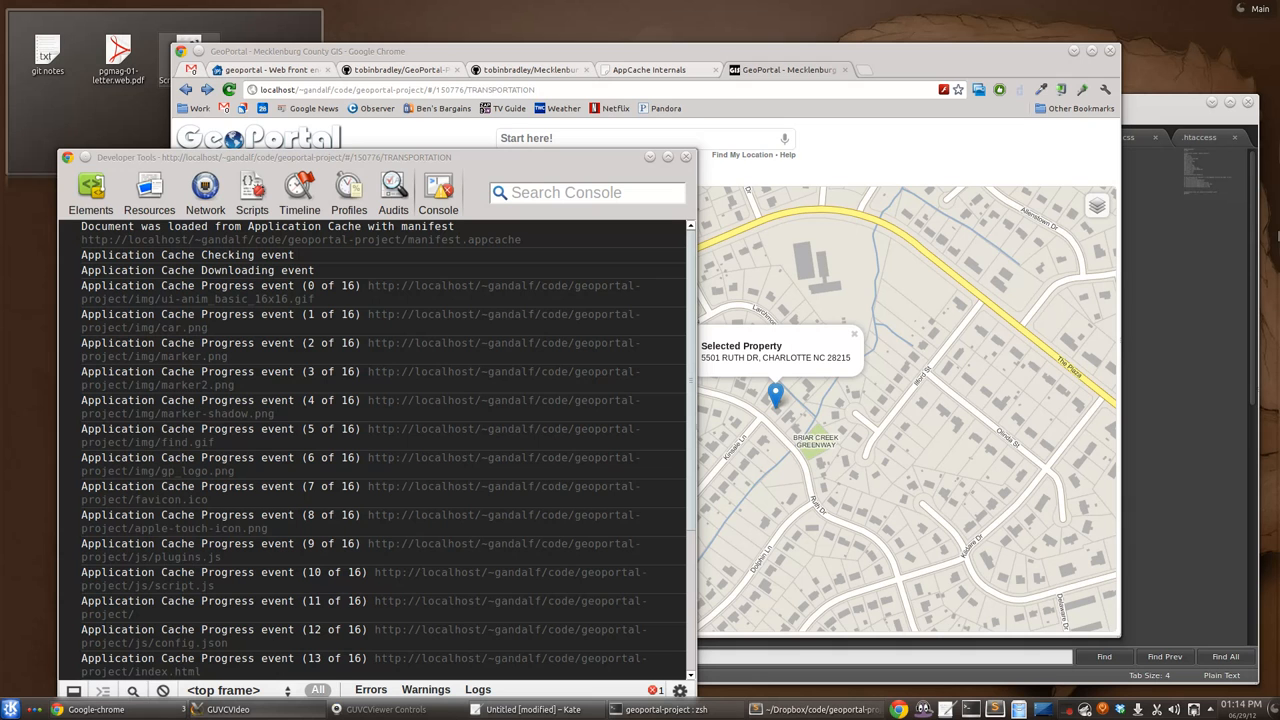
{"action": "mouse_move", "coordinate": [1030, 158]}
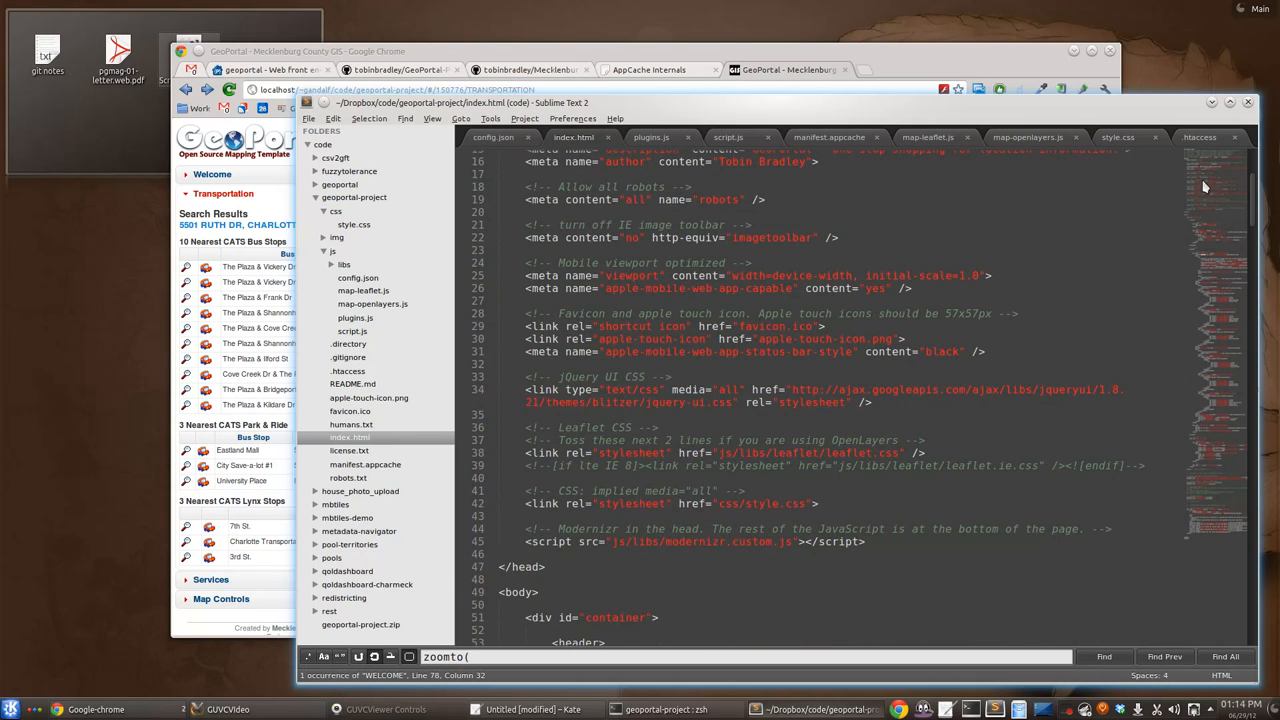
Step: Scroll index.html's Leaflet and OpenLayers script includes, then switch to manifest.appcache marked v101
{"action": "scroll", "scroll_direction": "down", "scroll_amount": 3}
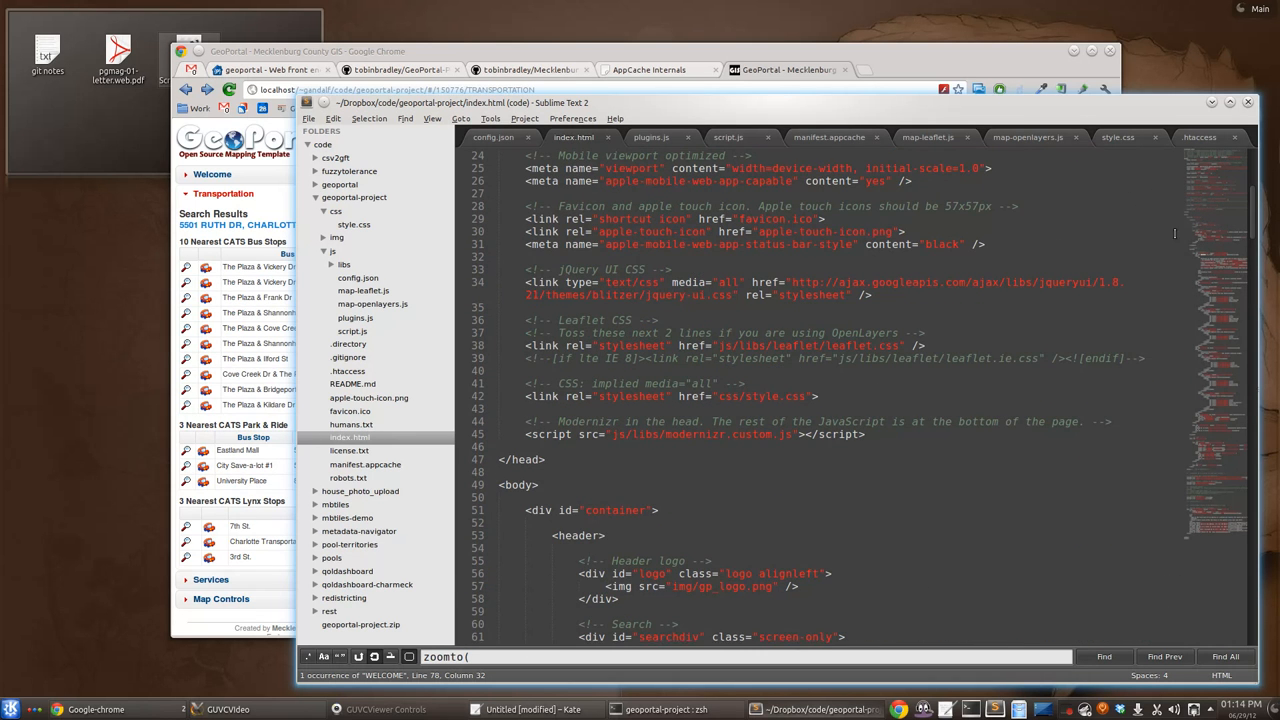
{"action": "scroll", "scroll_direction": "down", "scroll_amount": 3}
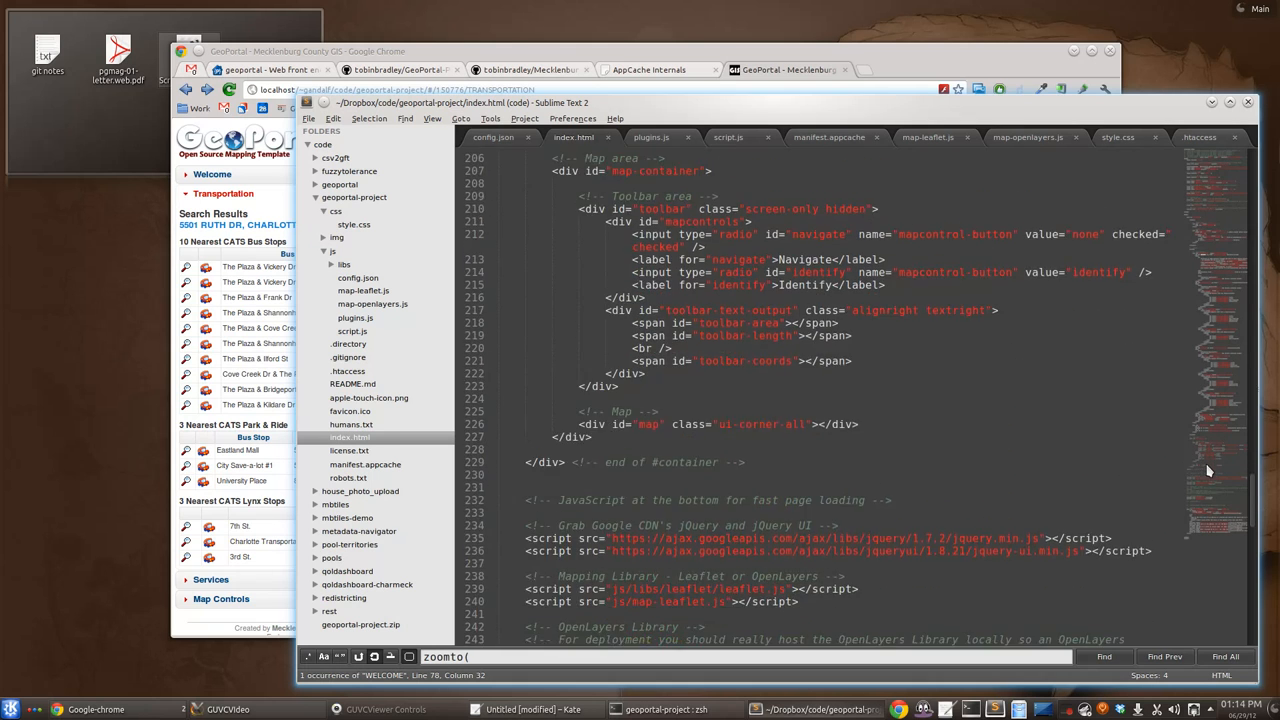
{"action": "scroll", "scroll_direction": "down", "scroll_amount": 3}
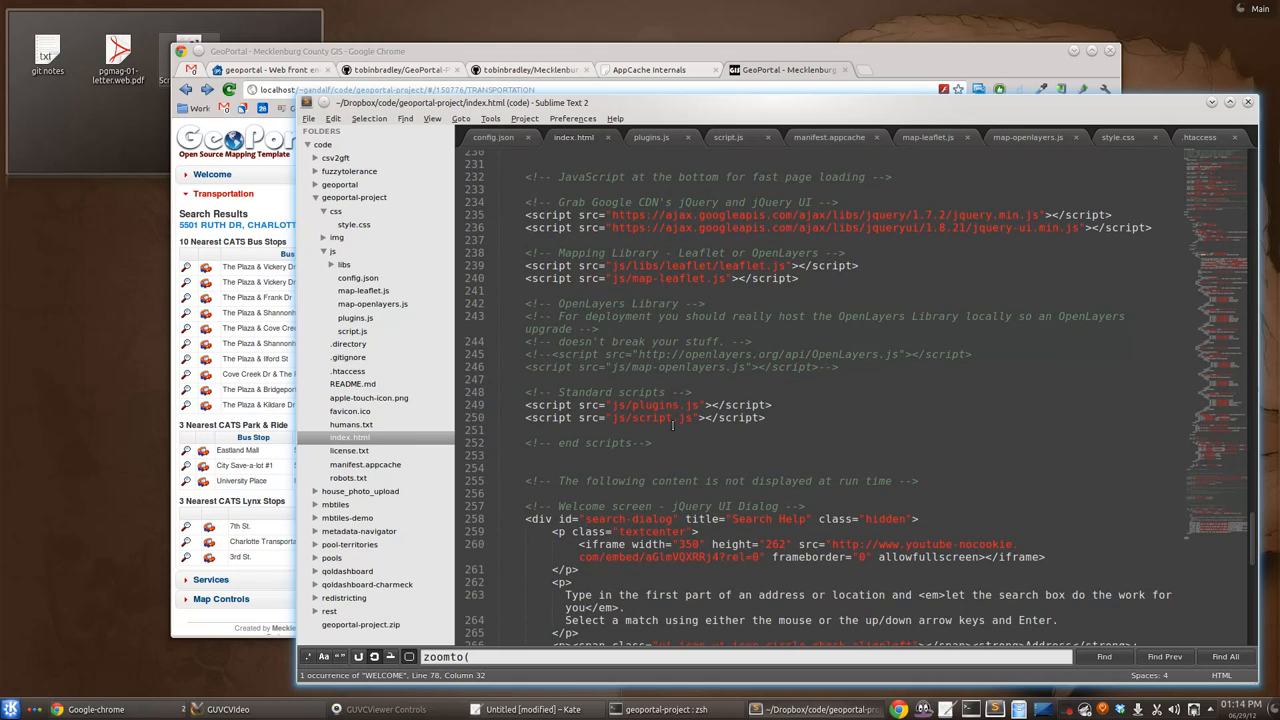
{"action": "scroll", "scroll_direction": "up", "scroll_amount": 3}
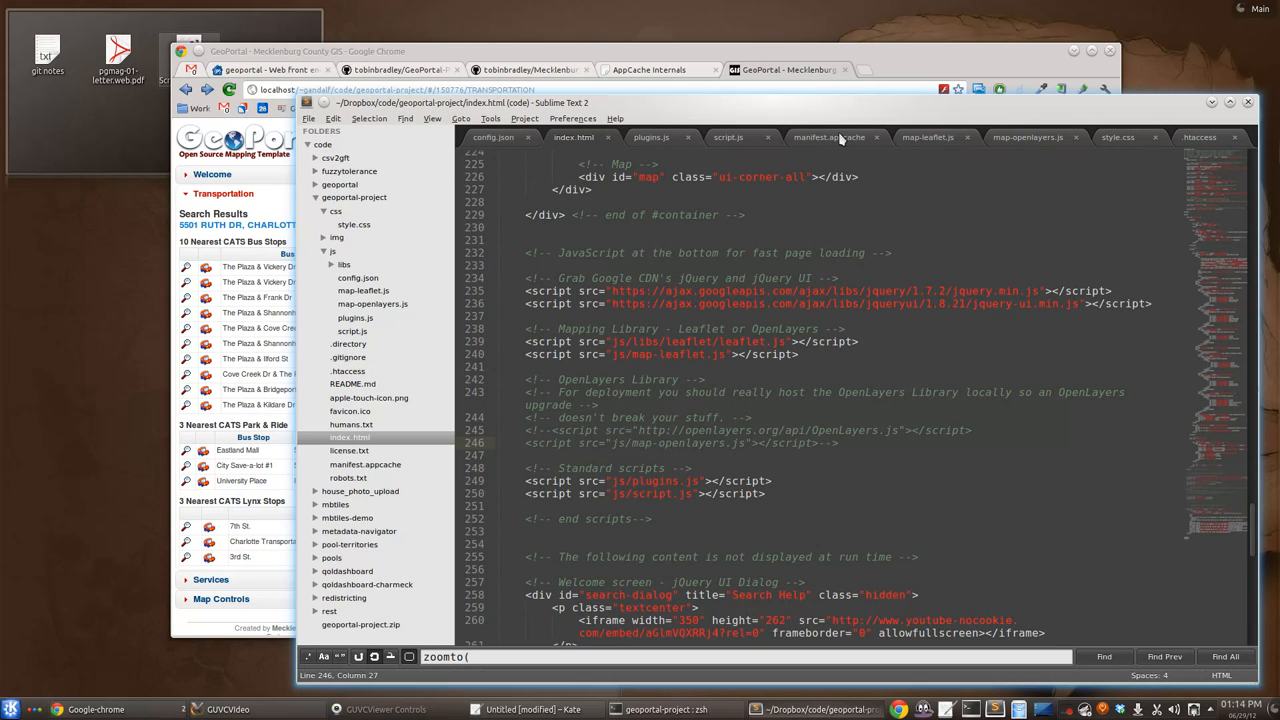
{"action": "left_click", "coordinate": [829, 137]}
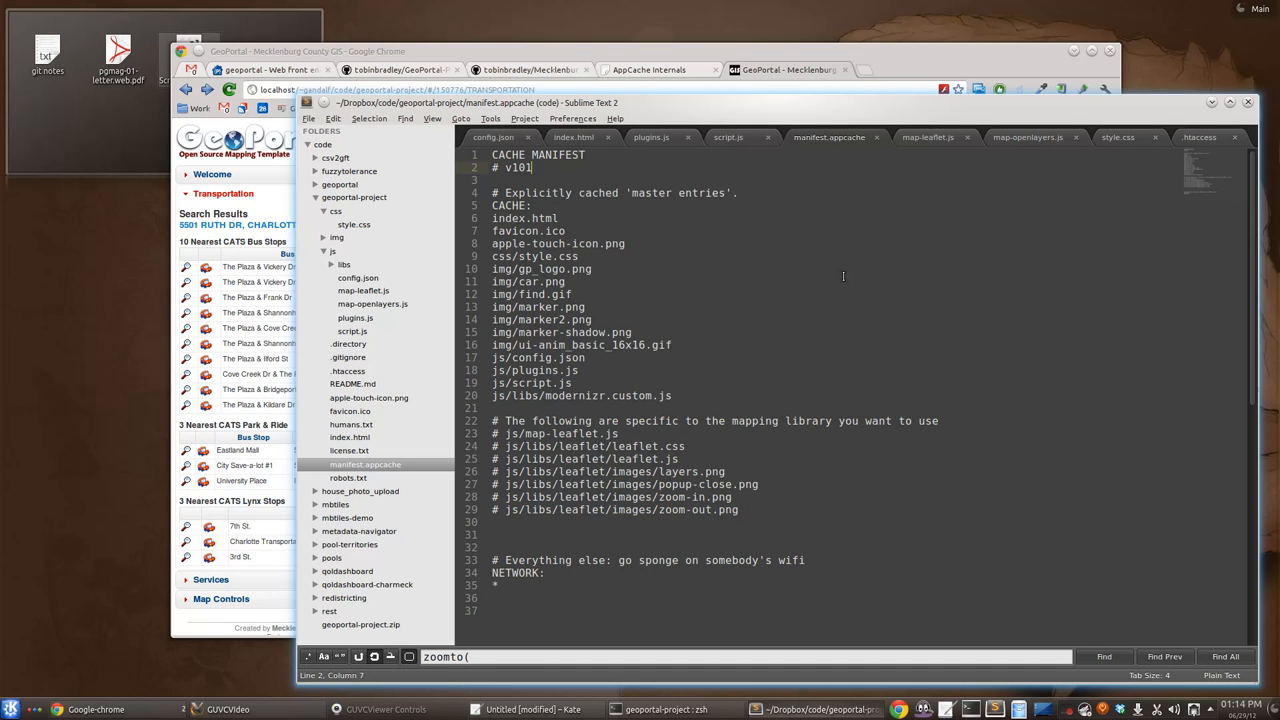
Step: Glance at the GeoPortal map in Chrome, then return to index.html's mapping library scripts
{"action": "left_click", "coordinate": [788, 69]}
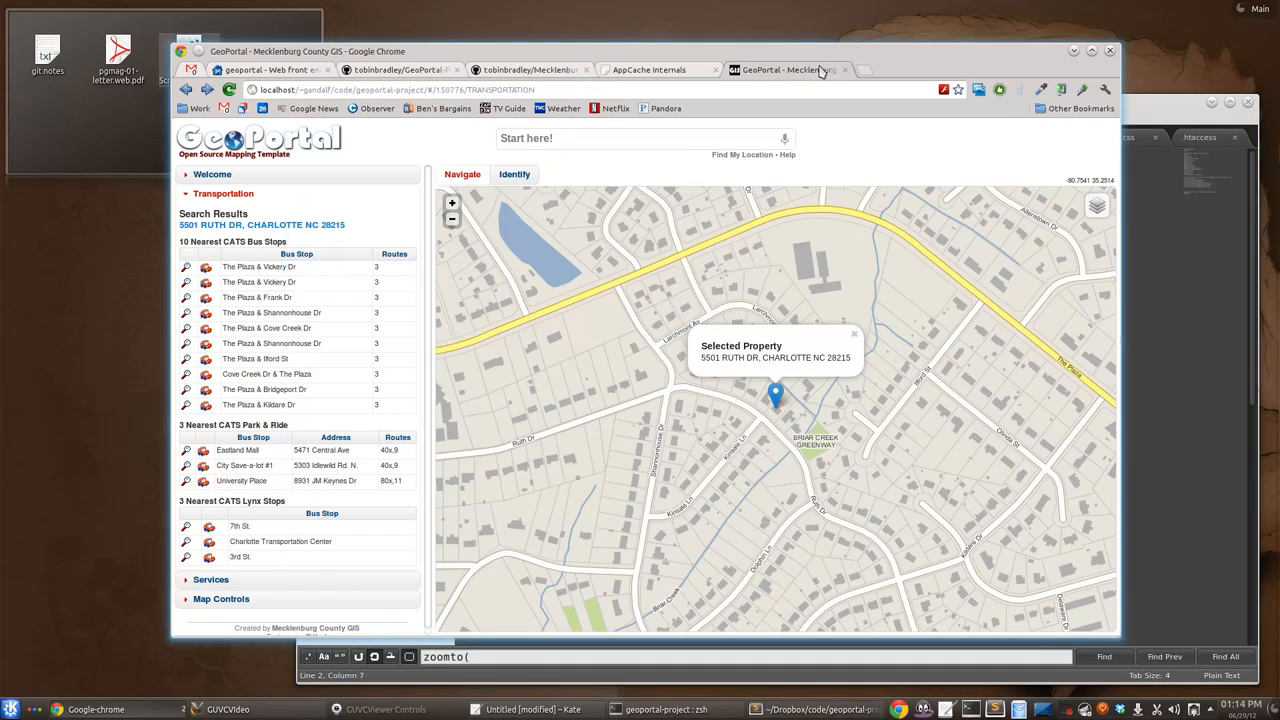
{"action": "mouse_move", "coordinate": [812, 70]}
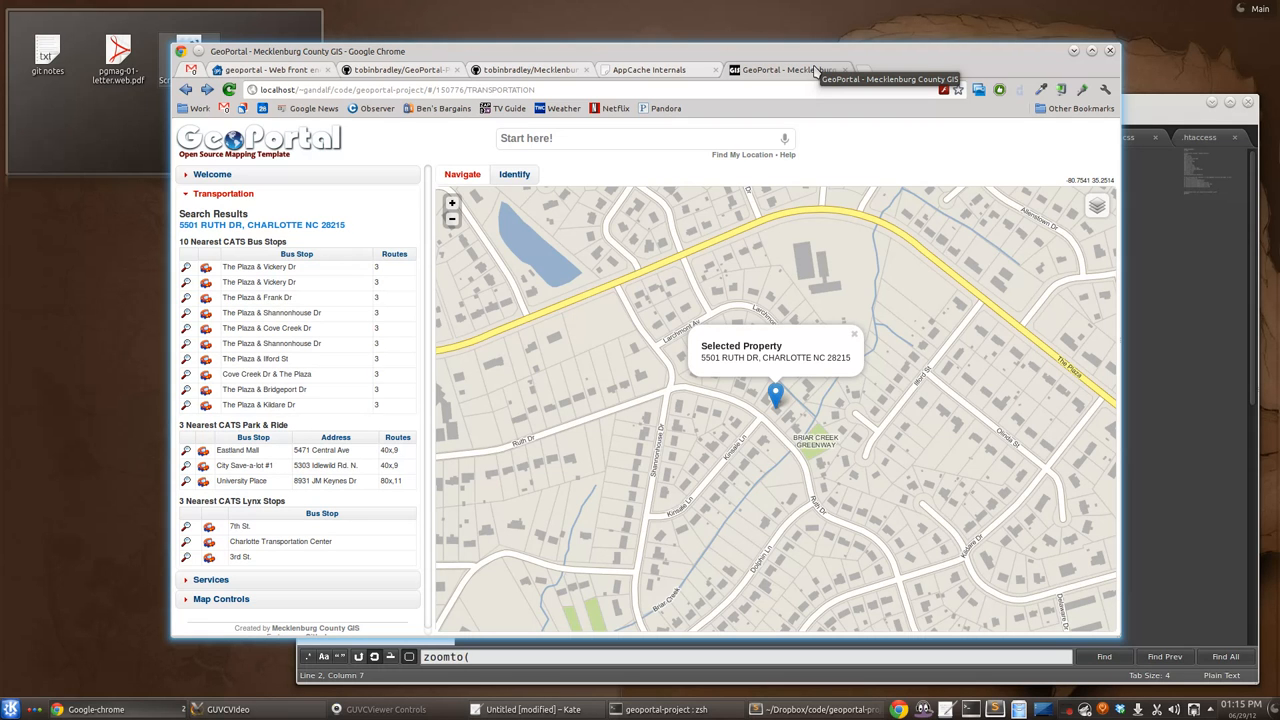
{"action": "mouse_move", "coordinate": [1160, 126]}
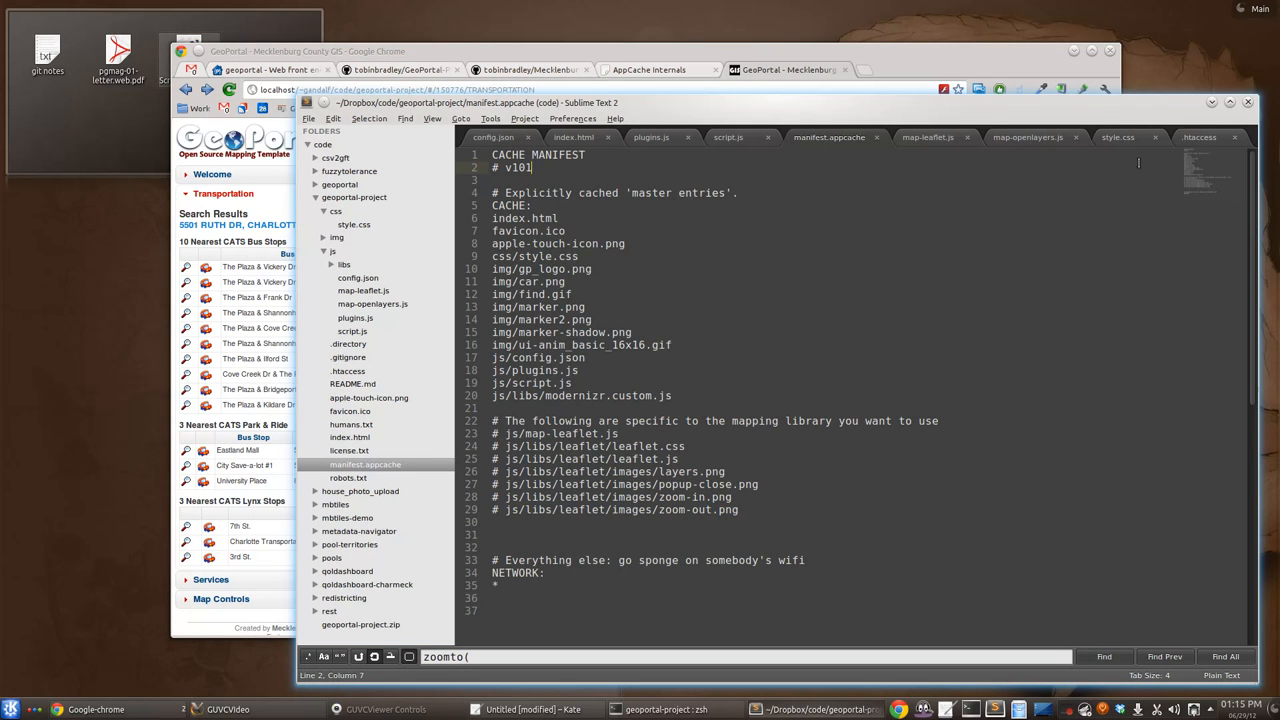
{"action": "left_click", "coordinate": [573, 137]}
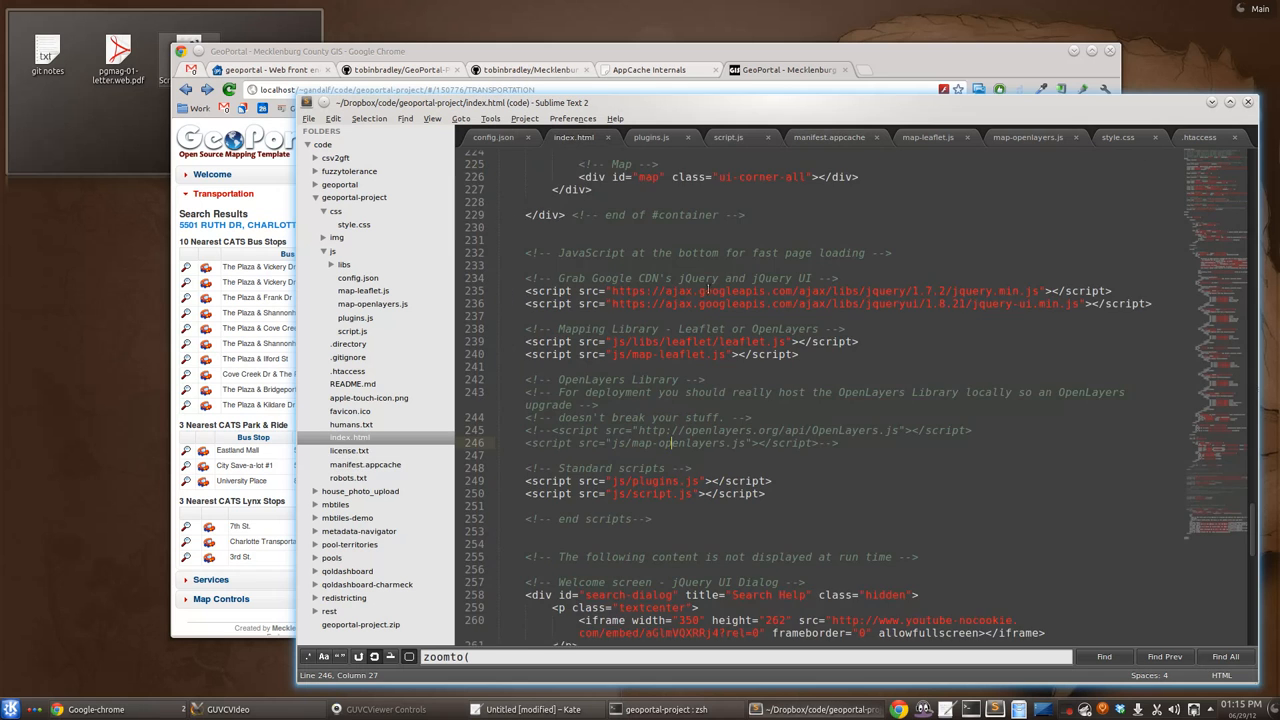